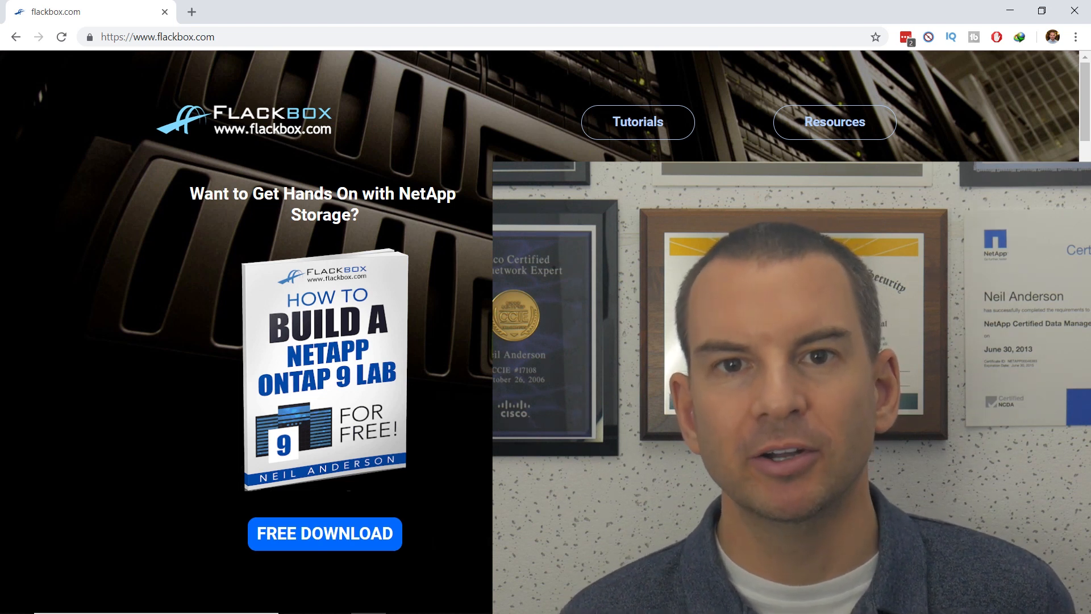
- Switch from the Flackbox site to the 'How to Build a NetApp ONTAP 9 Lab' PDF
left_click(324, 534)
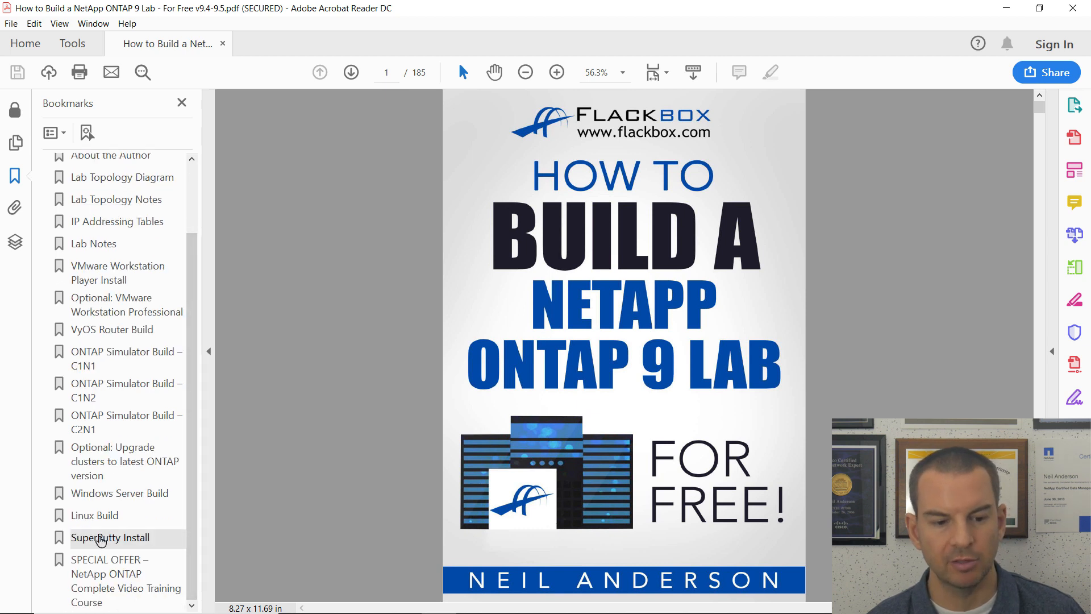
- Jump to the guide's SuperPutty Install section via its bookmark
left_click(109, 538)
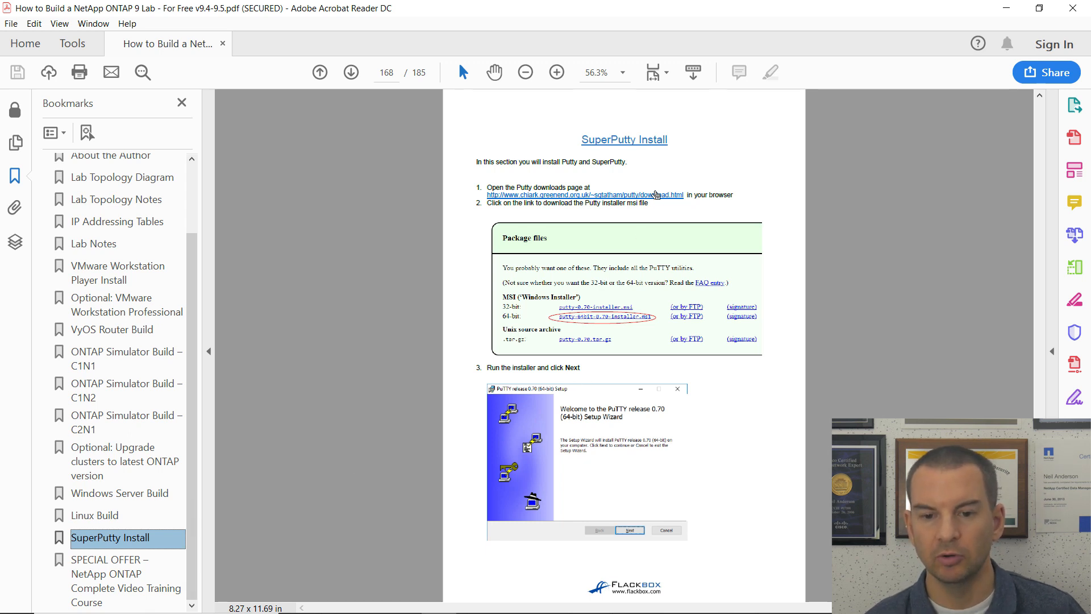
mouse_move(655, 194)
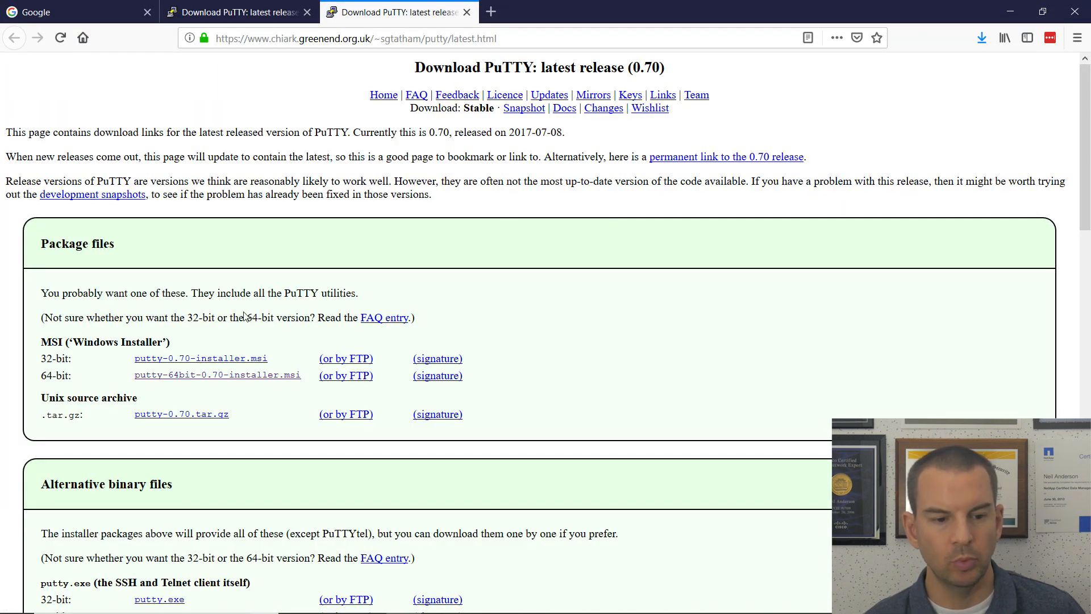
mouse_move(187, 390)
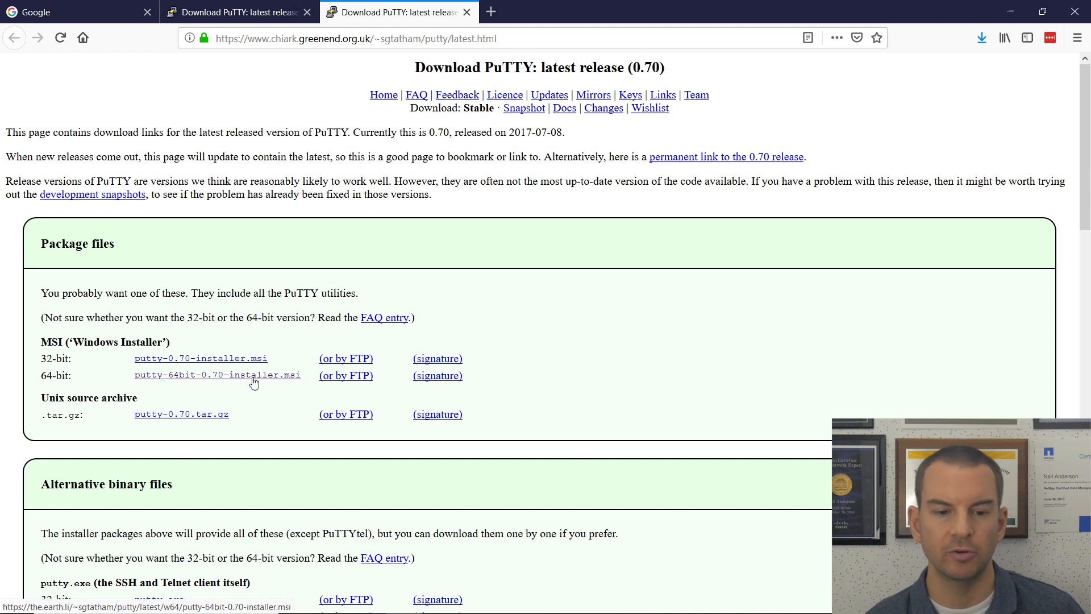
mouse_move(261, 390)
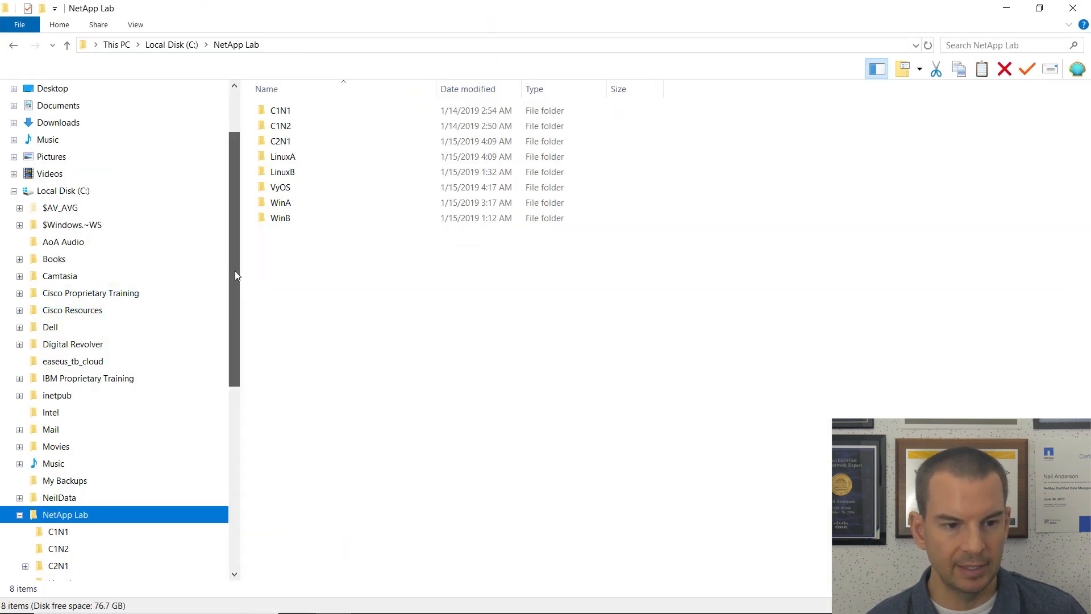
- Show the Downloads folder and select putty-64bit-0.70-installer.msi
left_click(58, 212)
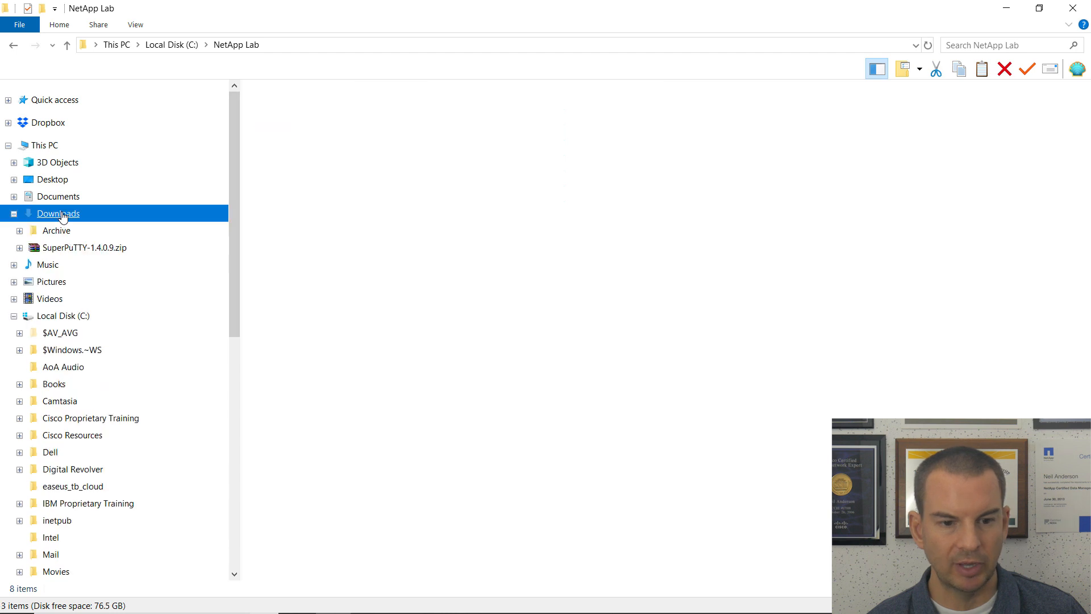
double_click(58, 214)
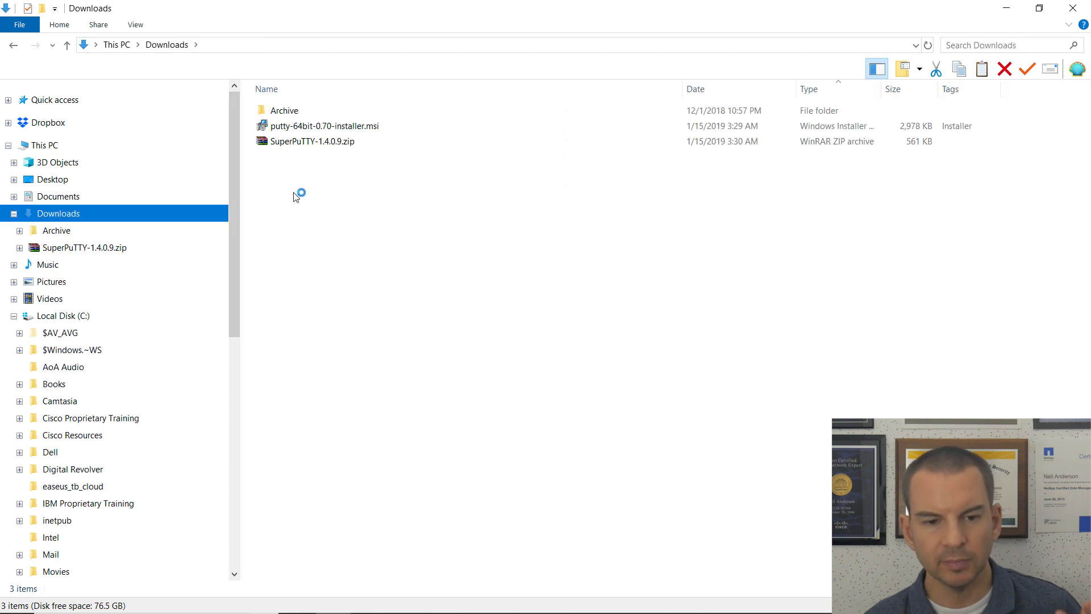
left_click(324, 126)
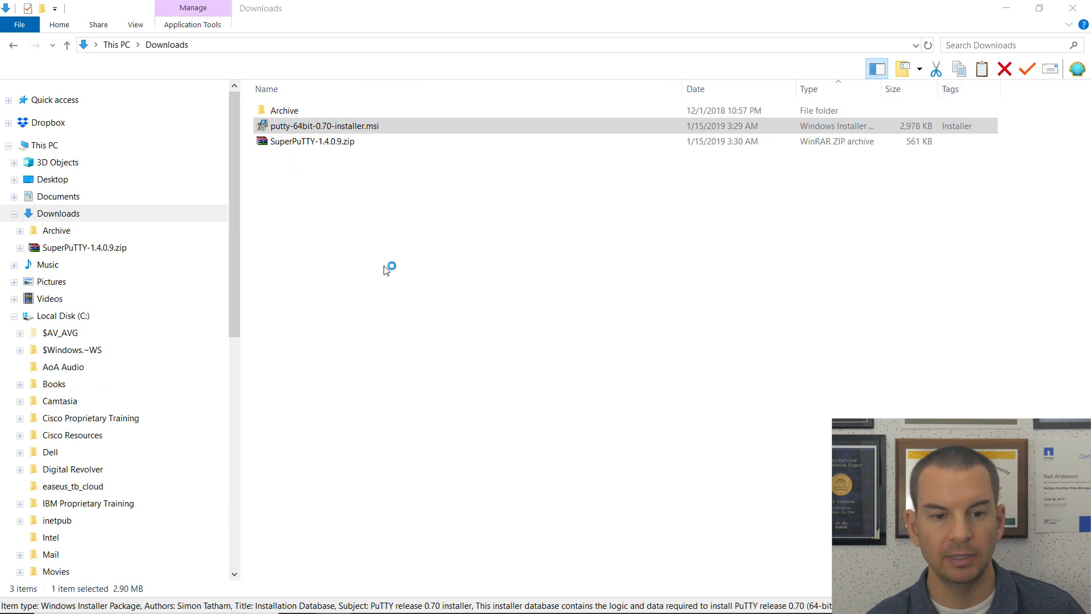
- Run the PuTTY 0.70 installer with the default folder and a desktop shortcut enabled
double_click(321, 126)
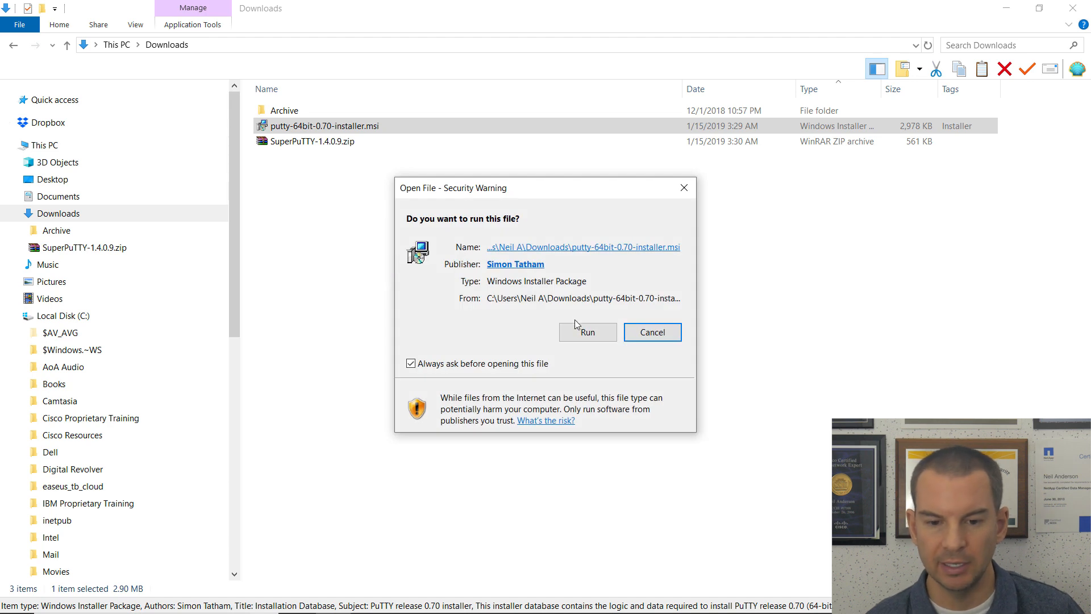
left_click(588, 331)
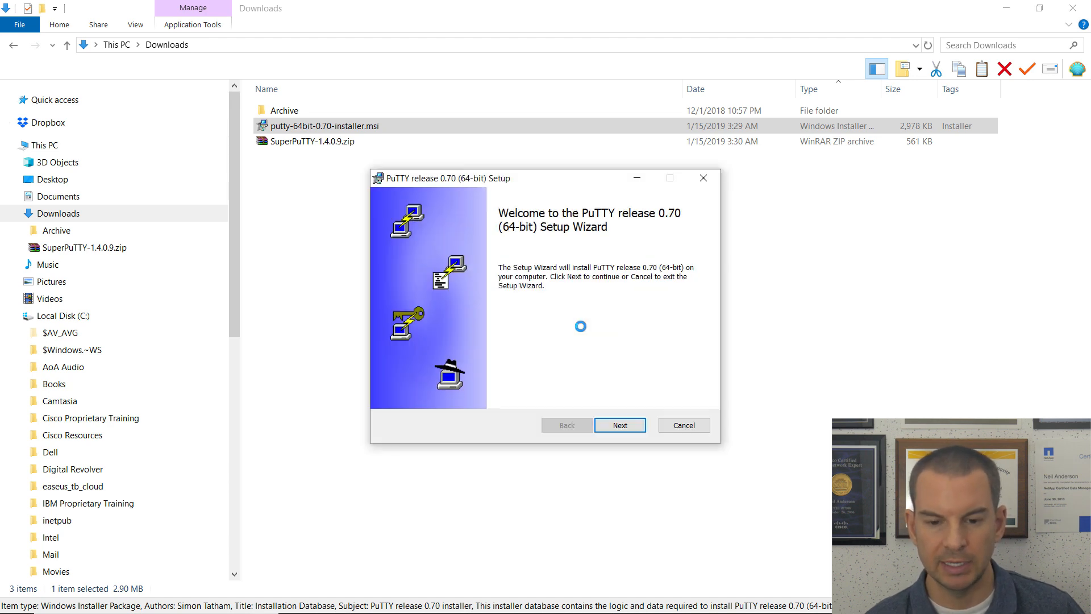
left_click(618, 424)
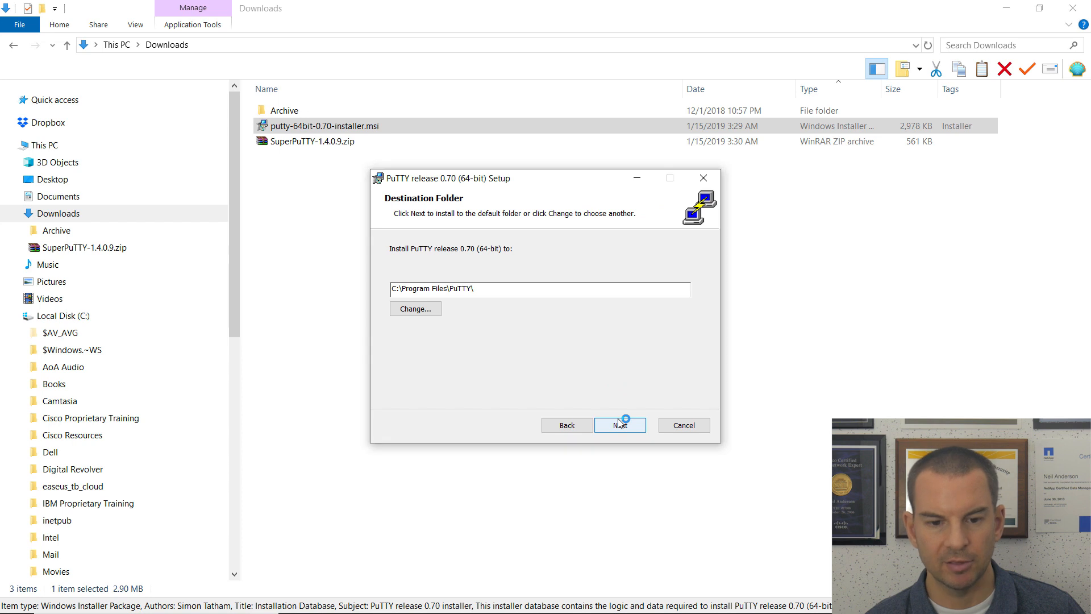
left_click(620, 425)
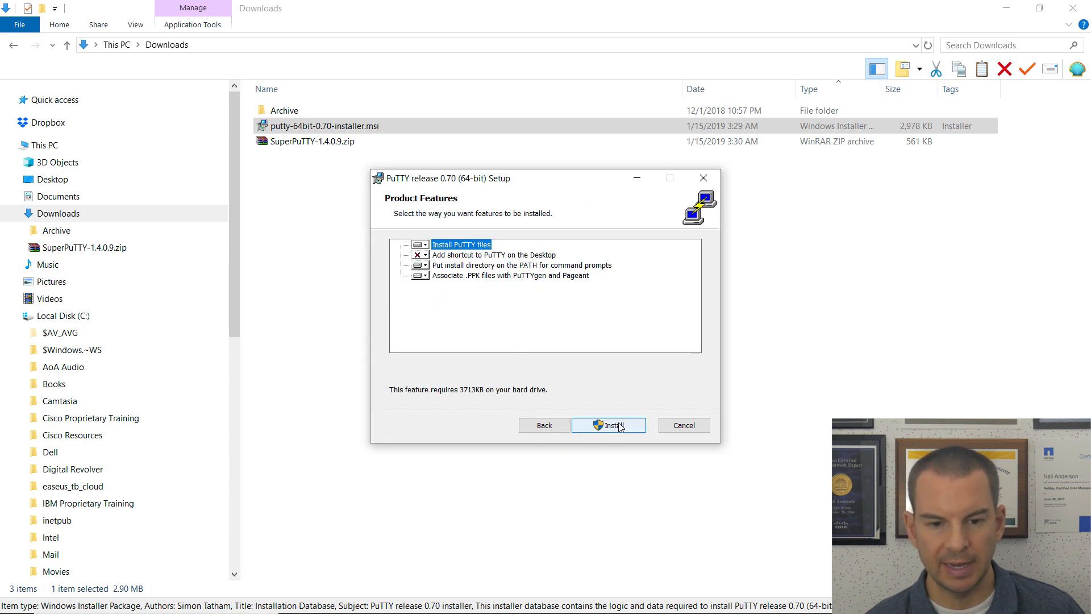
left_click(420, 254)
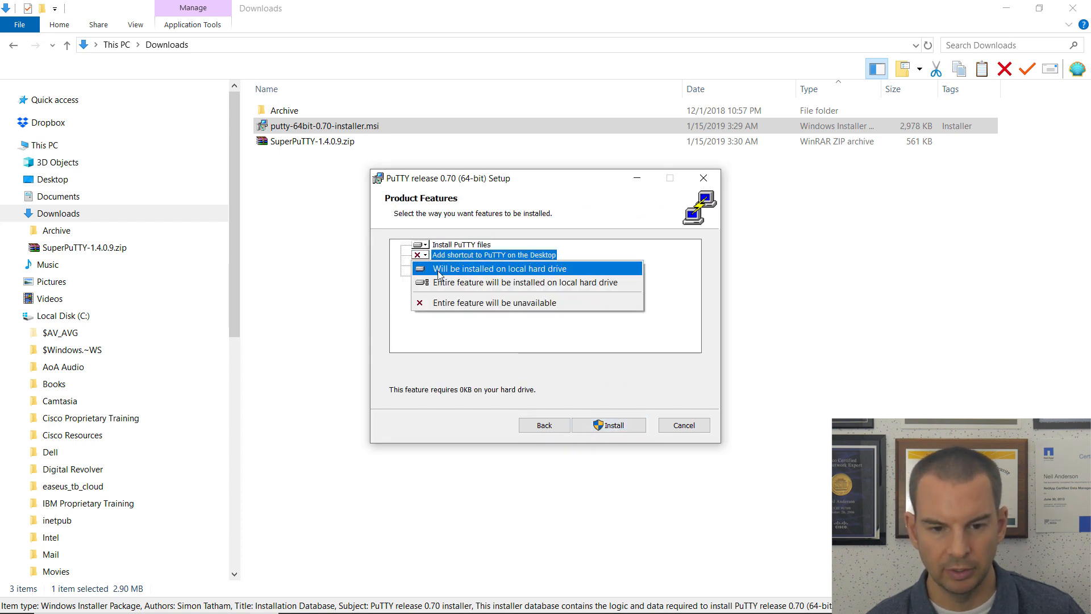
left_click(500, 269)
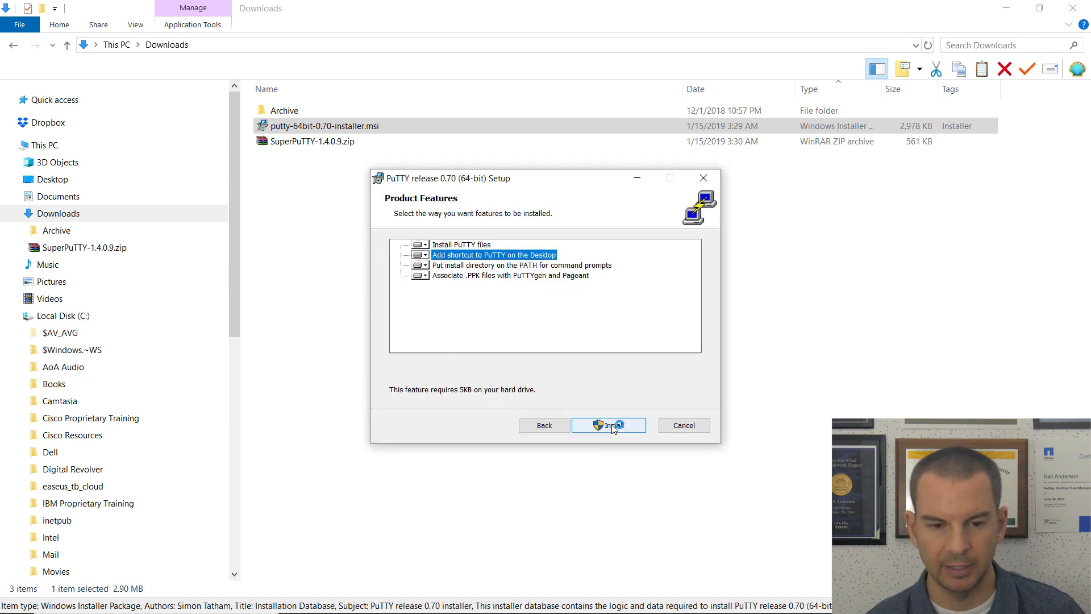
- Install PuTTY and finish the wizard without viewing the README
left_click(608, 425)
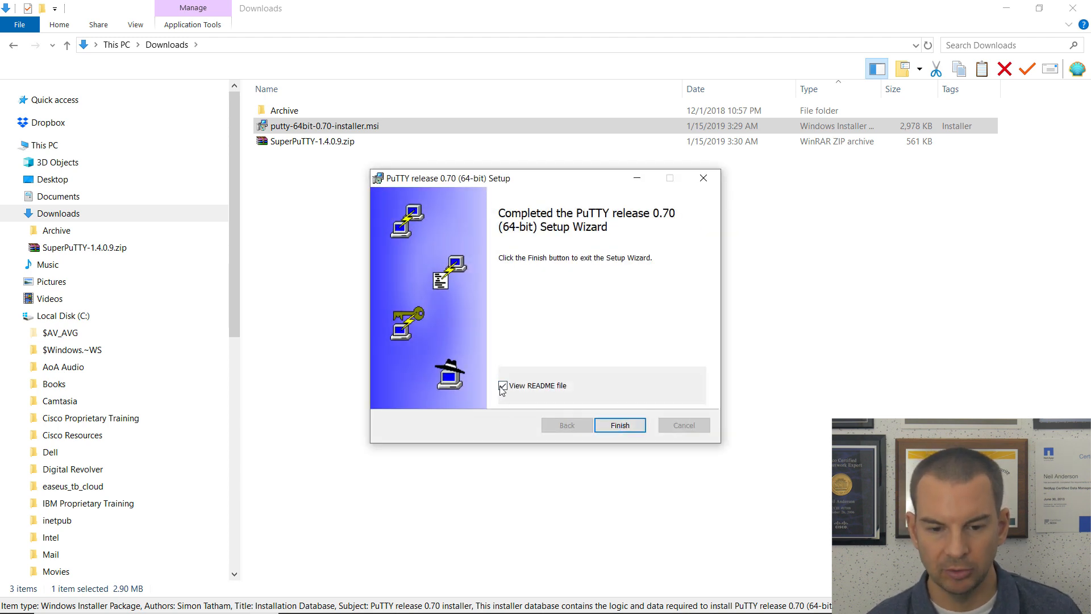
left_click(502, 386)
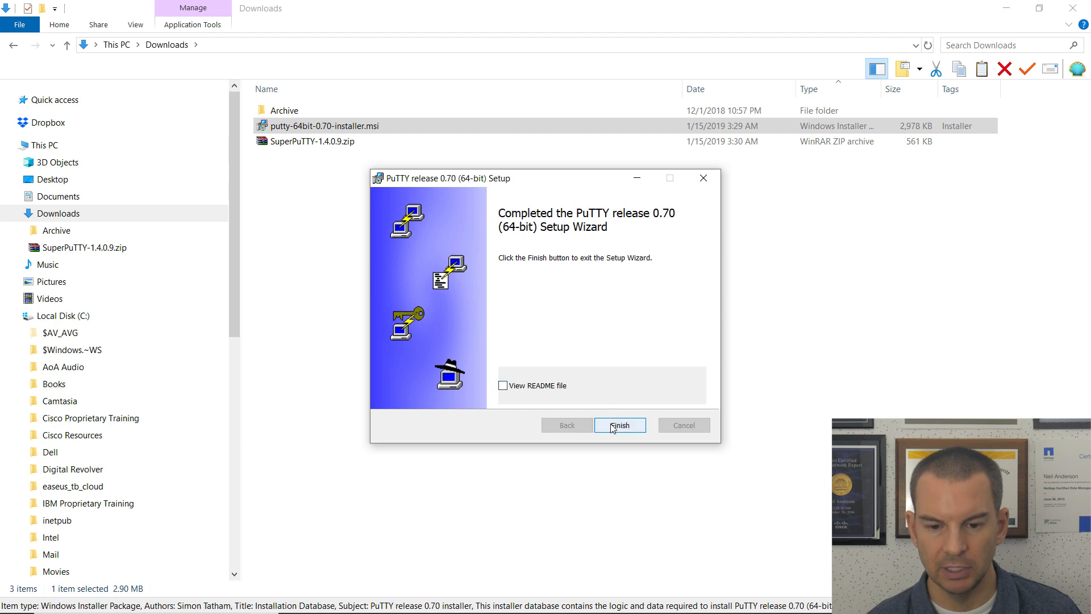
left_click(619, 425)
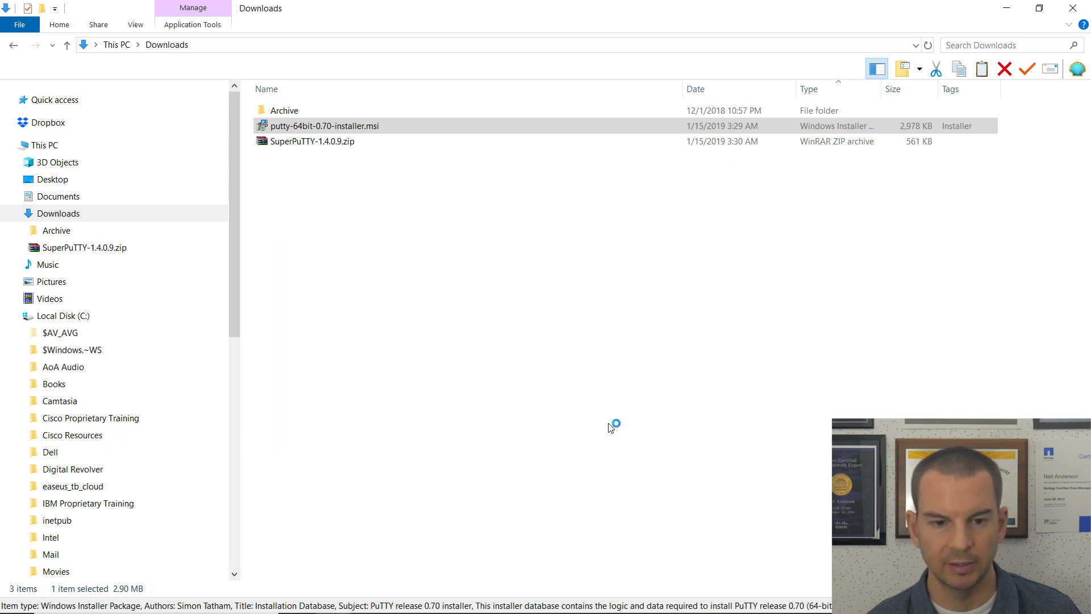
mouse_move(940, 167)
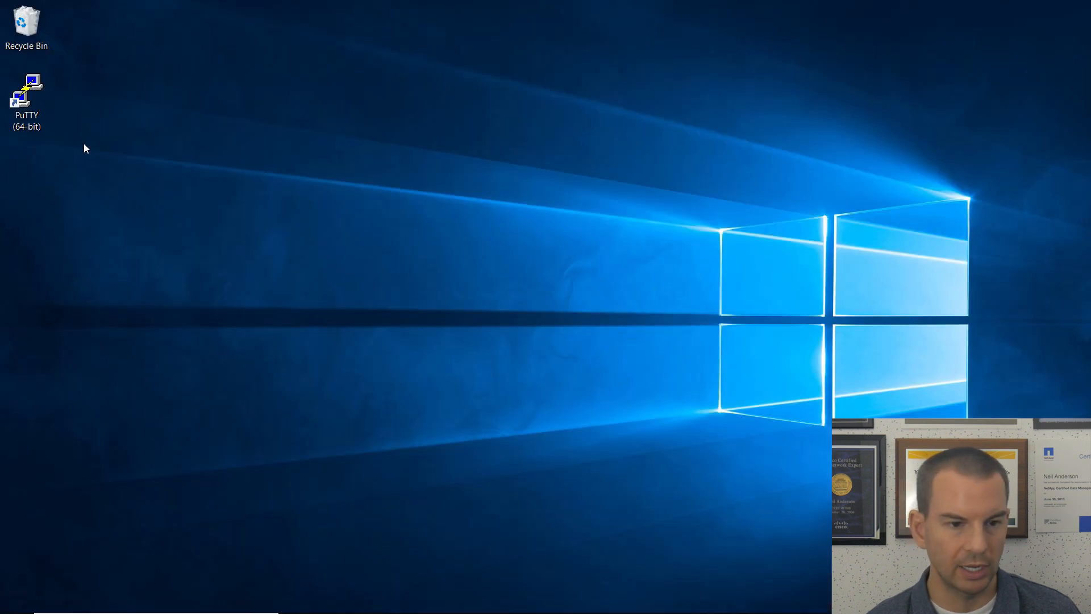
- Start PuTTY from the desktop shortcut and set Default Settings' lines of scrollback to 2000
double_click(26, 94)
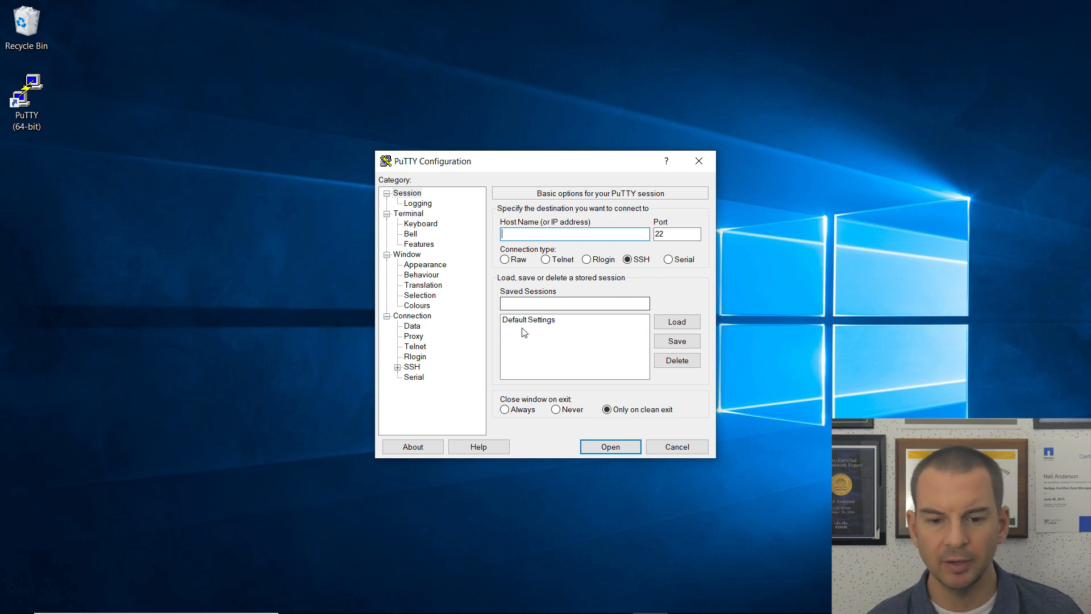
left_click(528, 319)
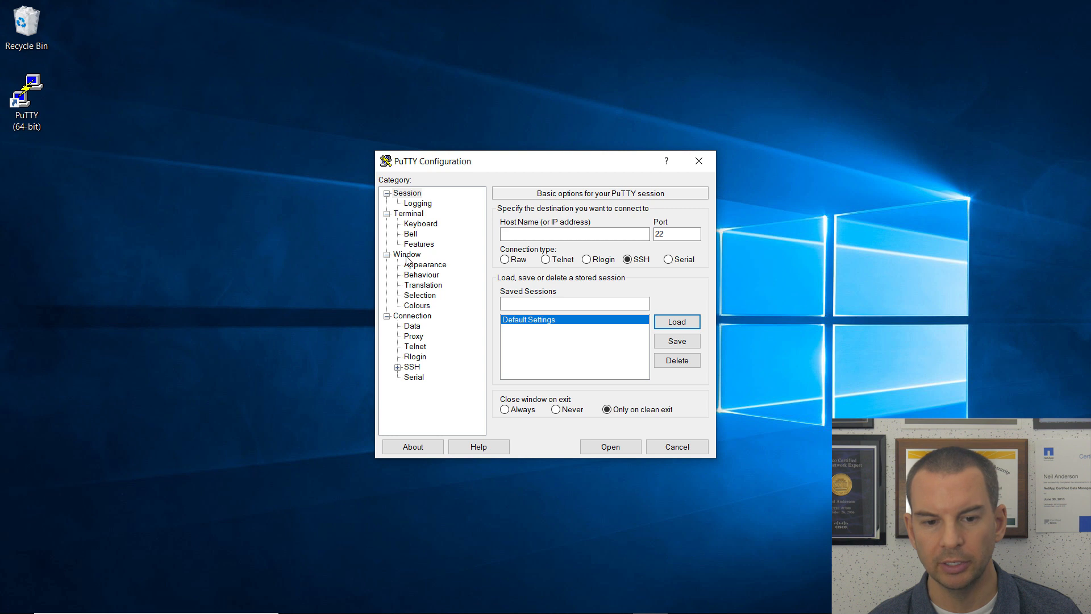
left_click(407, 253)
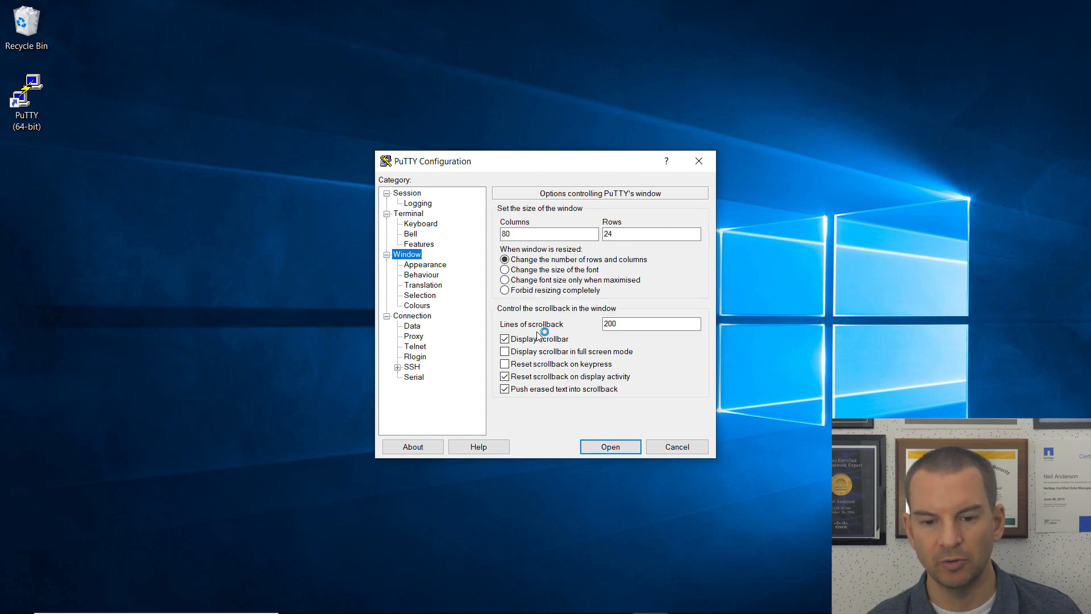
left_click(650, 324)
type("0")
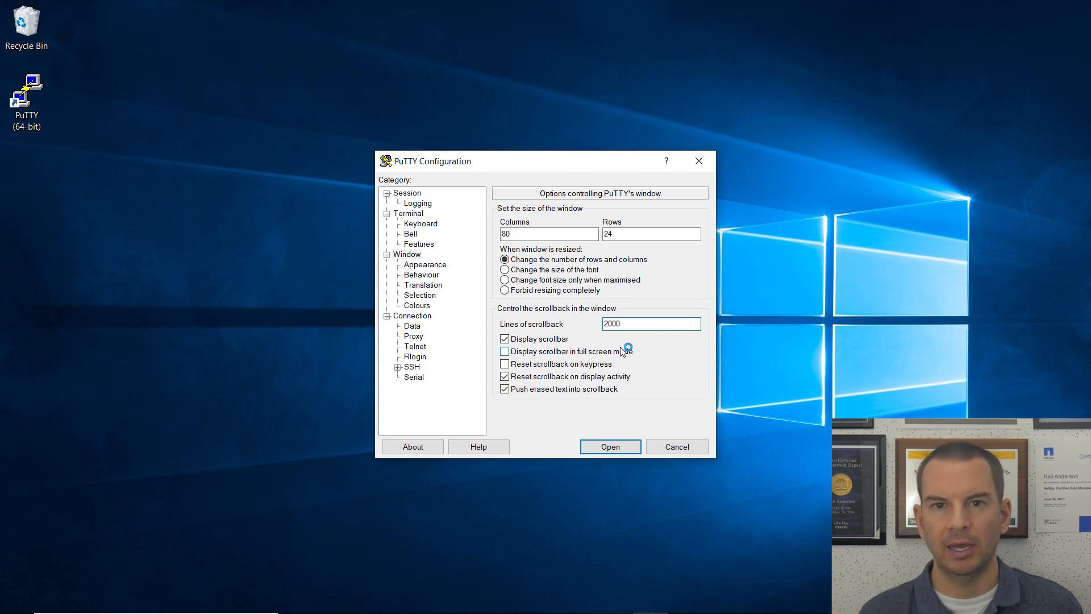
left_click(650, 324)
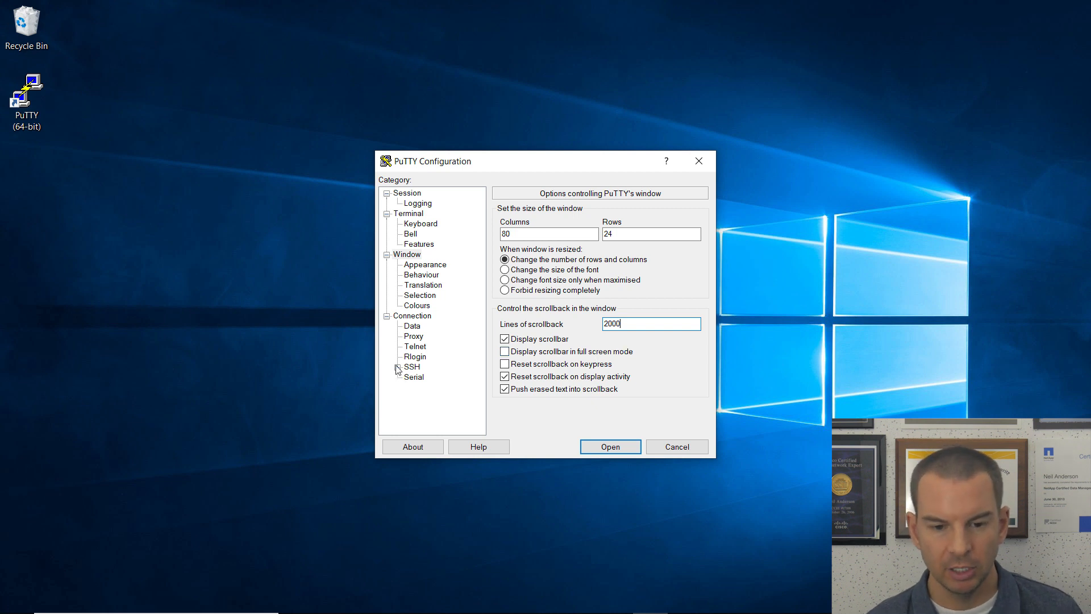
- Under Connection > SSH > Kex, move Diffie-Hellman group 14 to the top of the preference order
left_click(396, 367)
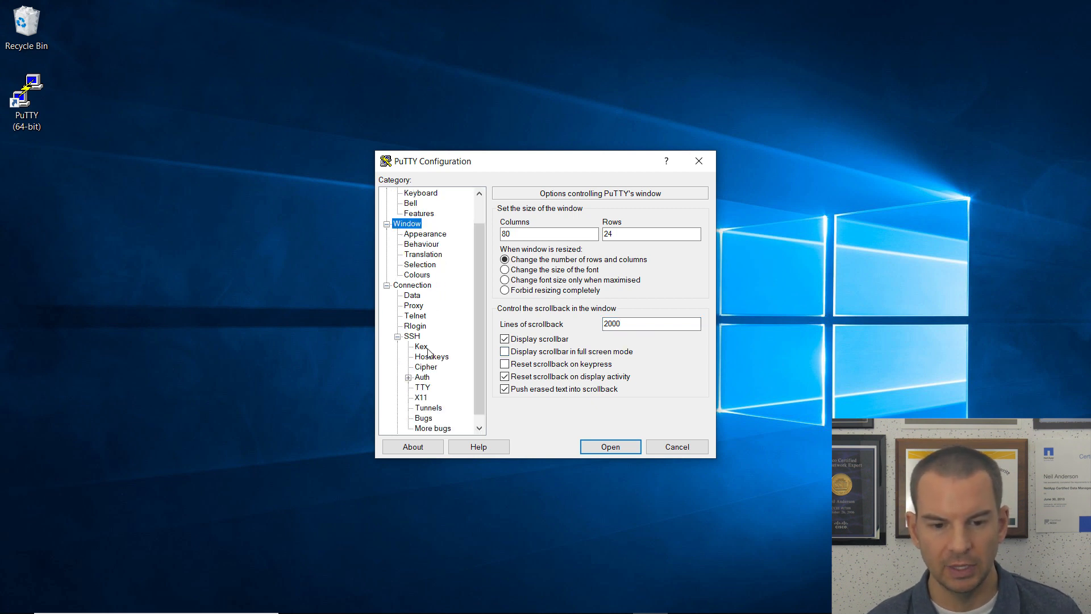
mouse_move(448, 326)
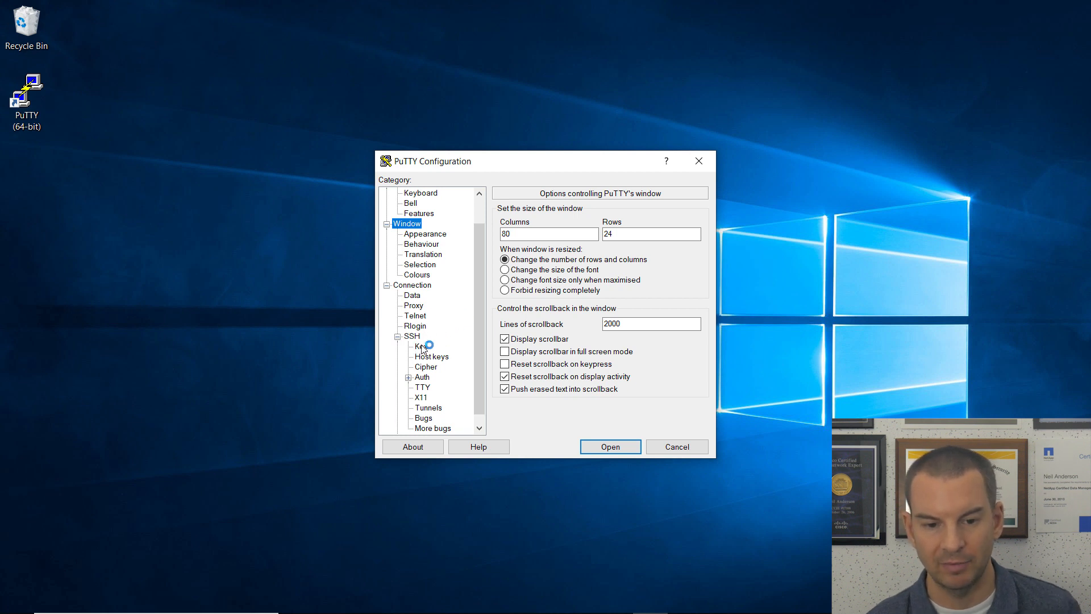
left_click(421, 345)
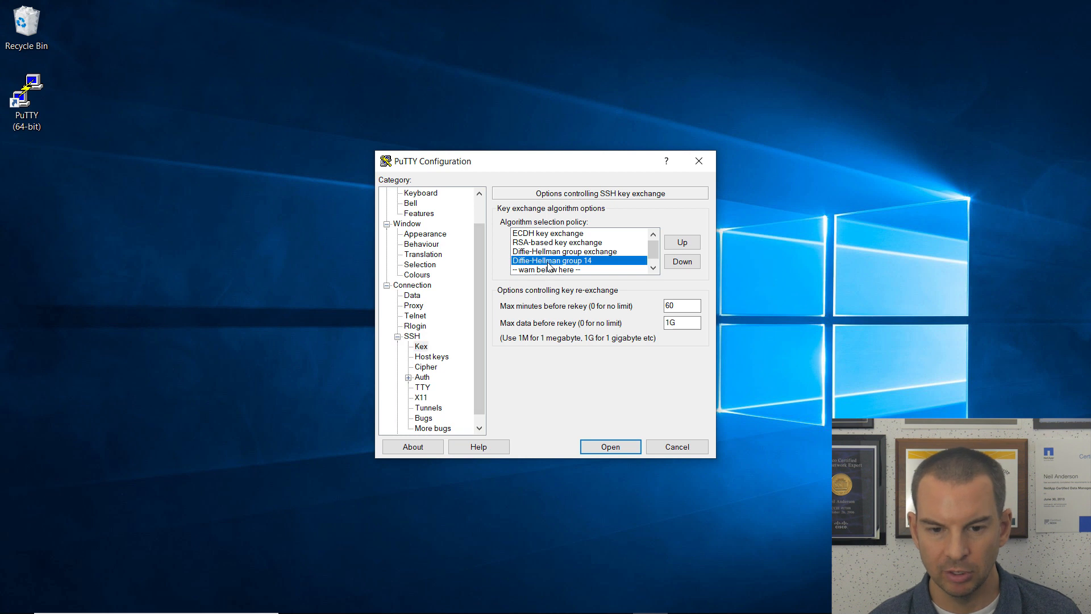
left_click(681, 241)
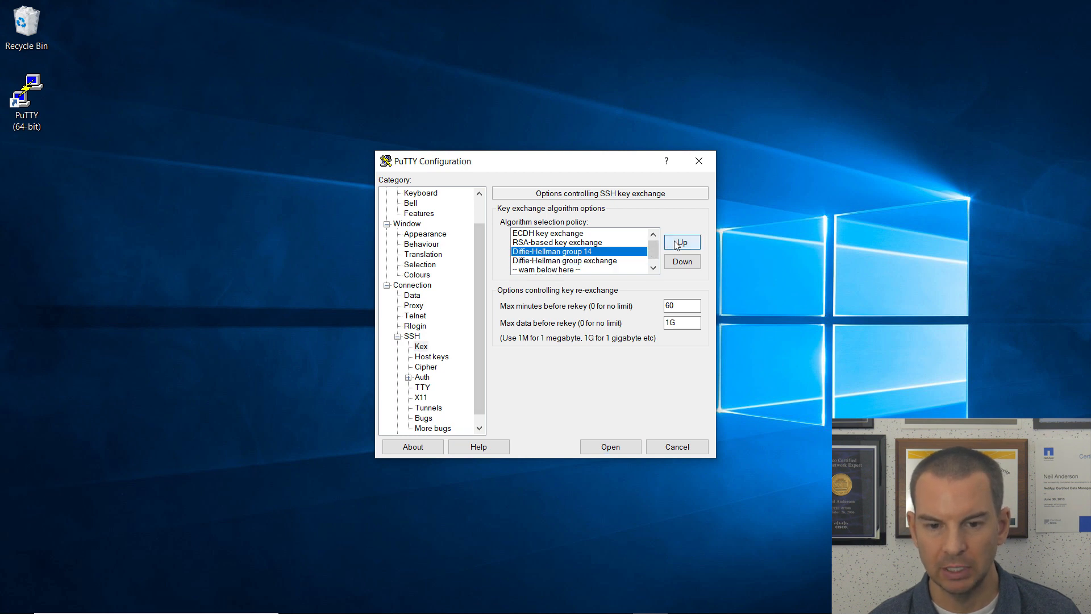
left_click(680, 241)
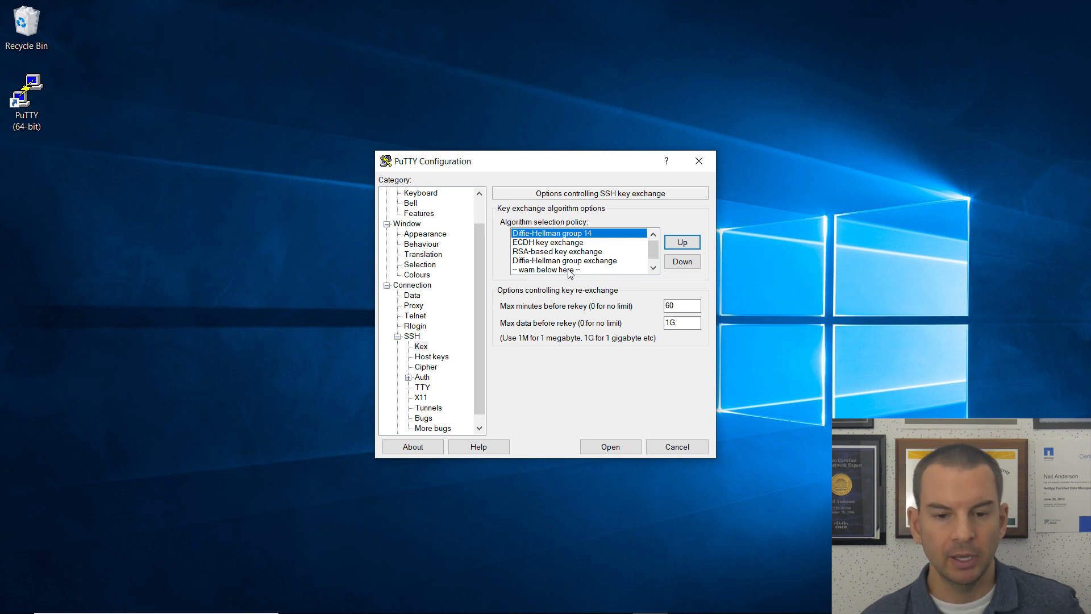
mouse_move(416, 230)
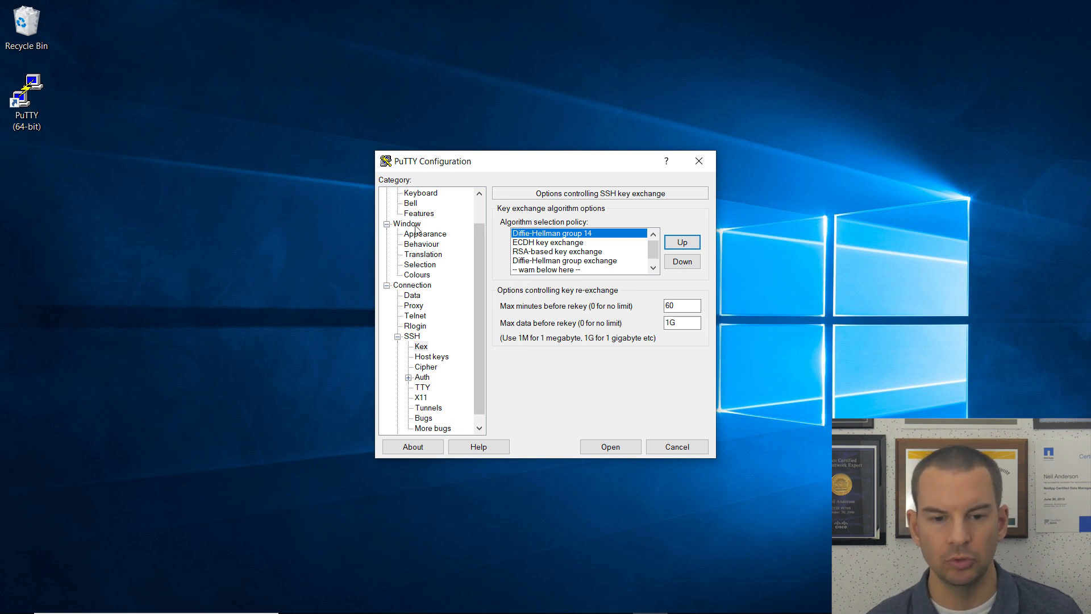
- Review the Window, Appearance and Colours settings, including default foreground and background colours
left_click(405, 224)
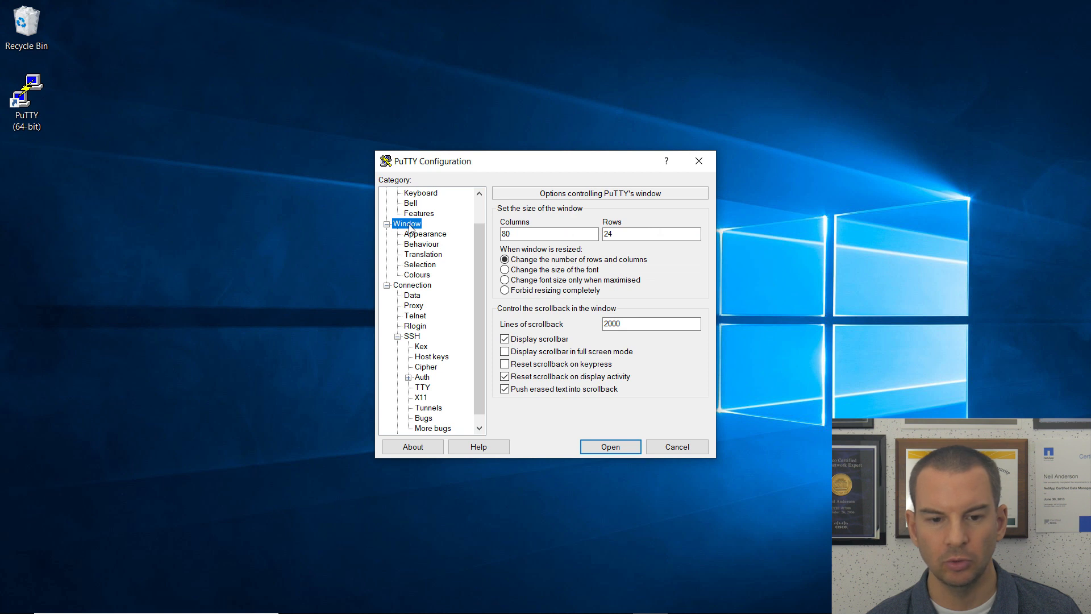
left_click(424, 233)
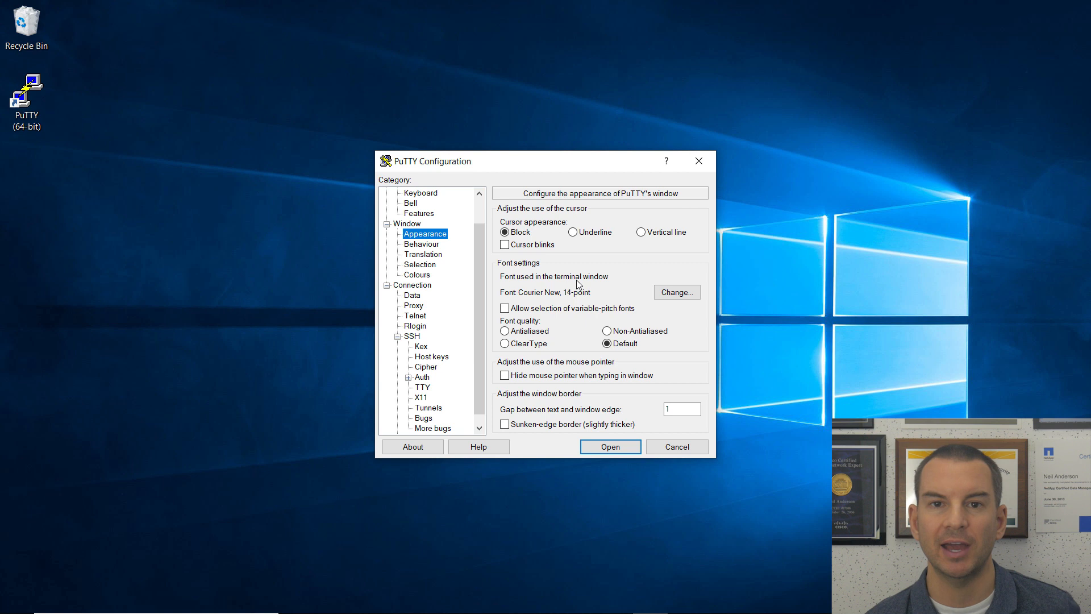
mouse_move(476, 276)
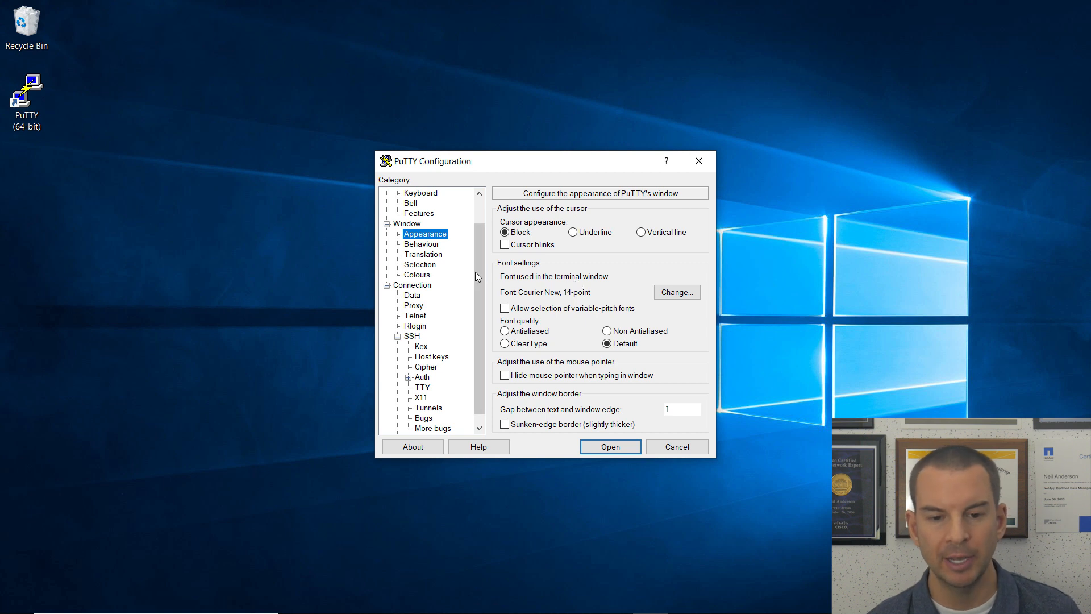
left_click(417, 274)
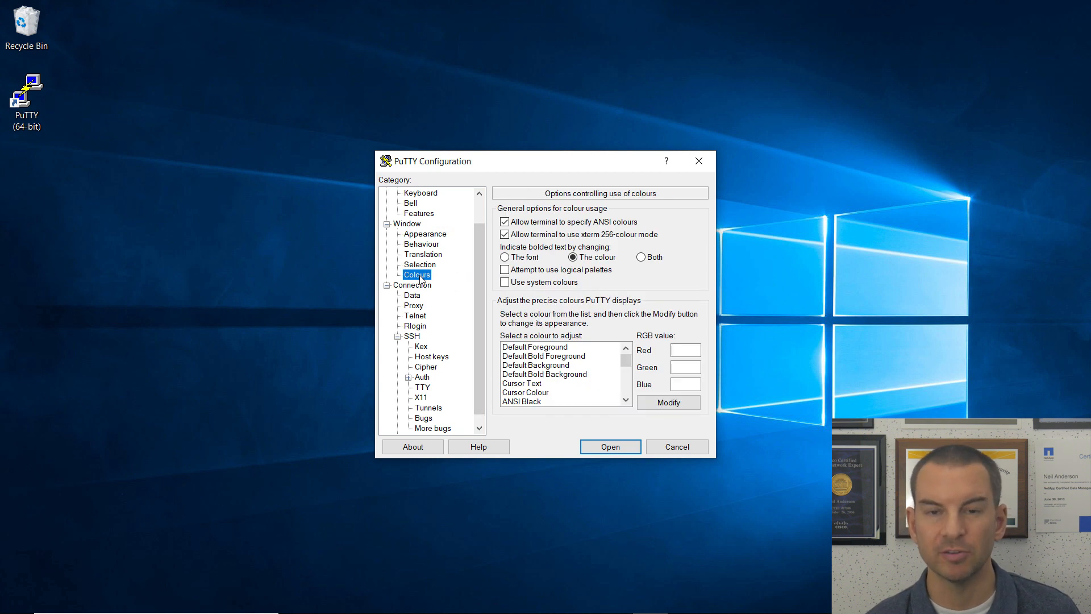
left_click(534, 347)
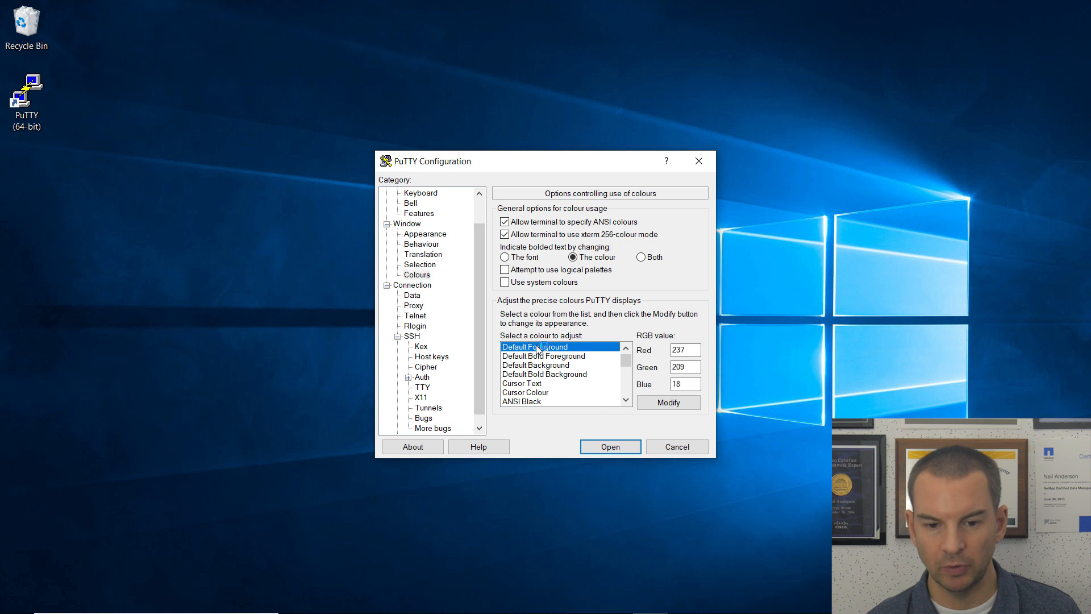
left_click(535, 364)
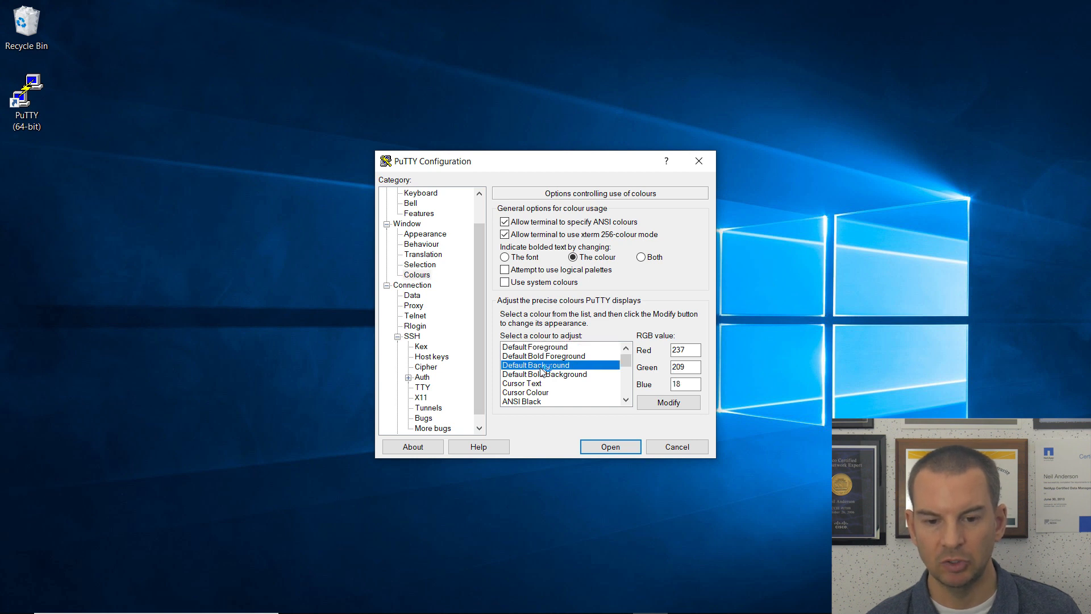
left_click(667, 401)
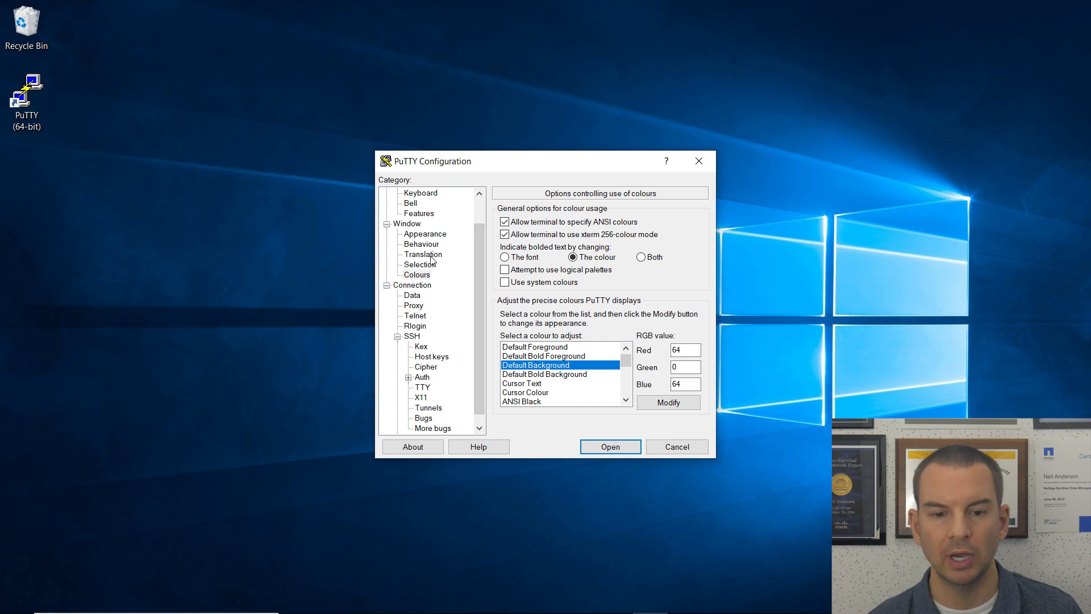
left_click(407, 224)
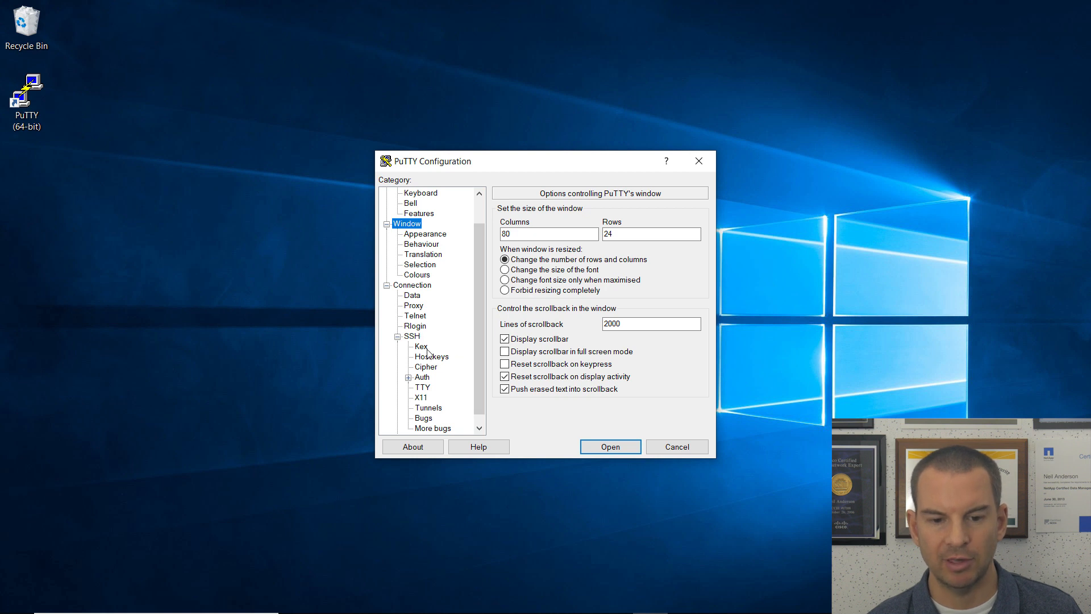
left_click(419, 345)
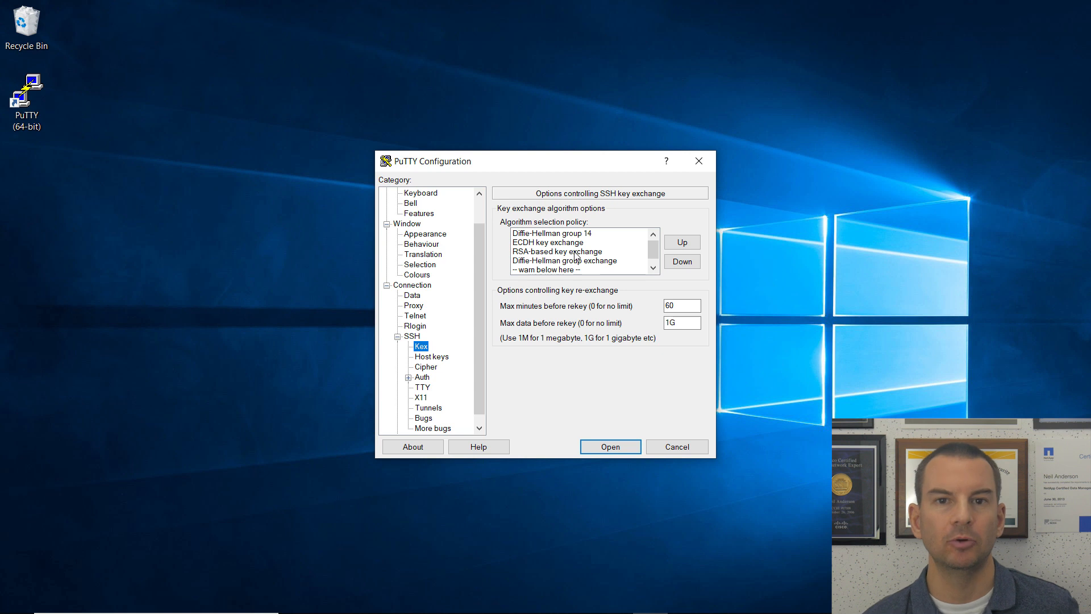
mouse_move(487, 321)
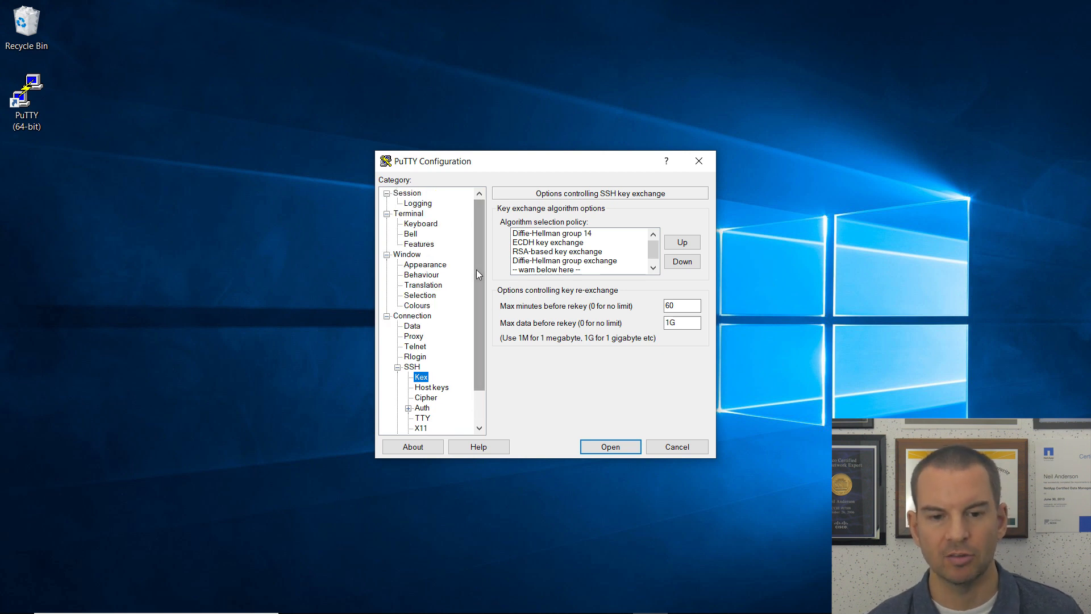
- Save the current configuration as the Default Settings session
left_click(406, 193)
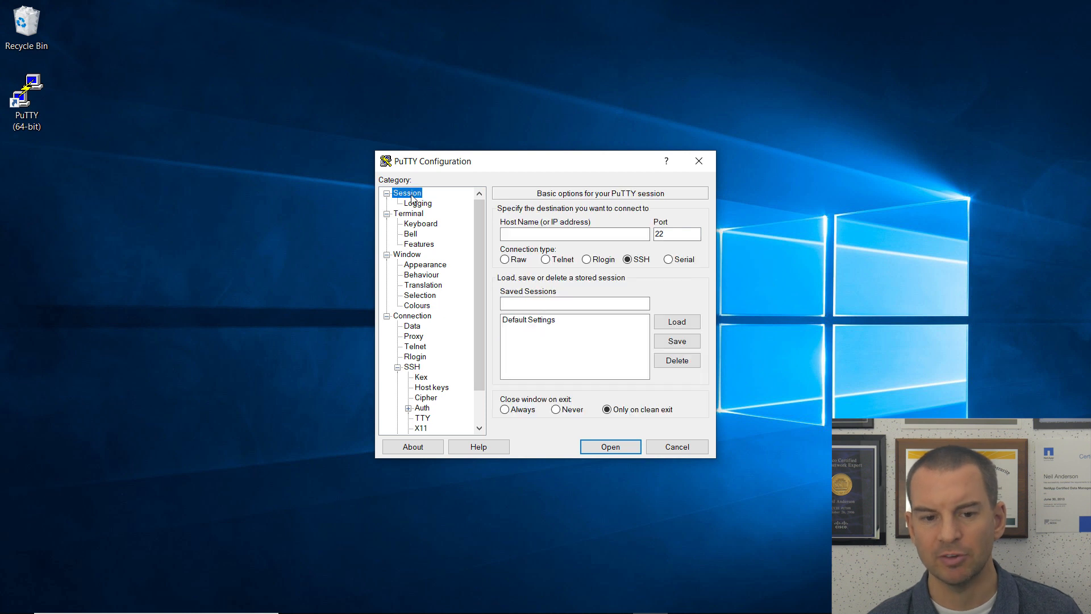
left_click(529, 319)
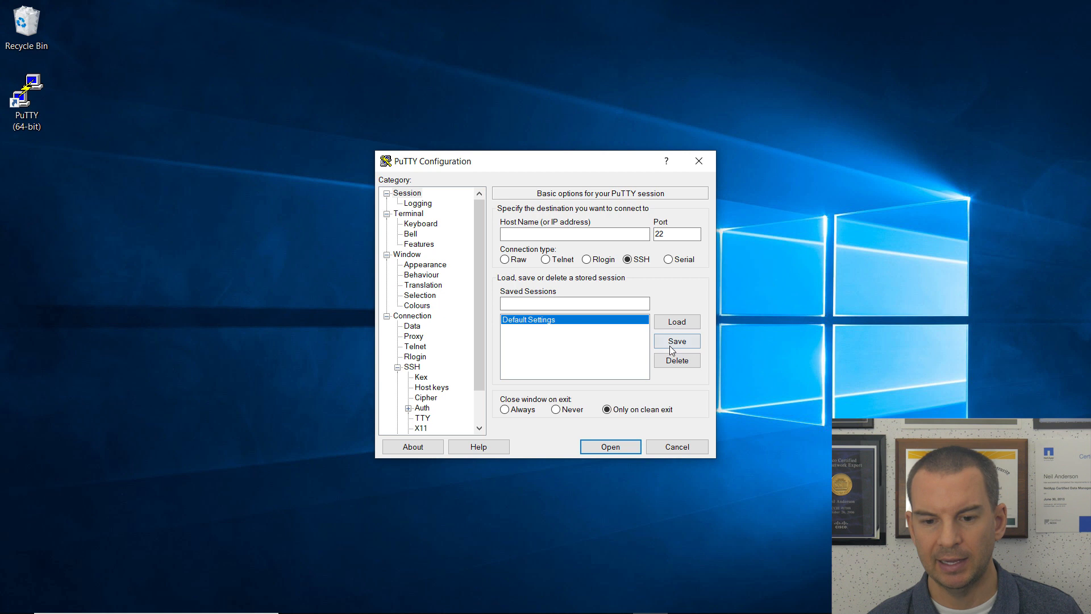
left_click(676, 341)
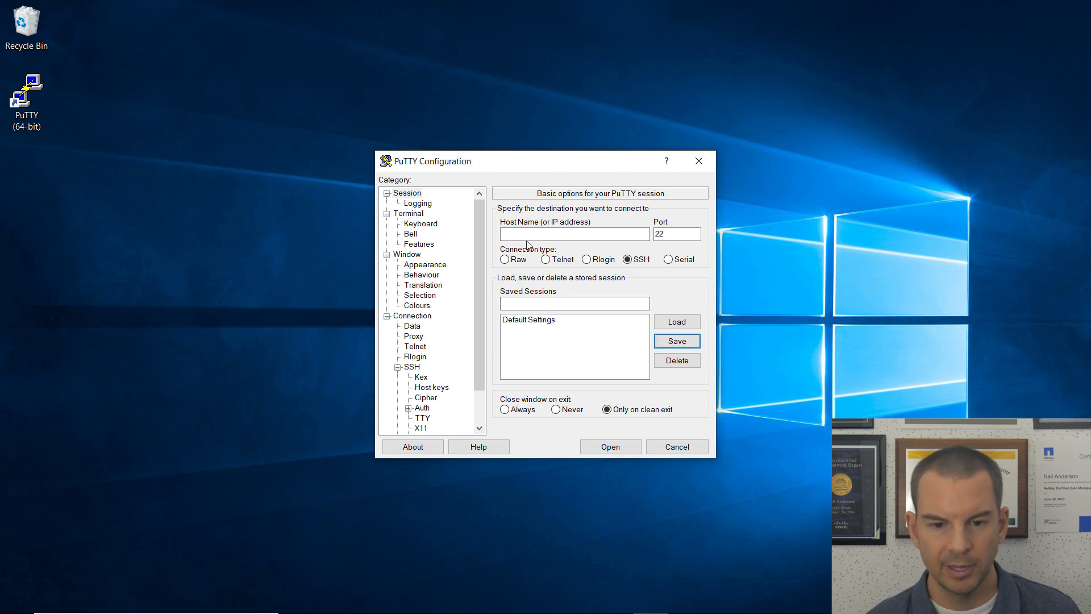
- Save SSH sessions Cluster1 and Cluster2 pointing at their 172.23.x.x host addresses
left_click(573, 234)
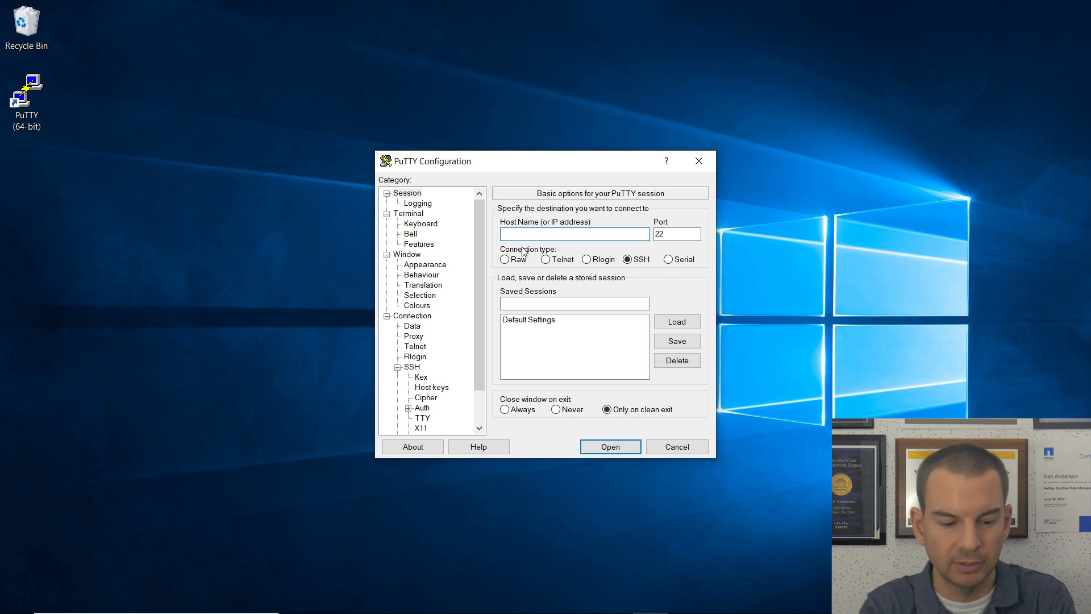
type("172.23.1.11")
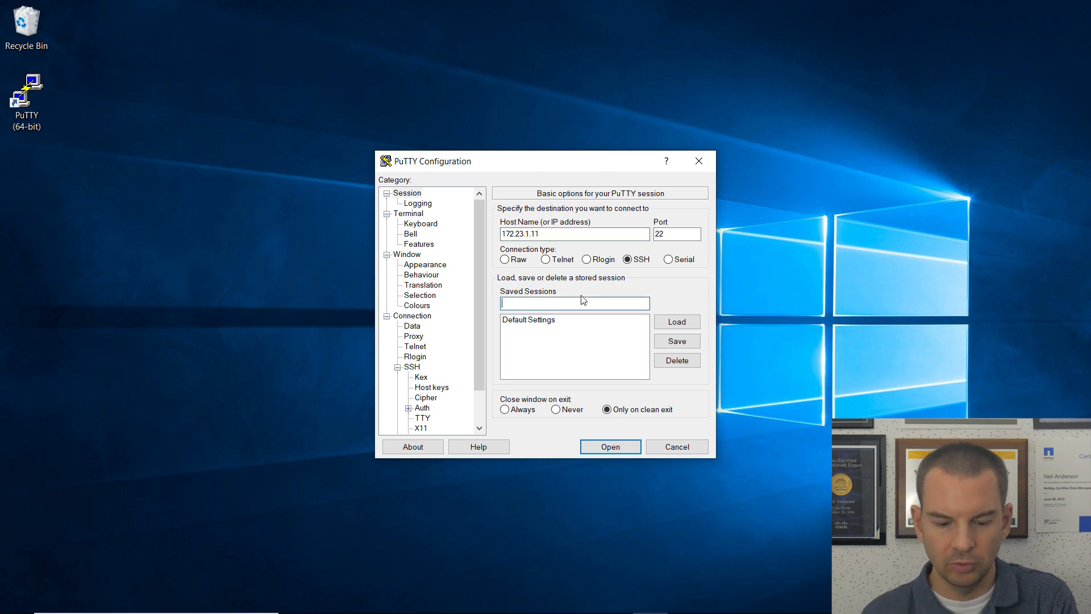
type("Cluster1")
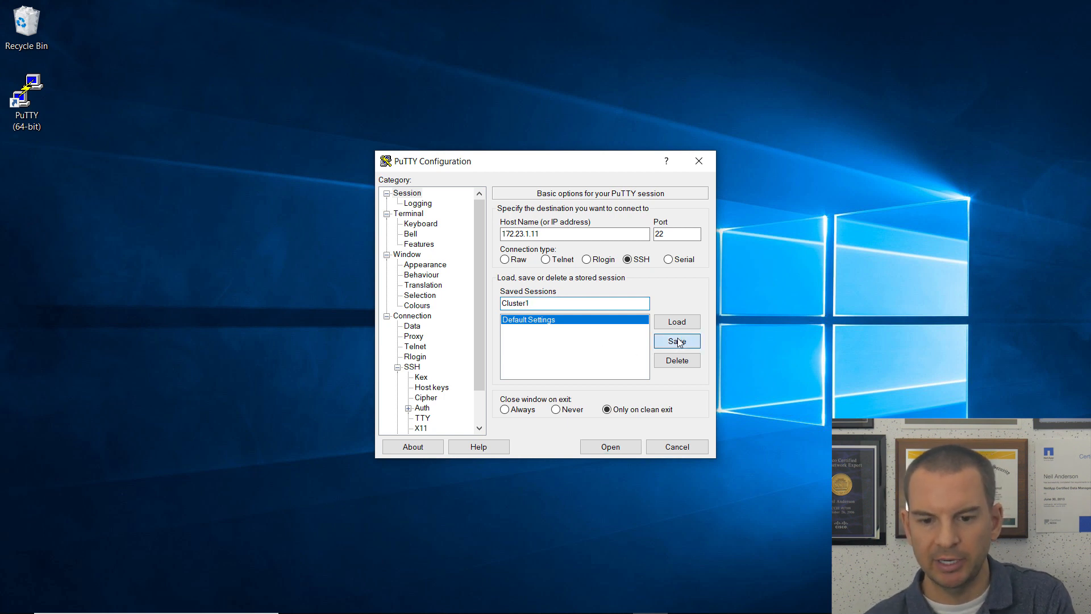
left_click(676, 340)
type("2")
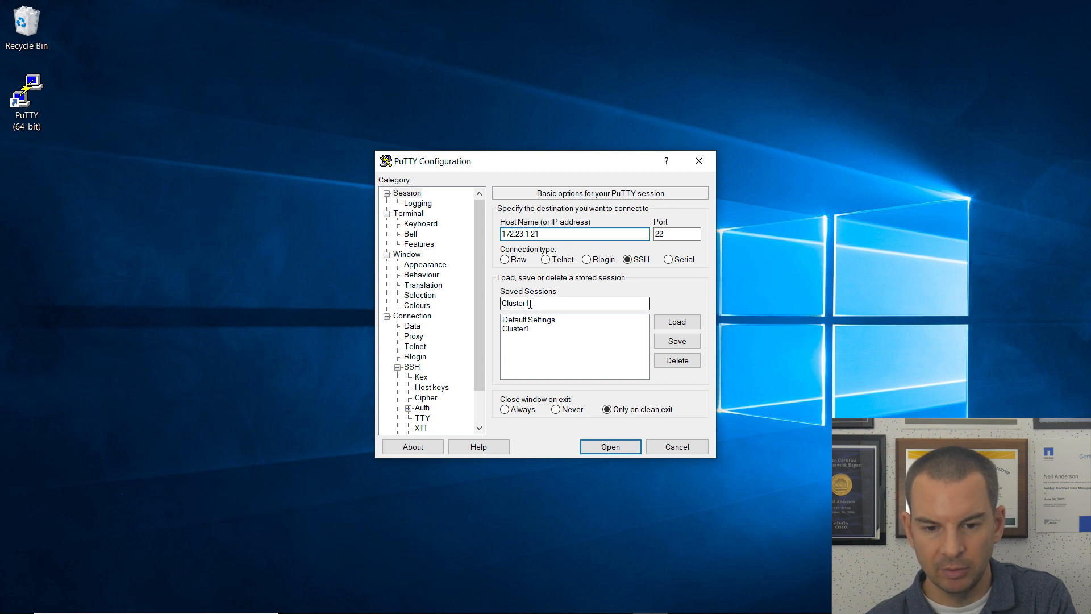
type("Cluster2")
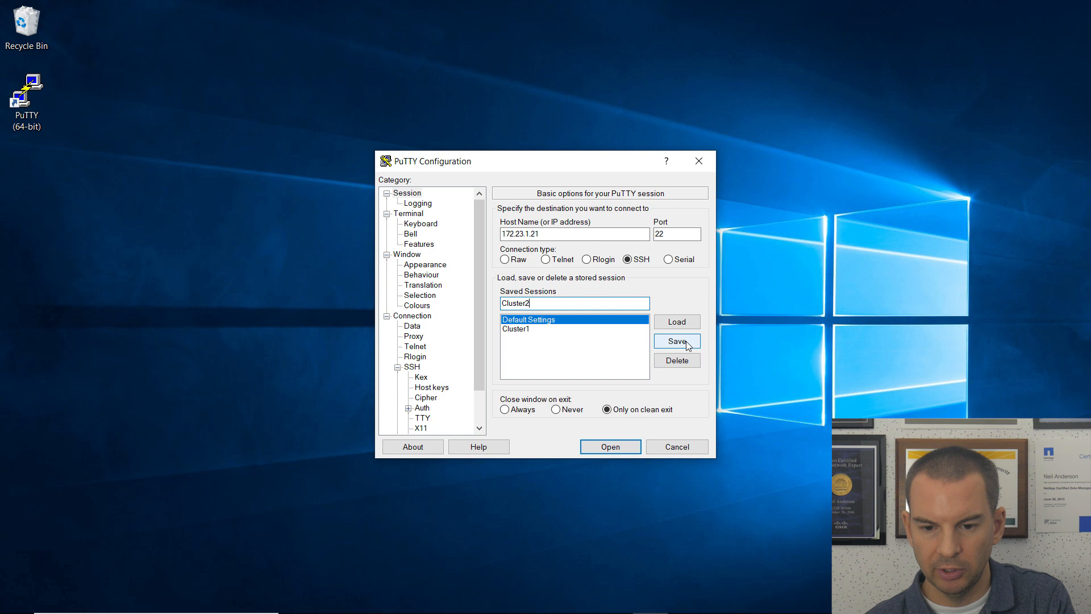
left_click(675, 341)
type("Linux")
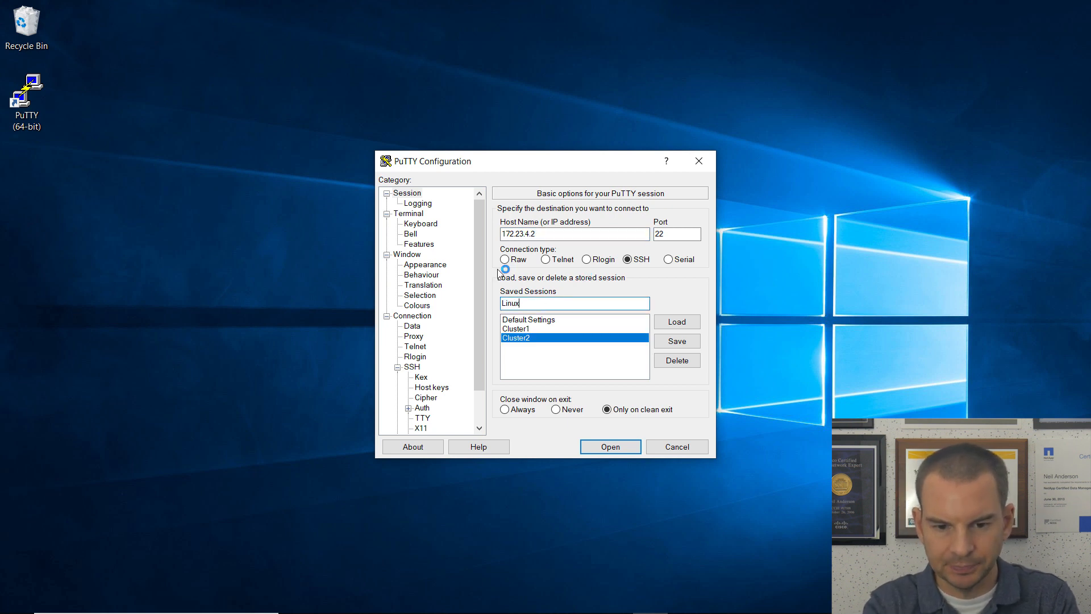
- Save the LinuxB session pointing at 172.23.5.2
type("A")
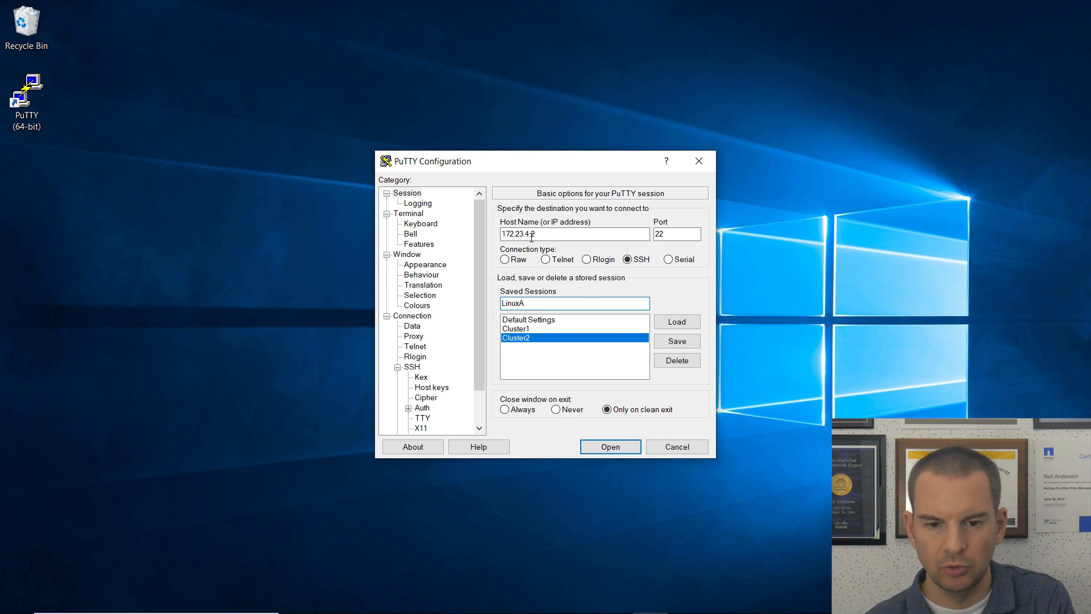
key("BackSpace")
type("5")
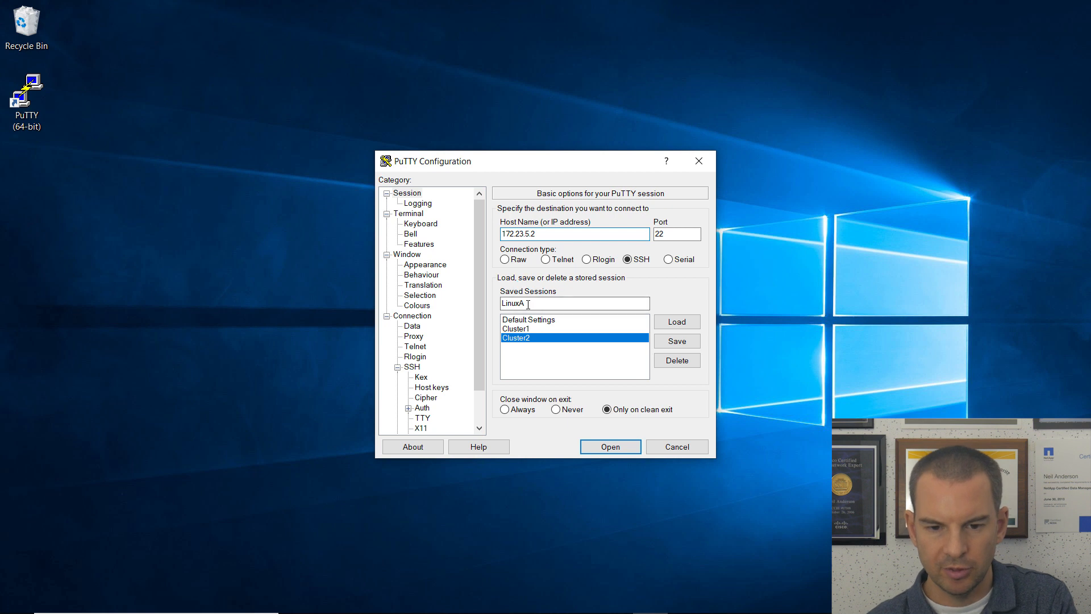
type("LinuxB")
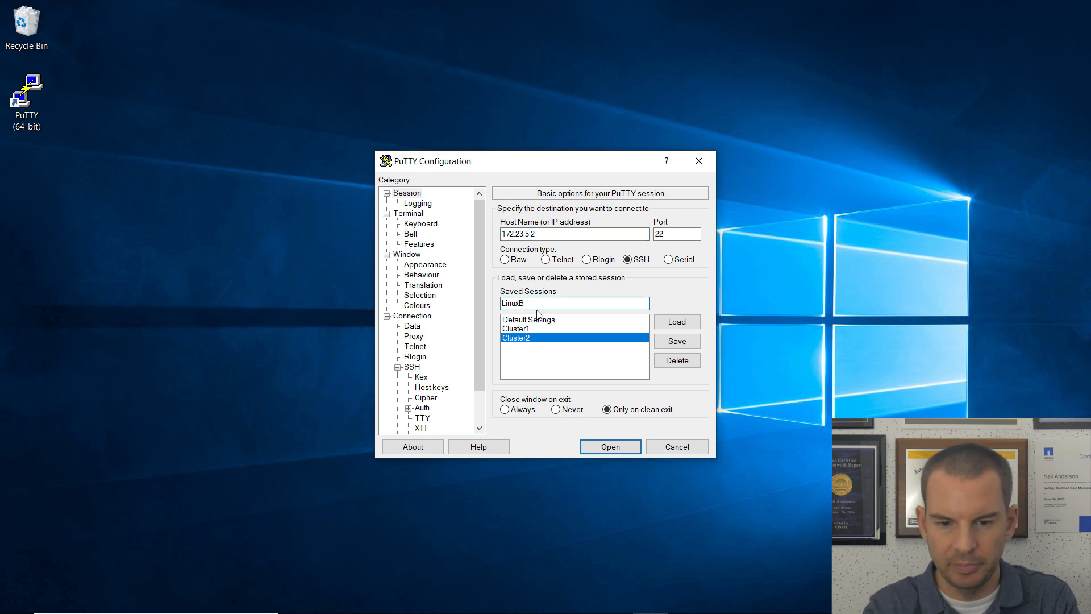
mouse_move(573, 370)
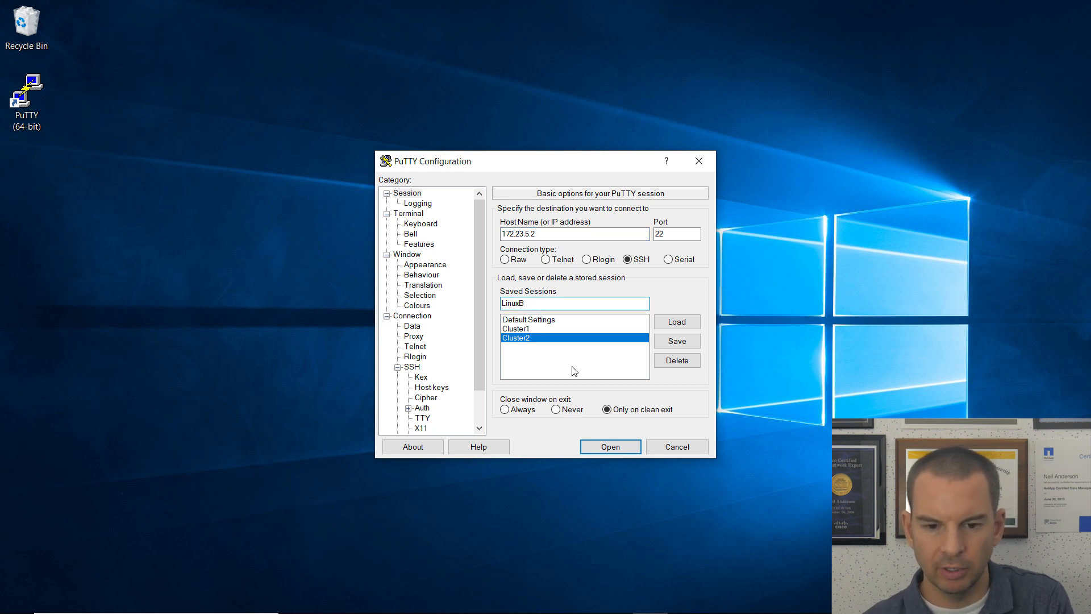
left_click(675, 340)
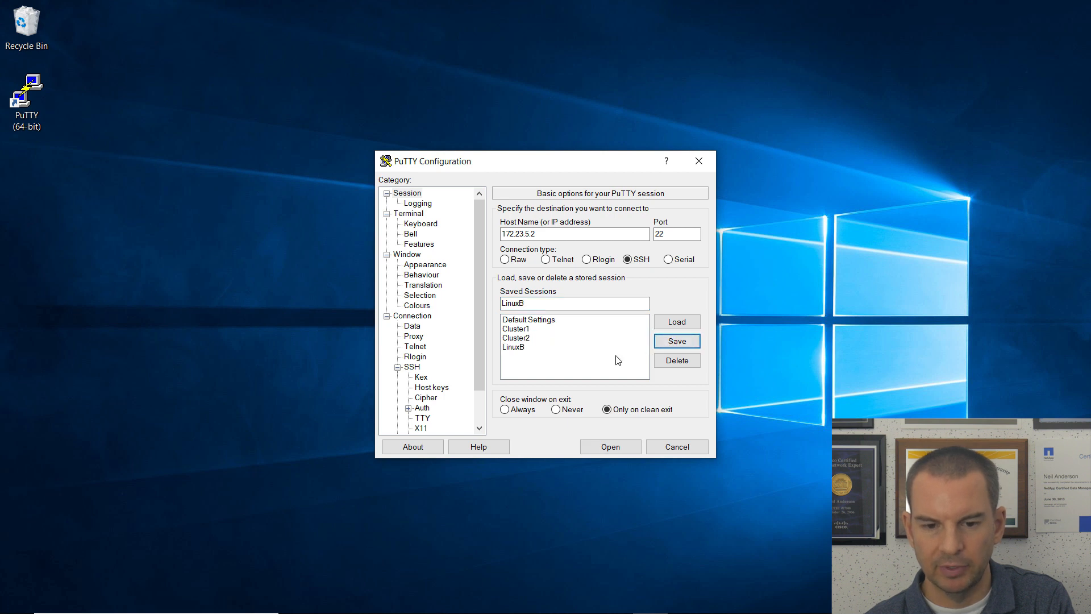
mouse_move(553, 247)
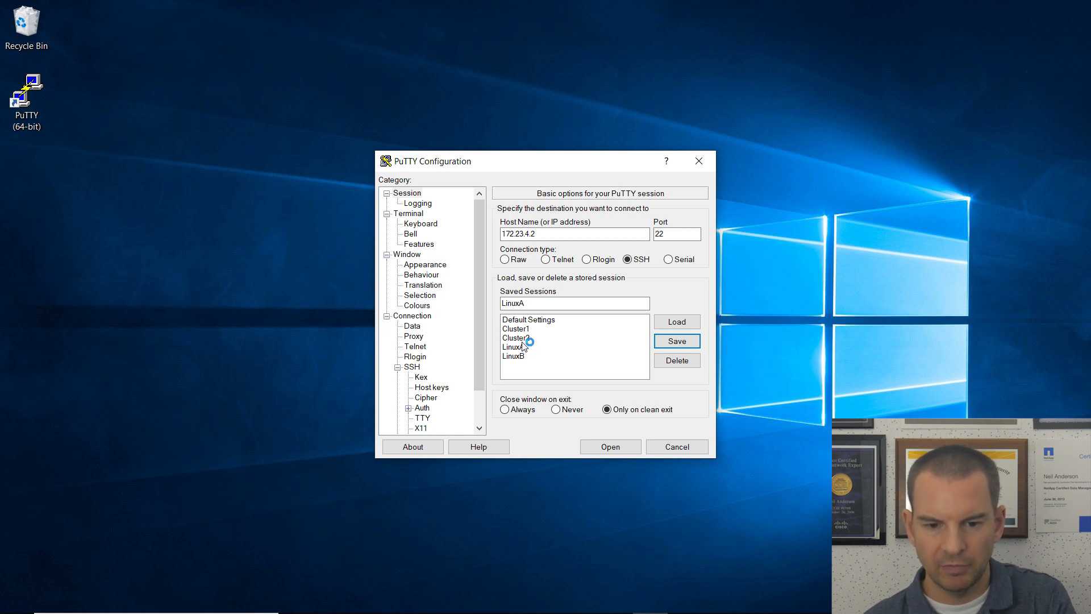
- Connect to the Cluster2 session and log in as admin to reach the cluster2::> prompt
left_click(609, 446)
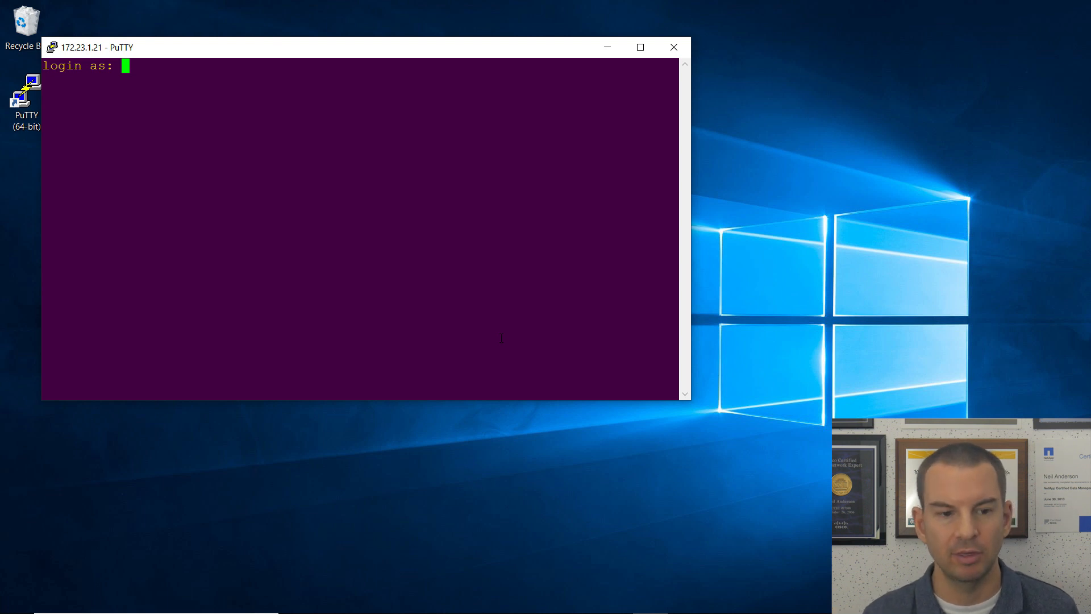
type("a")
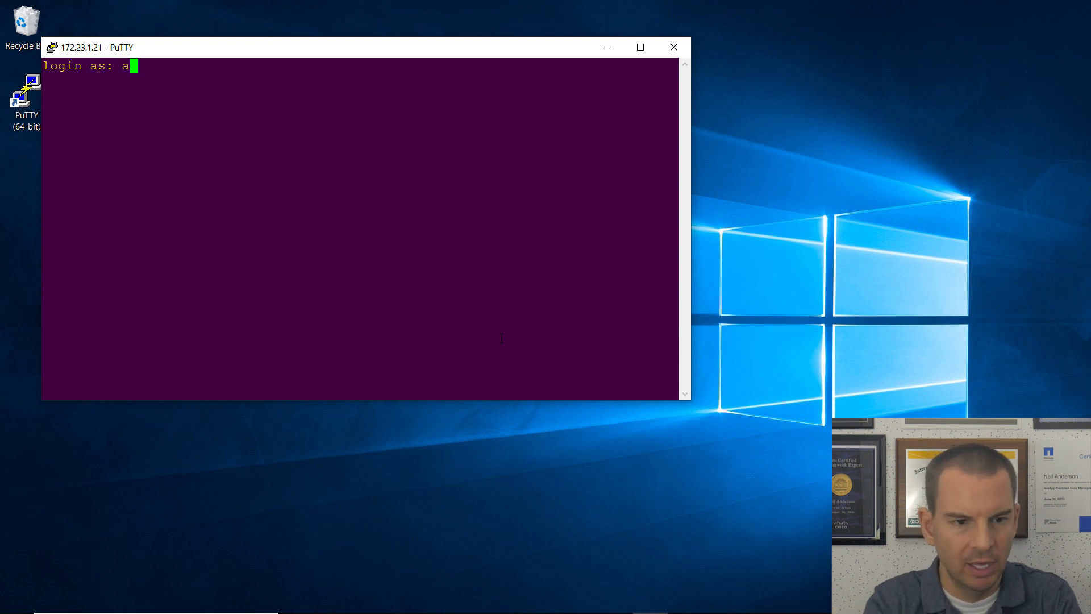
type("dmin")
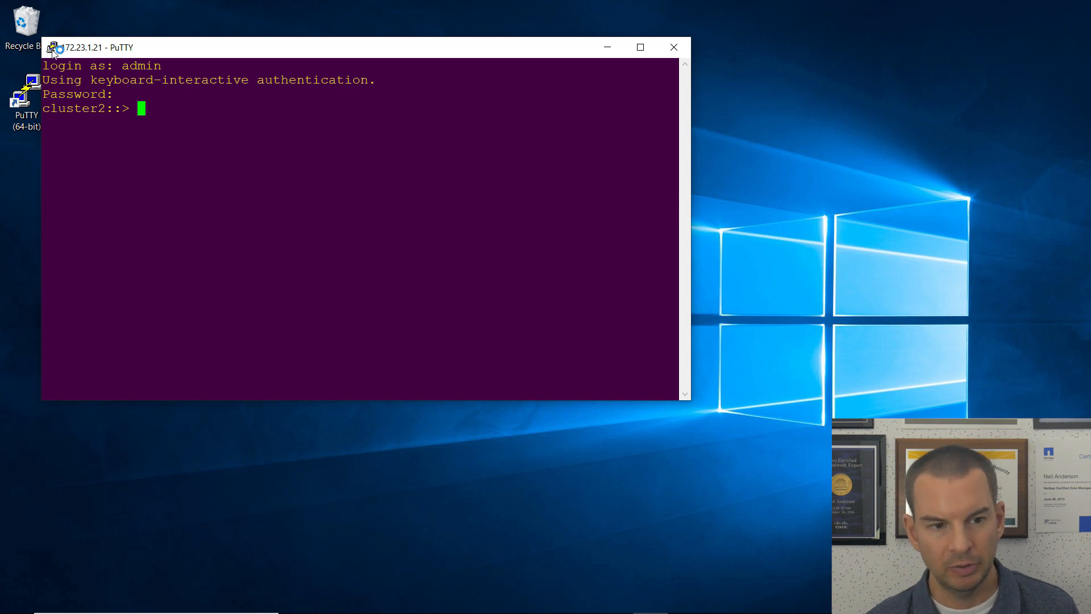
- Launch a second PuTTY window to LinuxA and log in as flackbox
left_click(54, 48)
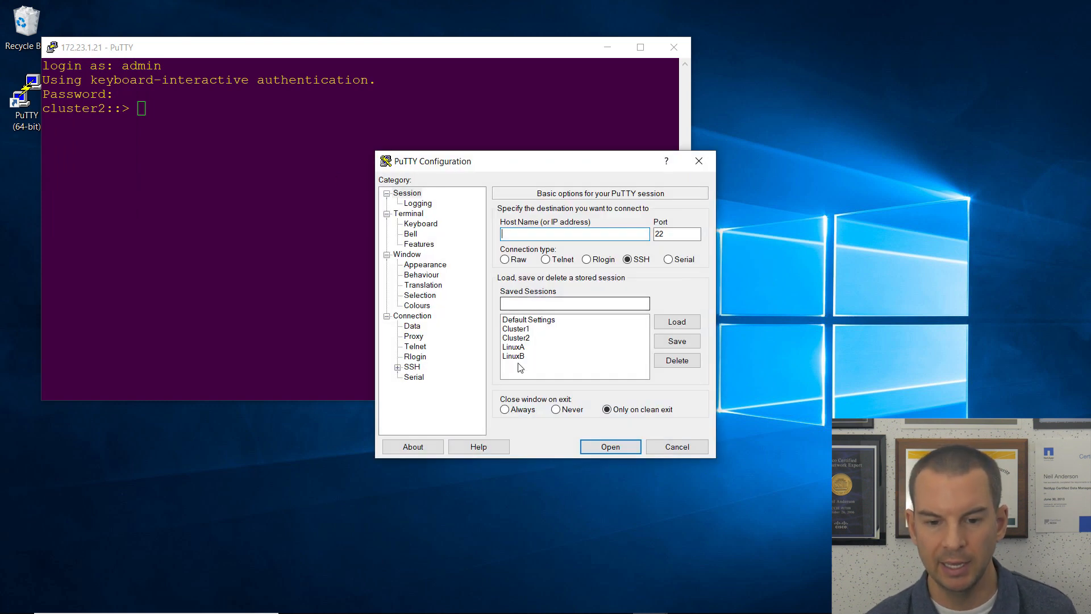
left_click(610, 445)
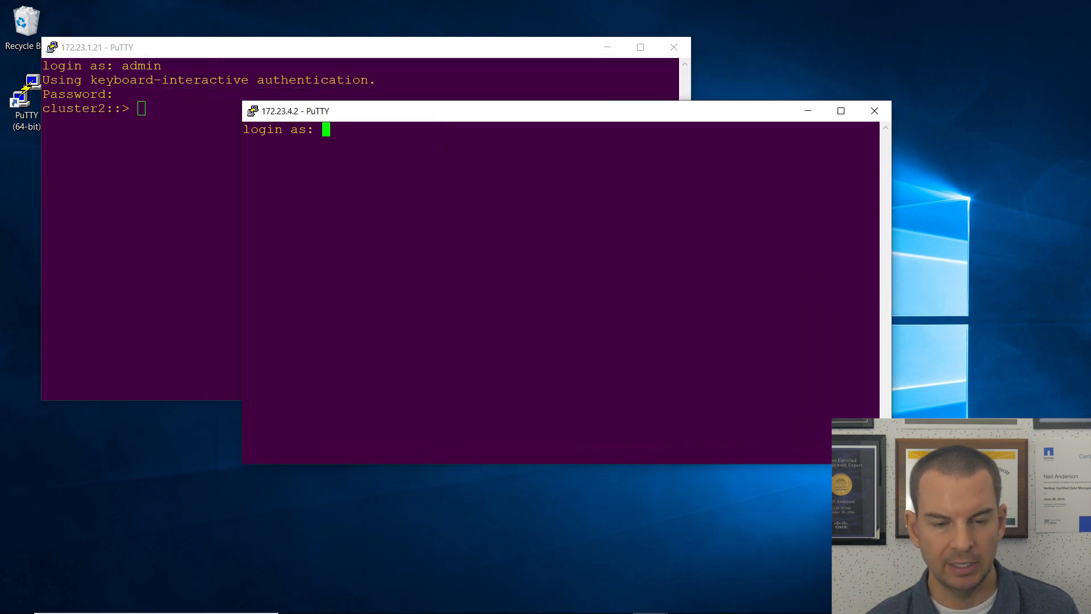
type("flackbox")
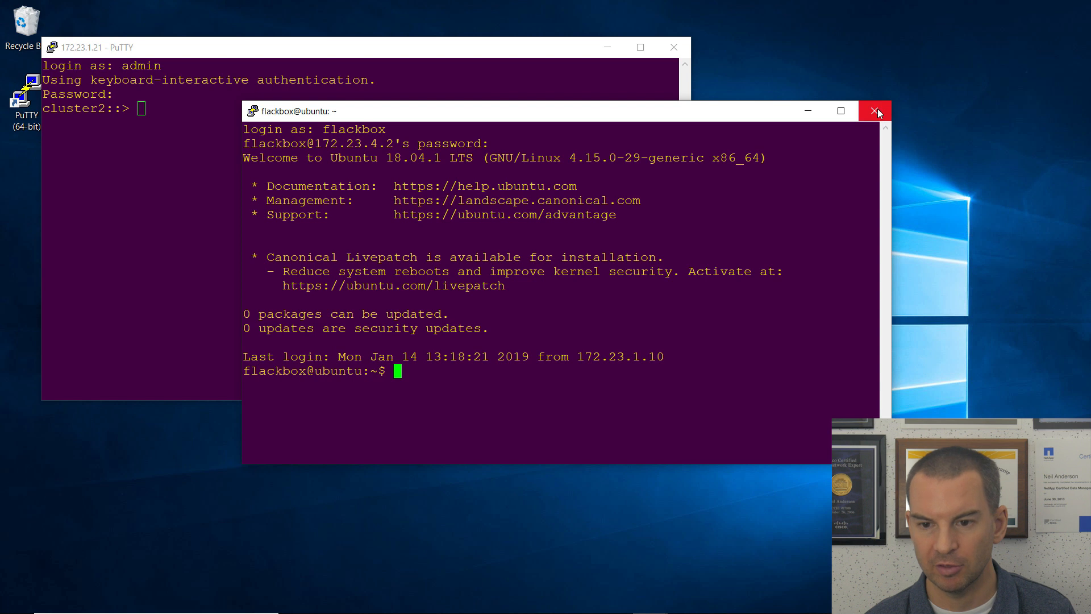
- Close both terminal windows, confirming the exit prompt
left_click(877, 111)
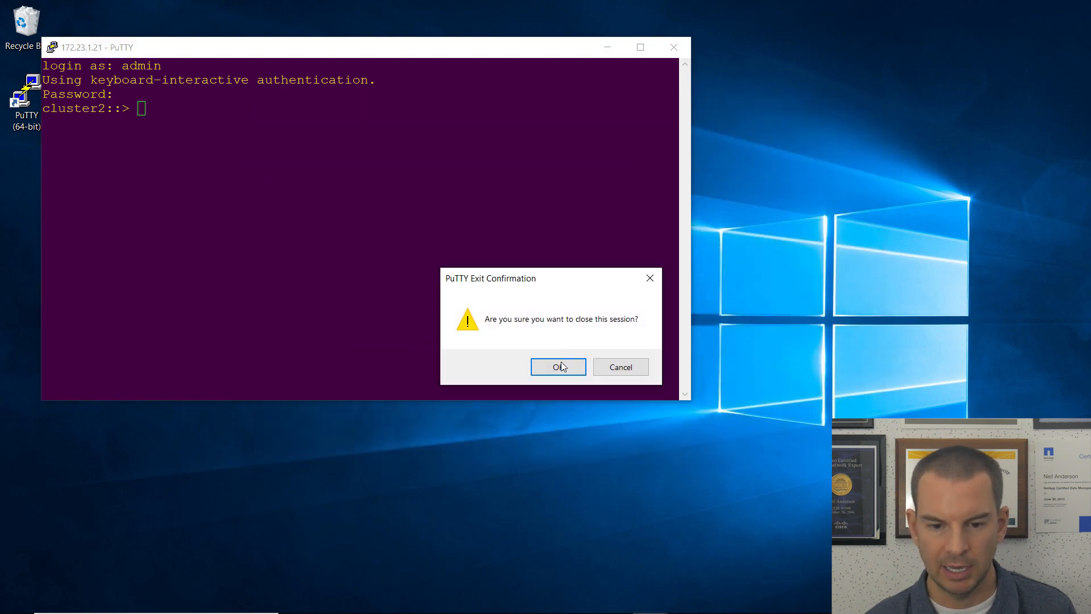
left_click(557, 368)
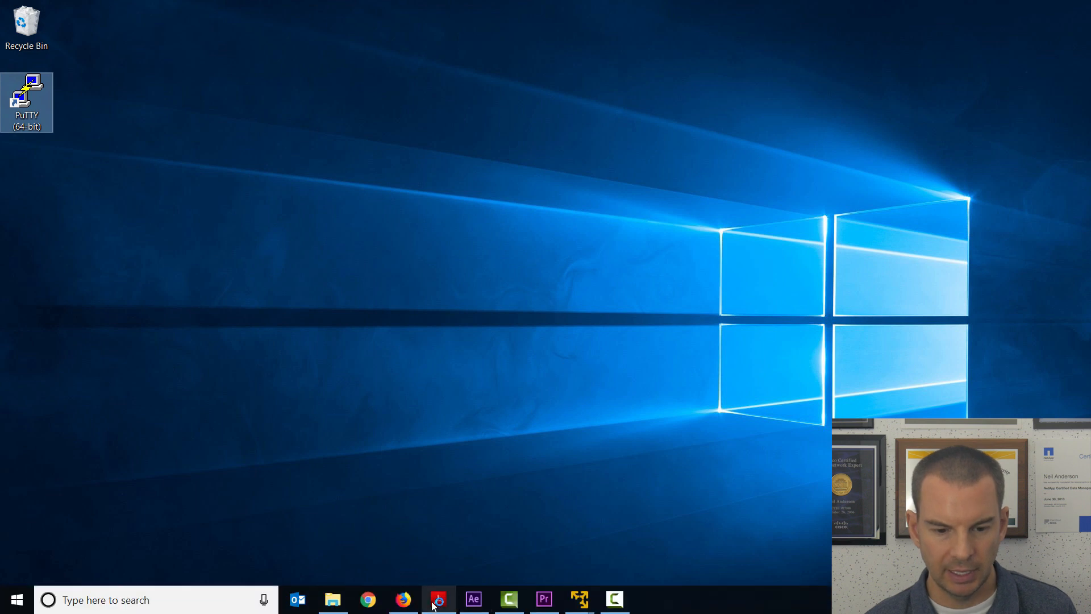
- Download SuperPuTTY-1.4.0.9.zip from the Assets list on the GitHub releases page in Firefox
left_click(439, 599)
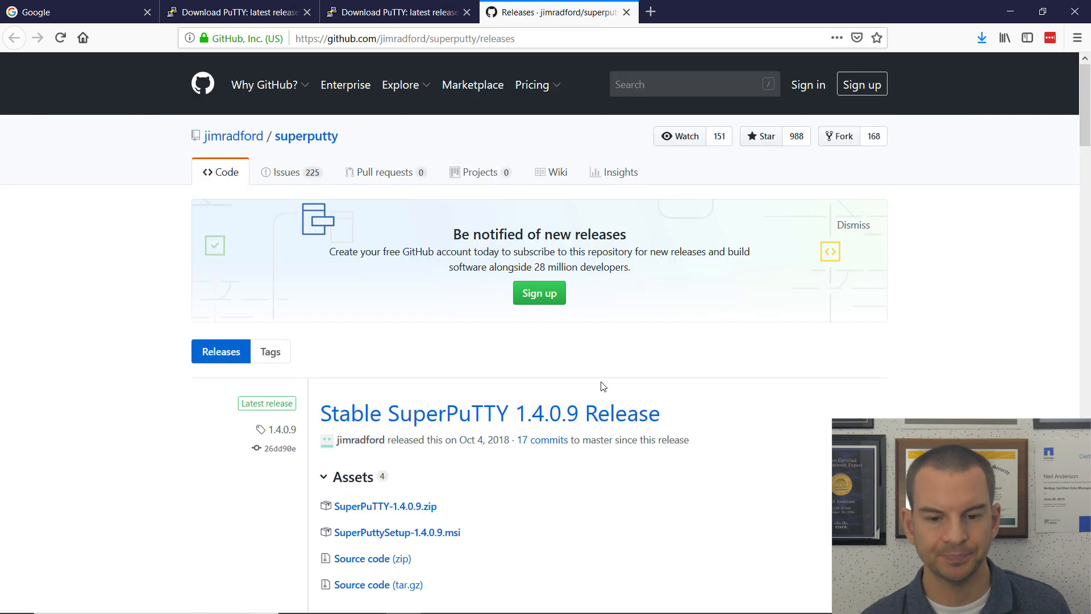
scroll("down", 3)
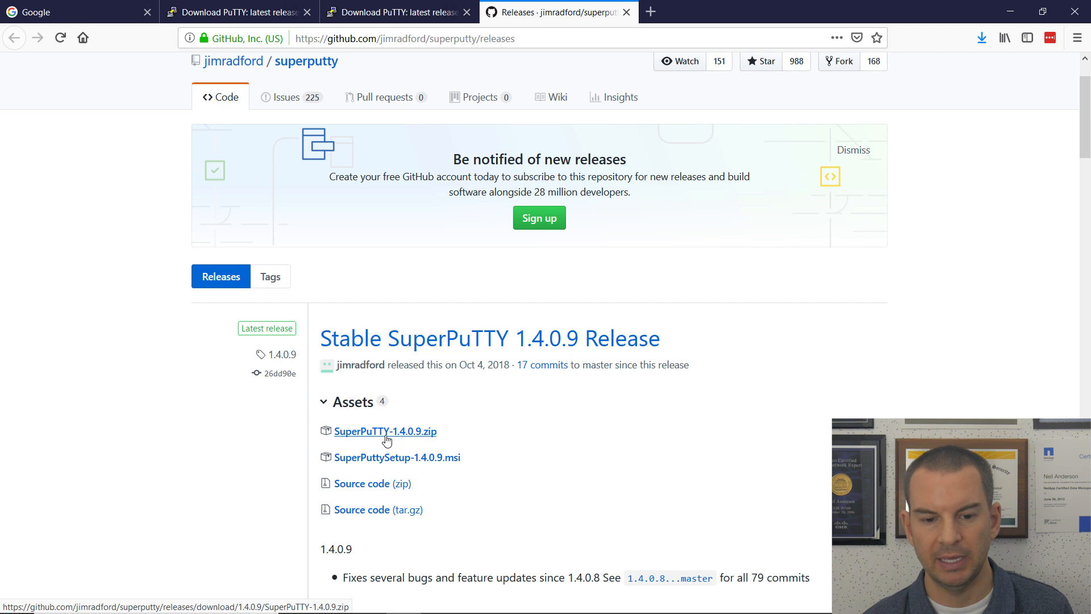
mouse_move(427, 437)
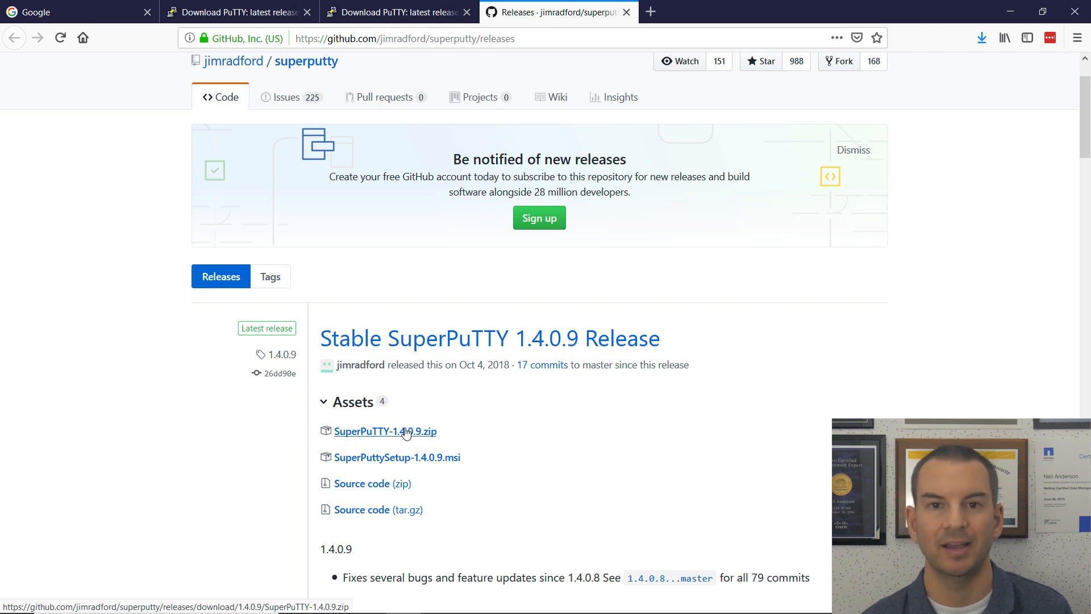
left_click(333, 599)
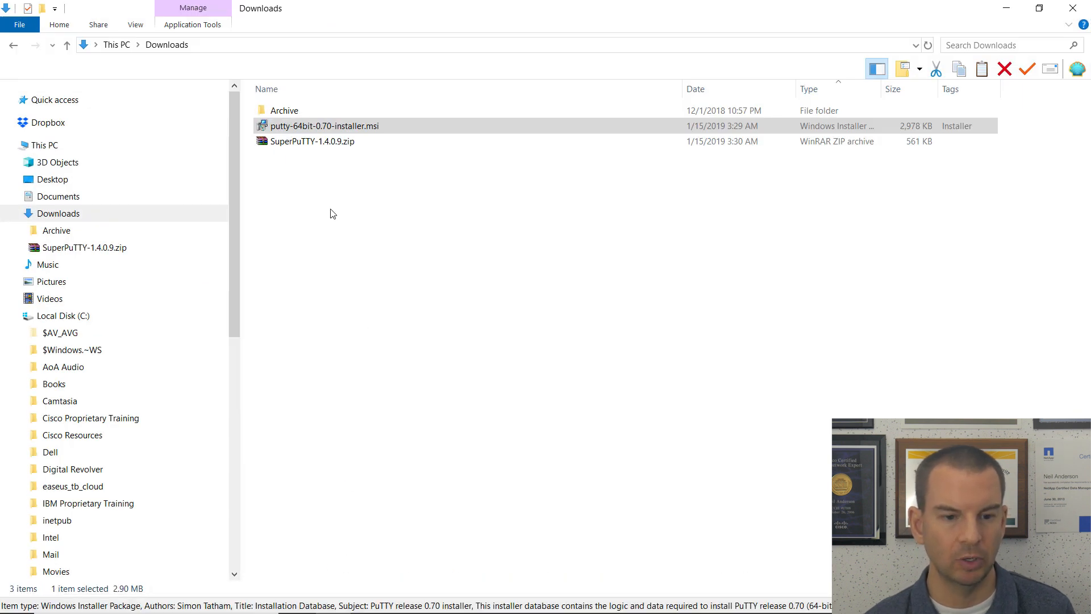
mouse_move(295, 173)
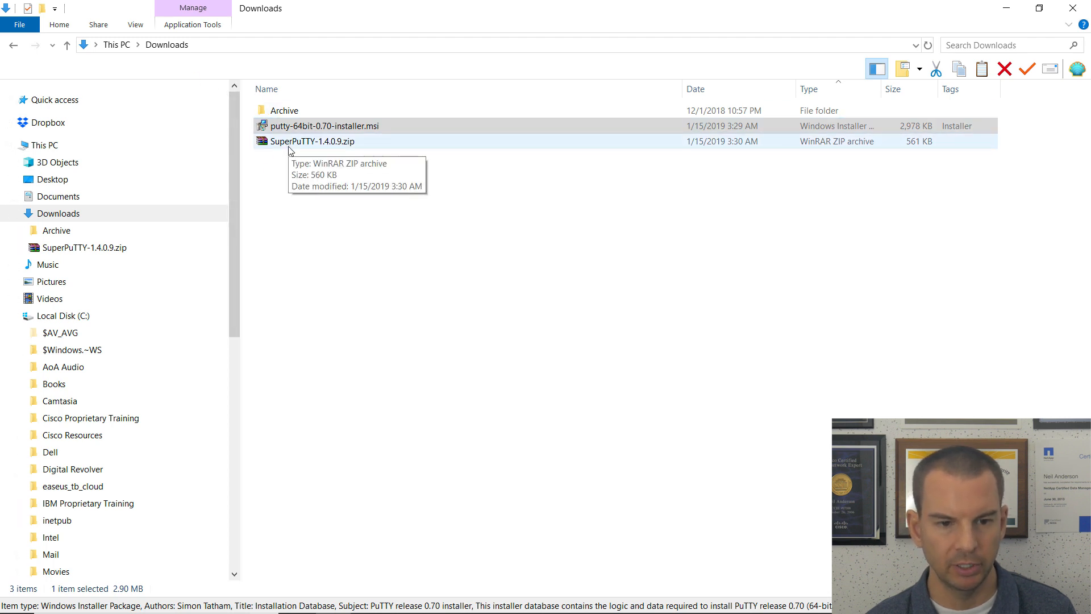
- Move the SuperPuTTY zip into Documents and extract it there into its own folder
left_click_drag(312, 141, 81, 196)
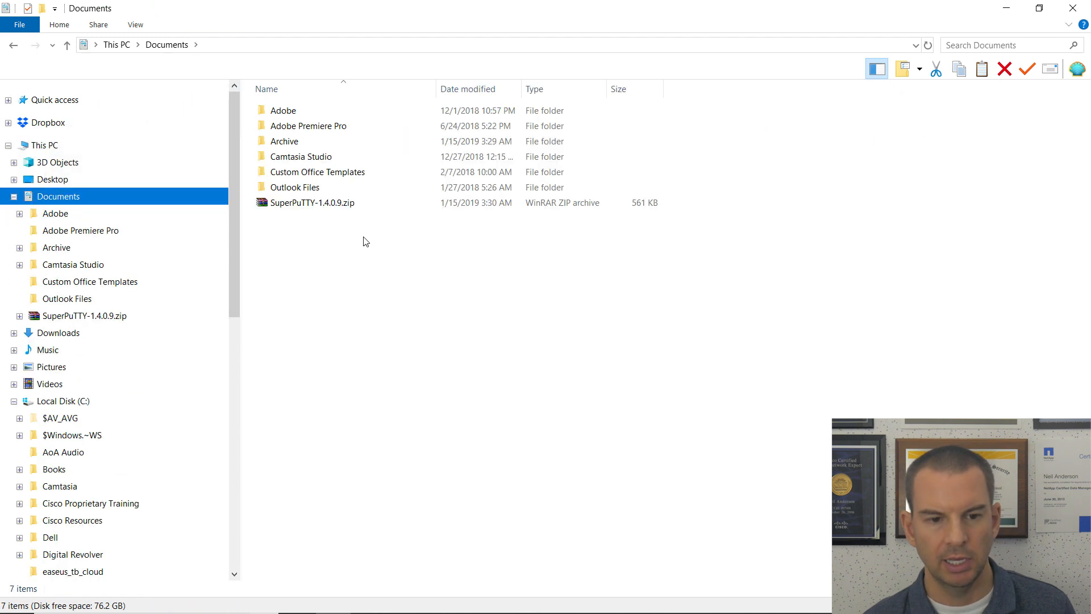
right_click(312, 203)
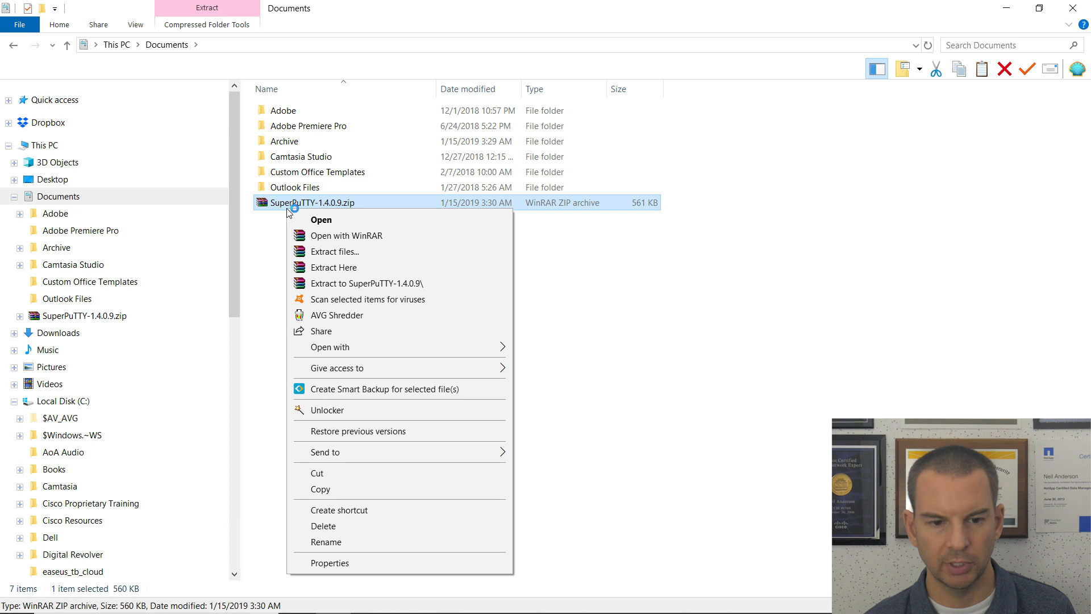
left_click(334, 267)
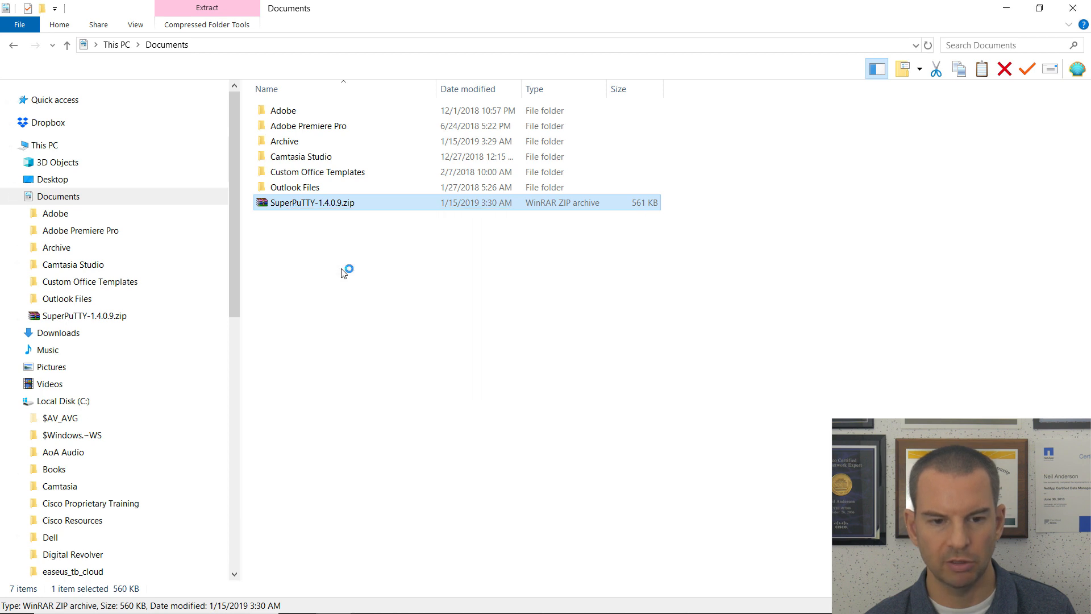
left_click(205, 8)
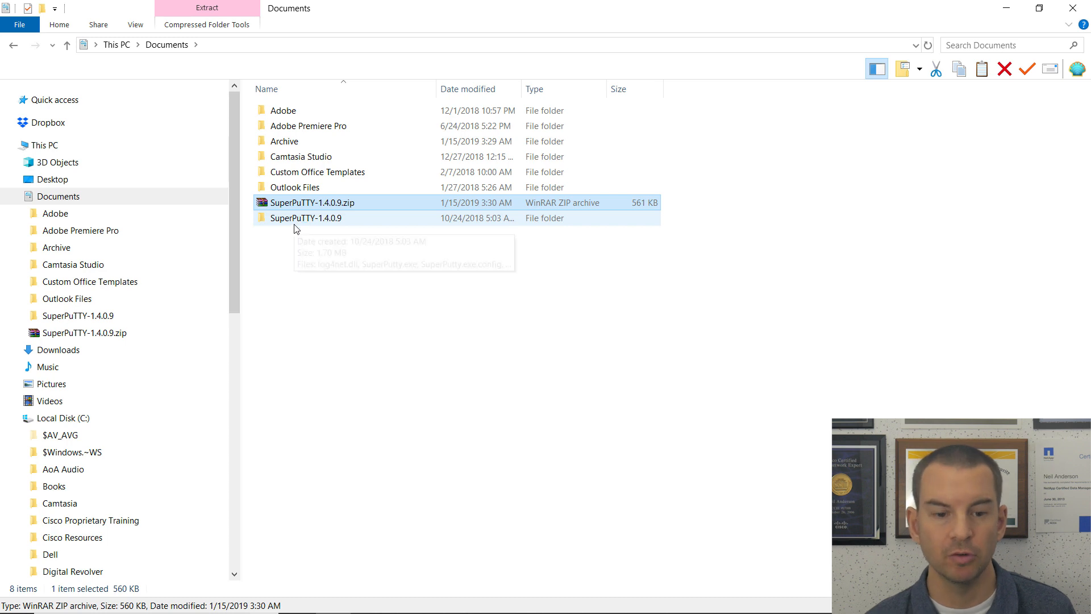
- In the extracted SuperPuTTY-1.4.0.9 folder, send SuperPutty.exe to the desktop as a shortcut
double_click(305, 218)
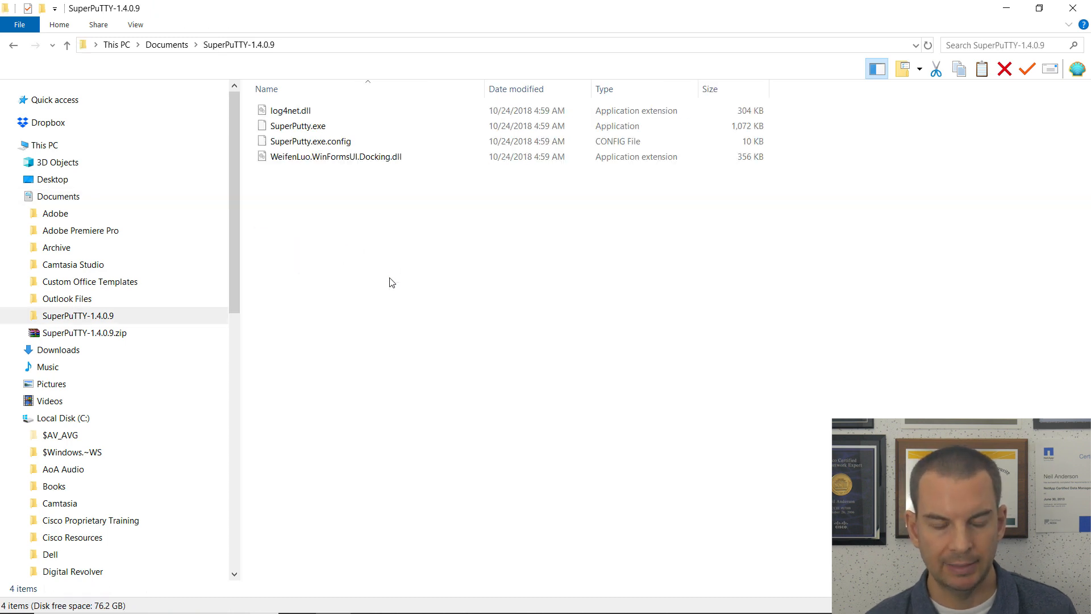
left_click(296, 126)
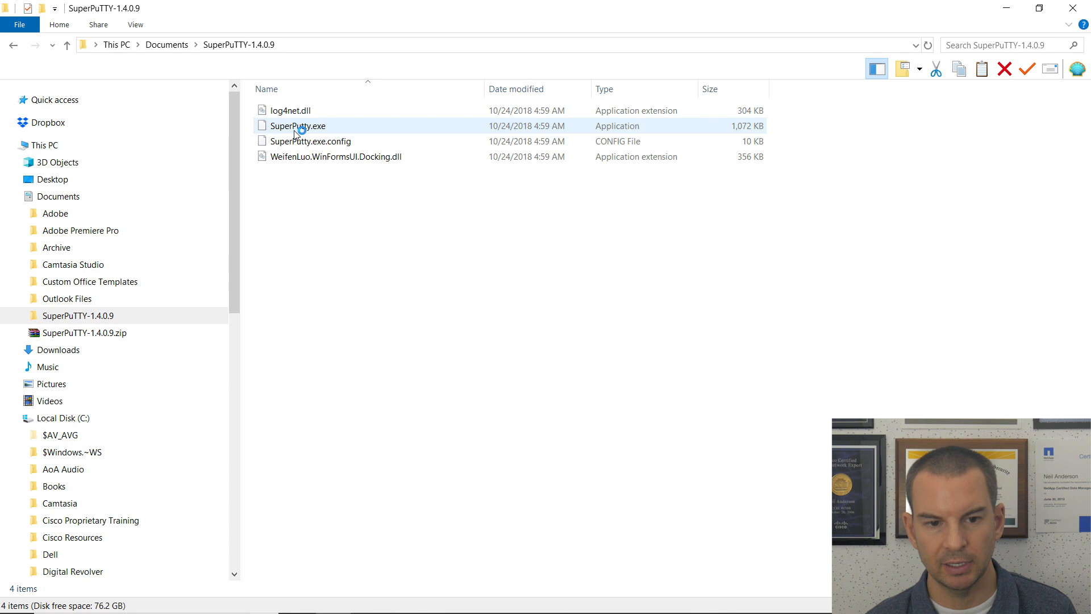
right_click(298, 126)
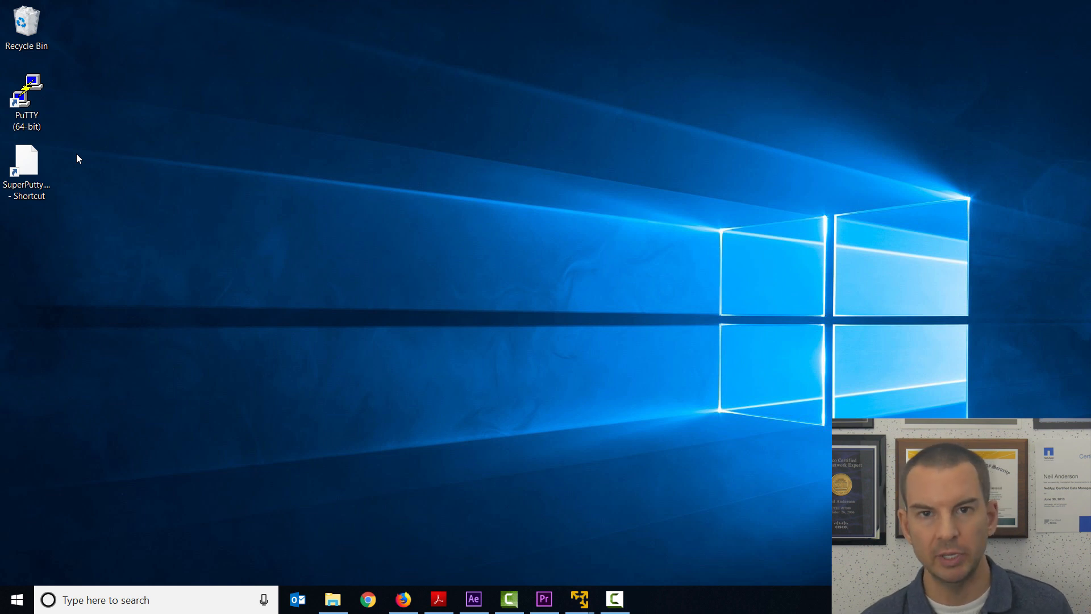
- Bring up the advanced properties of the SuperPutty desktop shortcut
left_click(26, 160)
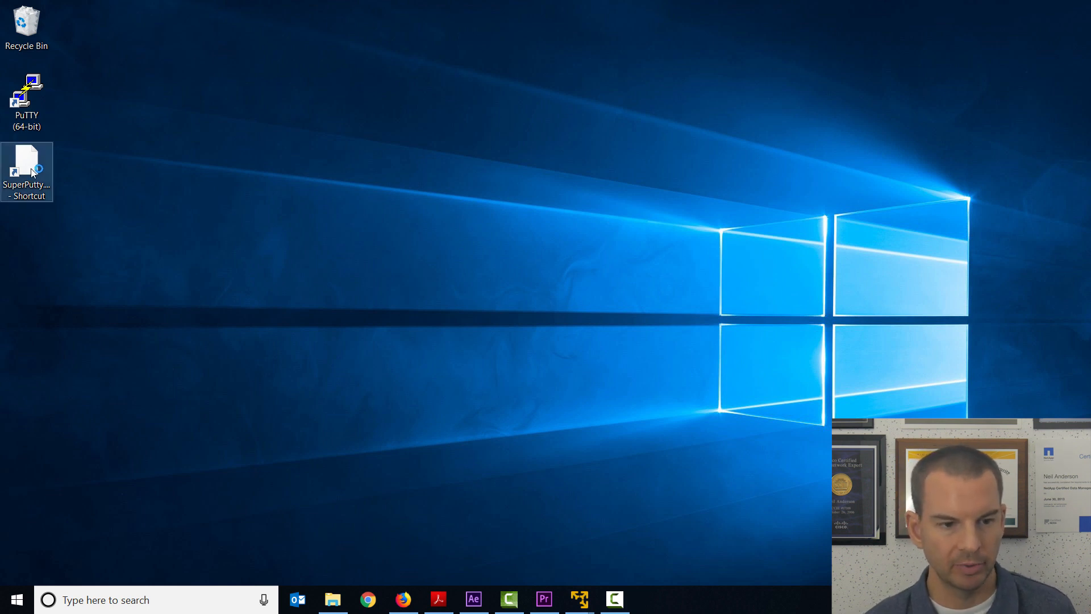
right_click(26, 167)
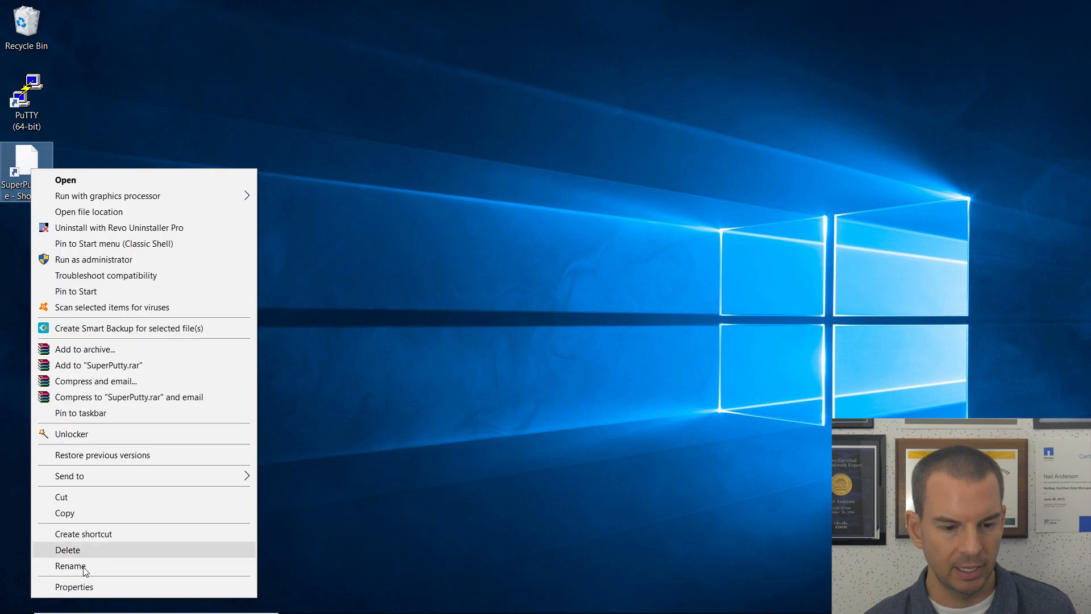
left_click(74, 586)
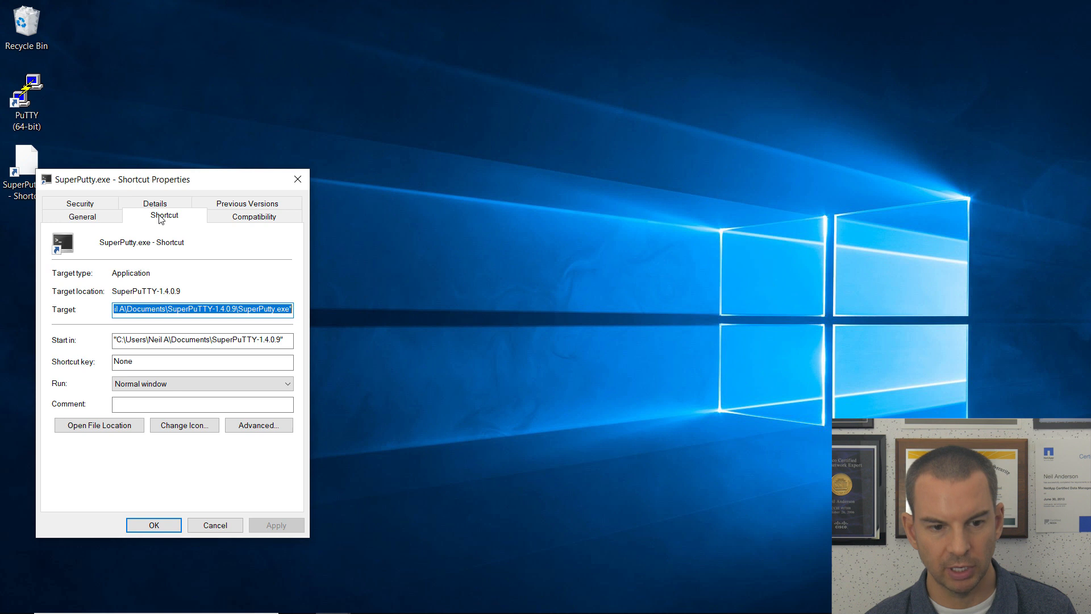
left_click(258, 424)
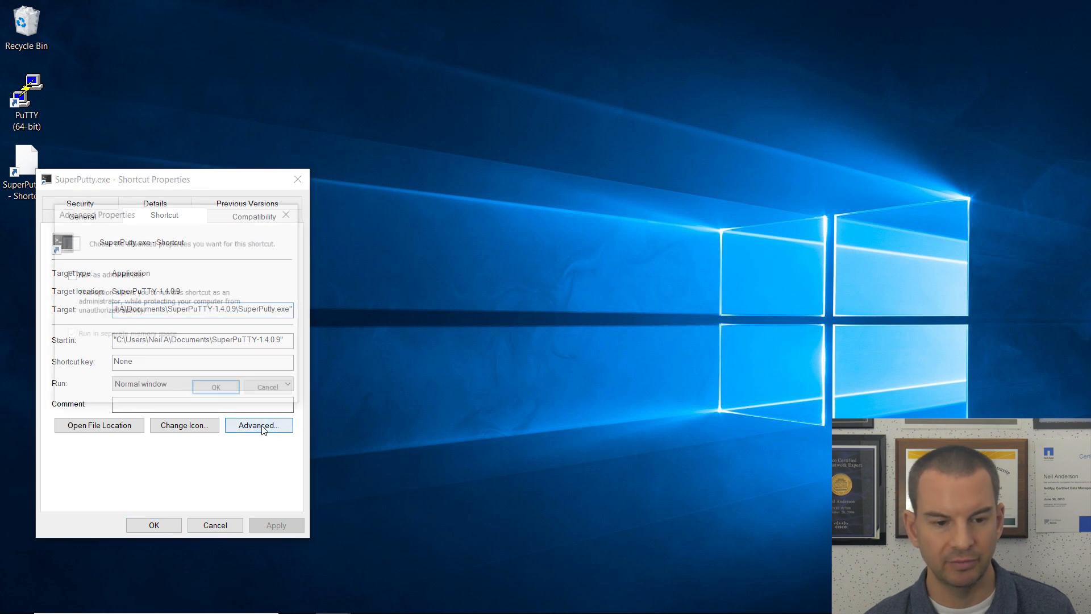
left_click(258, 425)
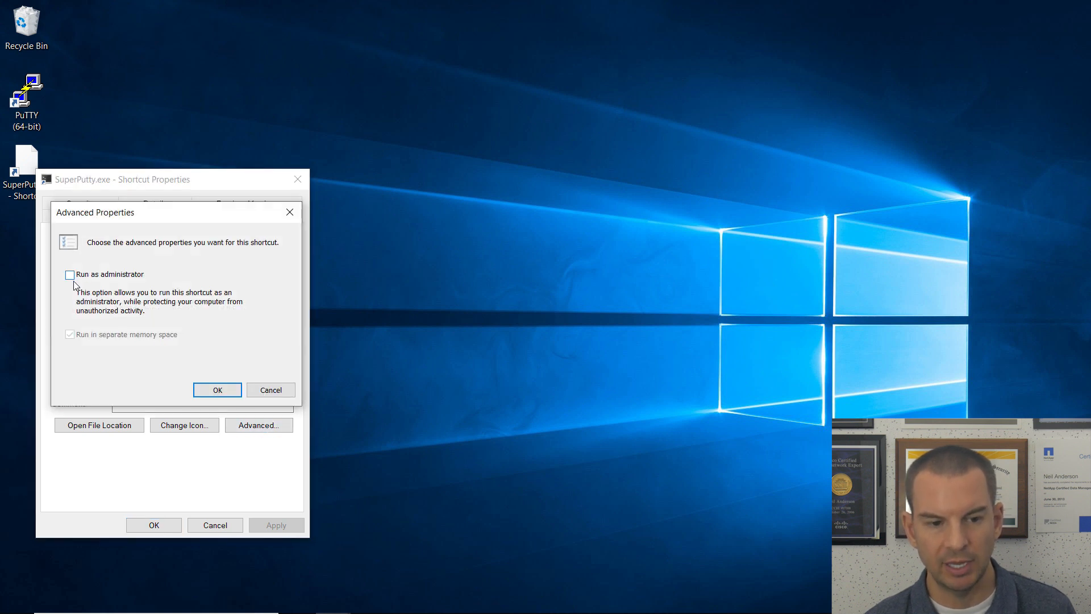
- Enable Run as administrator for the shortcut and apply the change
left_click(70, 273)
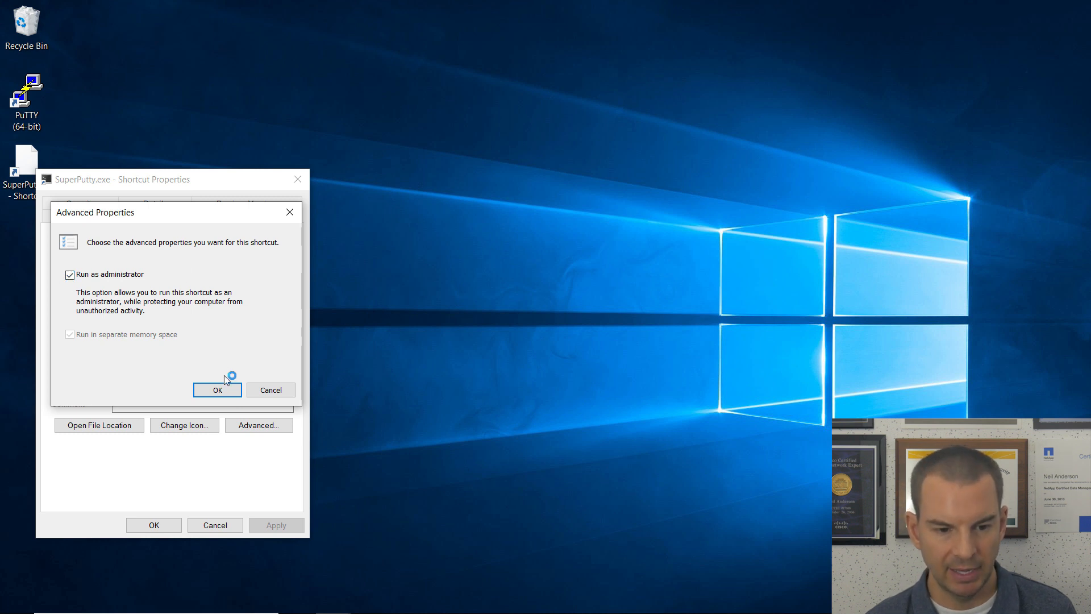
left_click(217, 390)
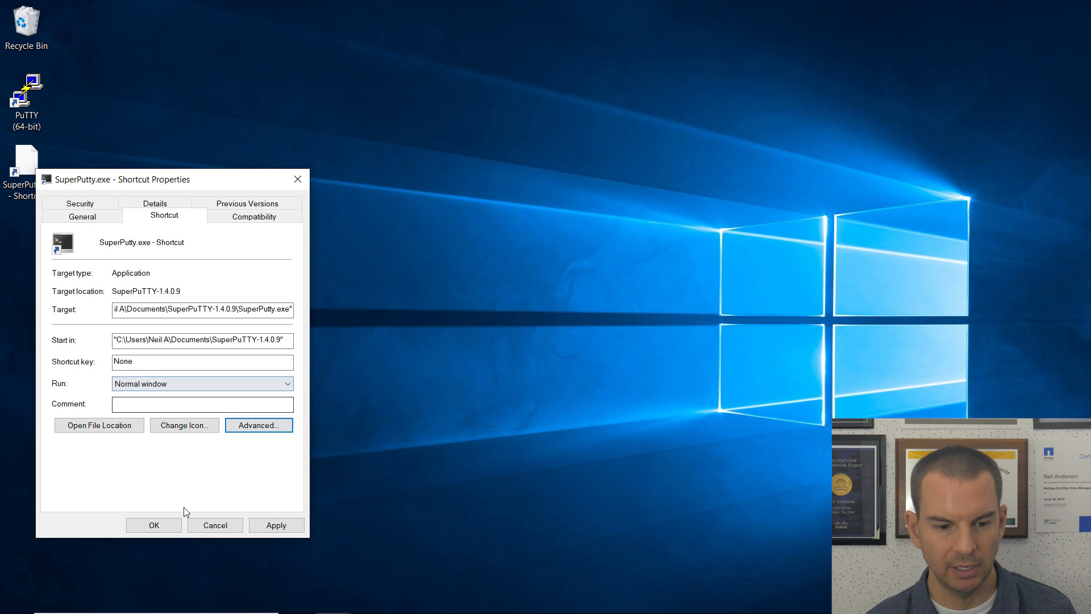
left_click(154, 525)
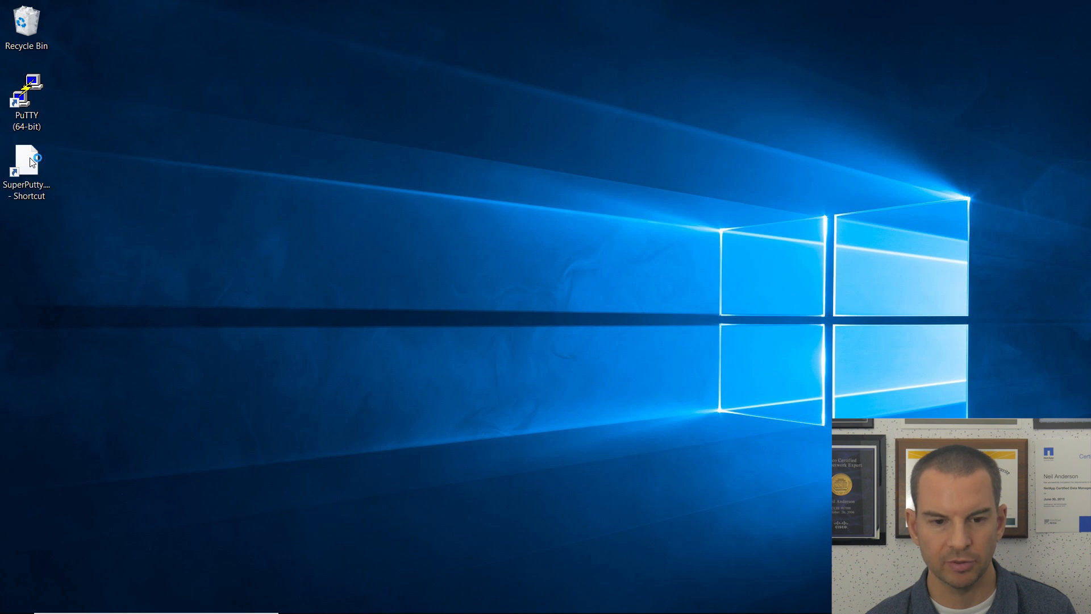
- Launch SuperPuTTY, confirm putty.exe location reads C:\Program Files\PuTTY\putty.exe in Options and accept it unchanged
double_click(26, 161)
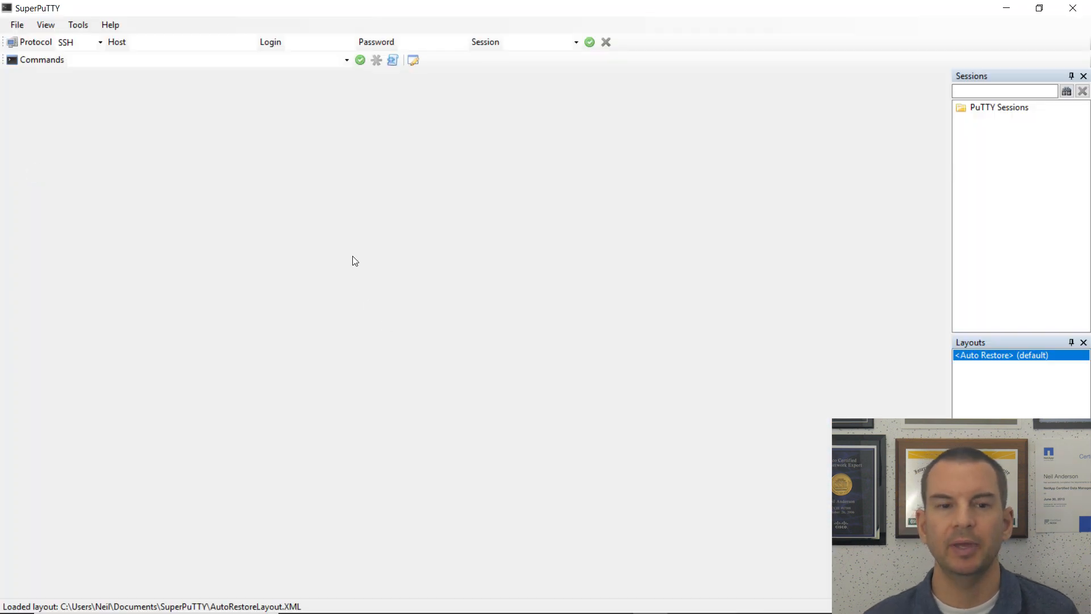
mouse_move(154, 85)
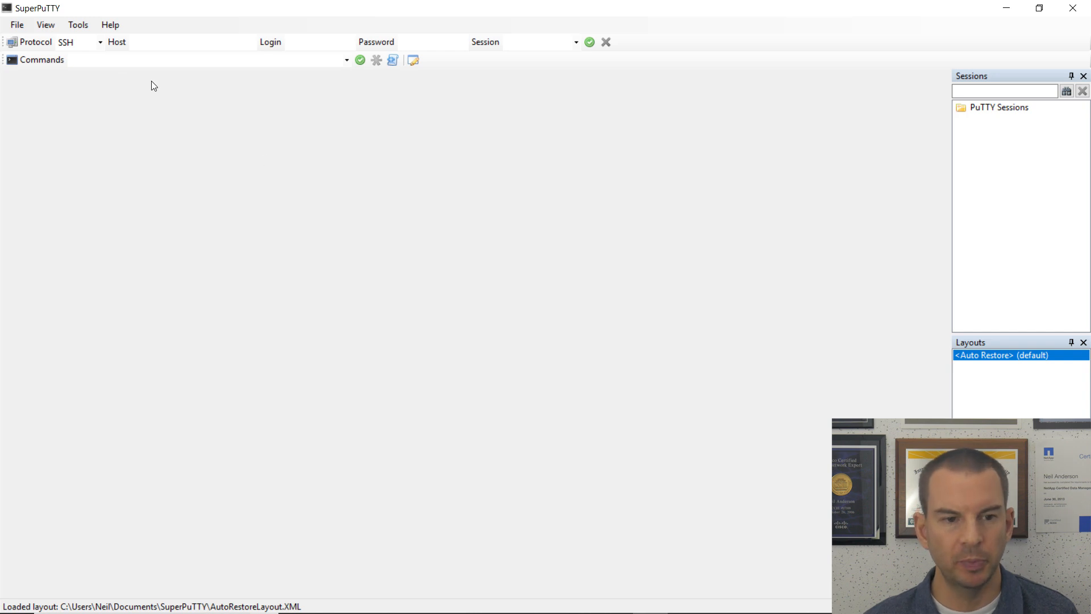
left_click(78, 24)
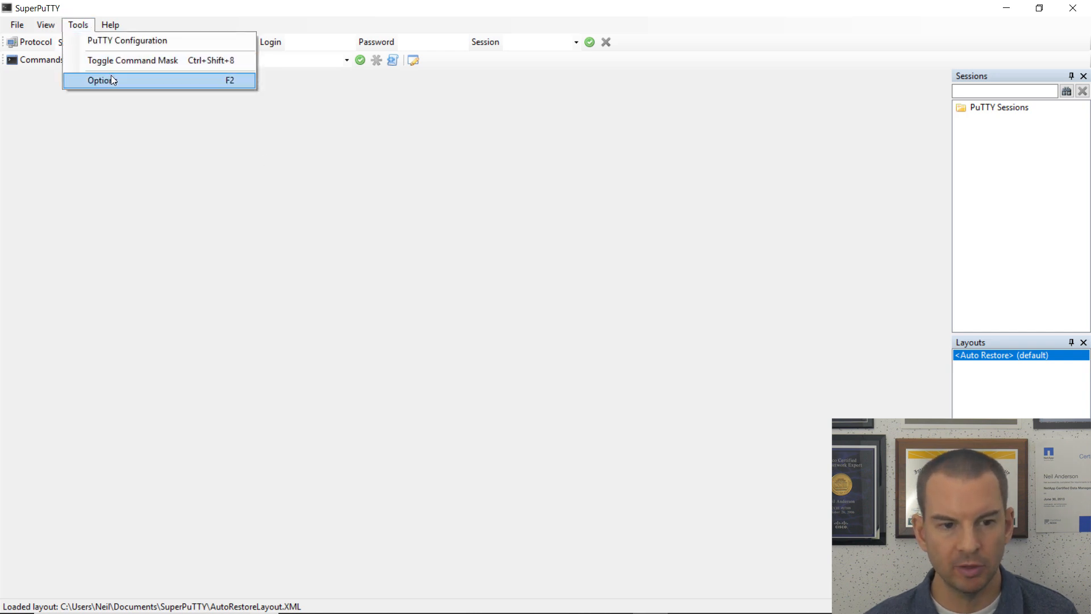
left_click(101, 79)
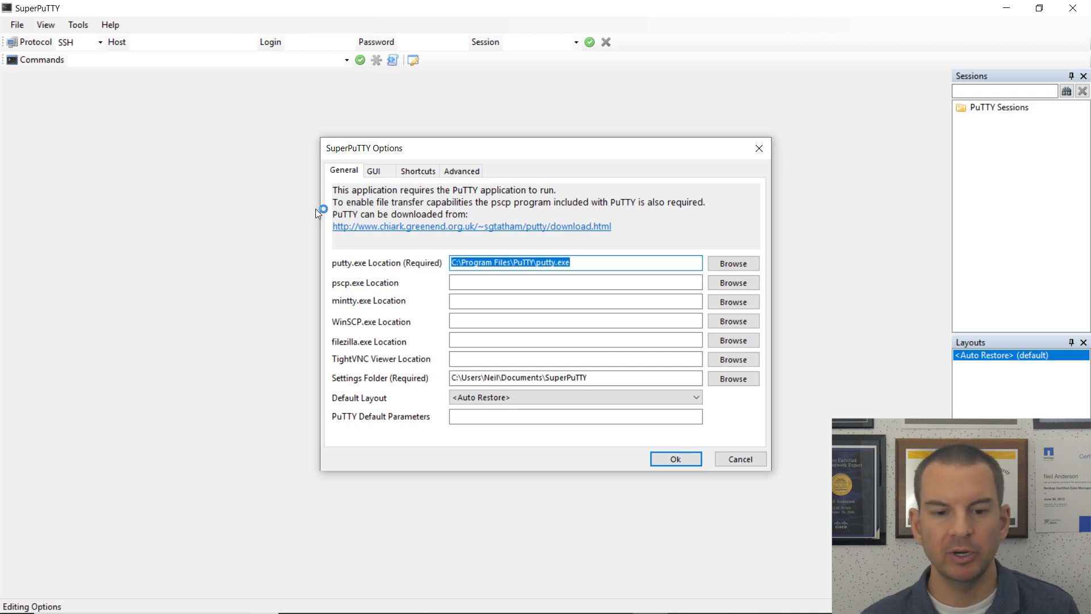
mouse_move(351, 278)
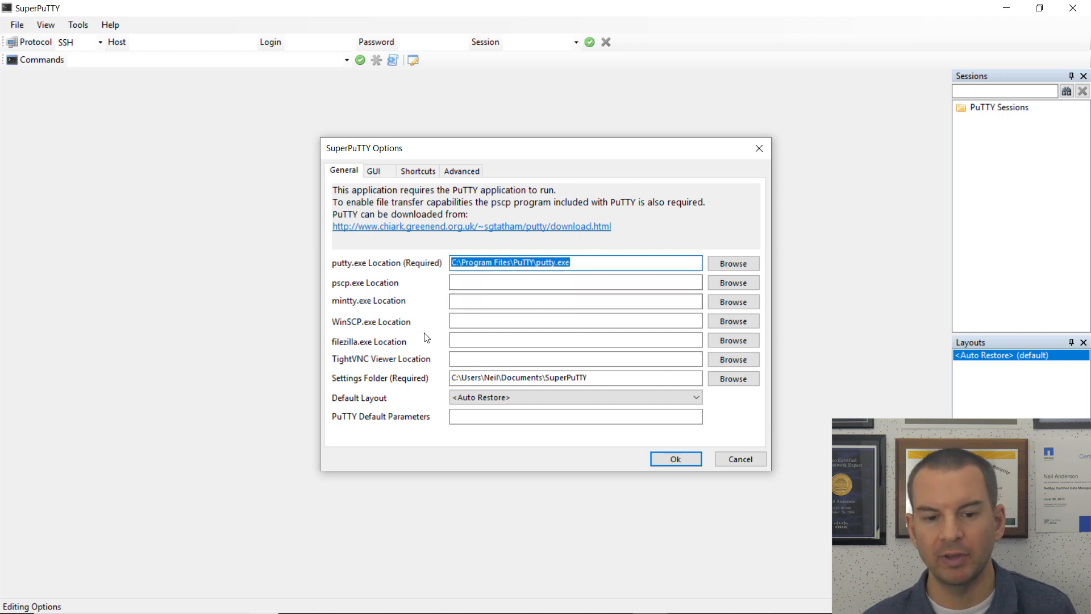
mouse_move(394, 272)
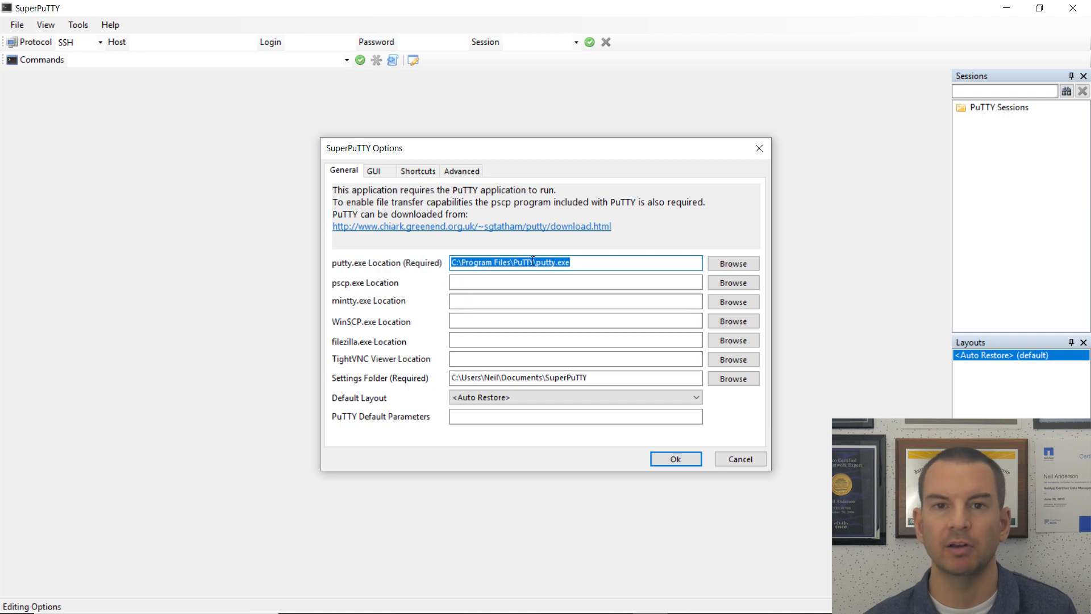
left_click(674, 458)
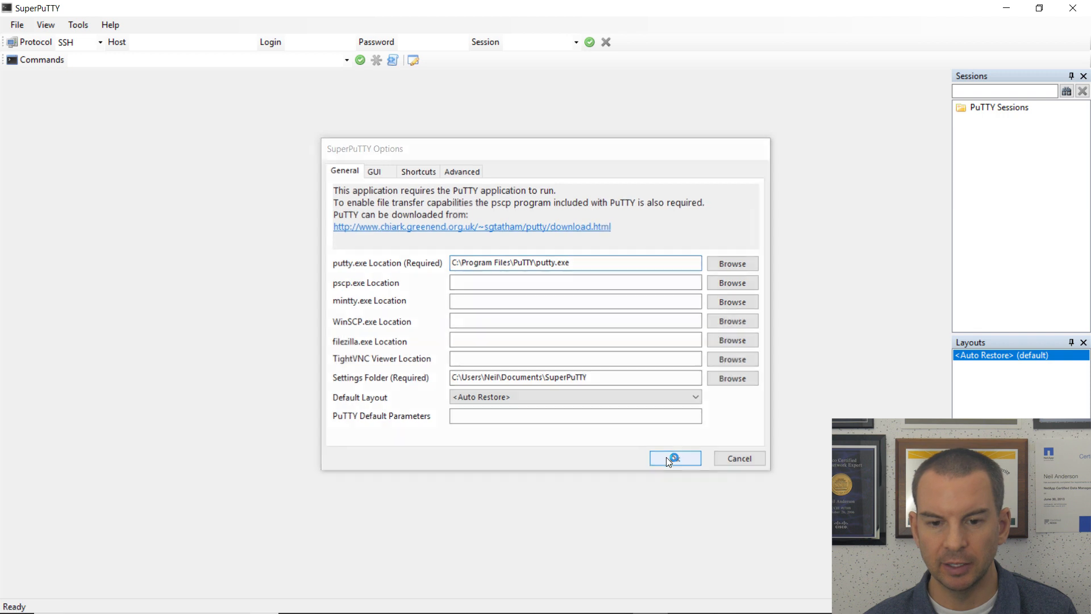
left_click(674, 458)
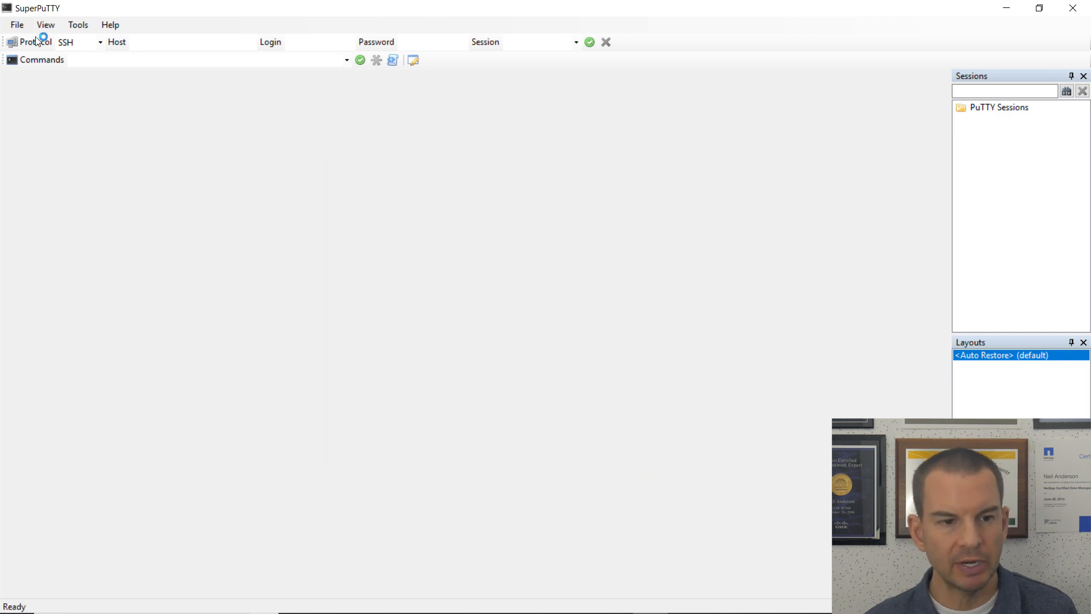
- Import all saved sessions from the existing PuTTY settings, confirming the copy
left_click(17, 24)
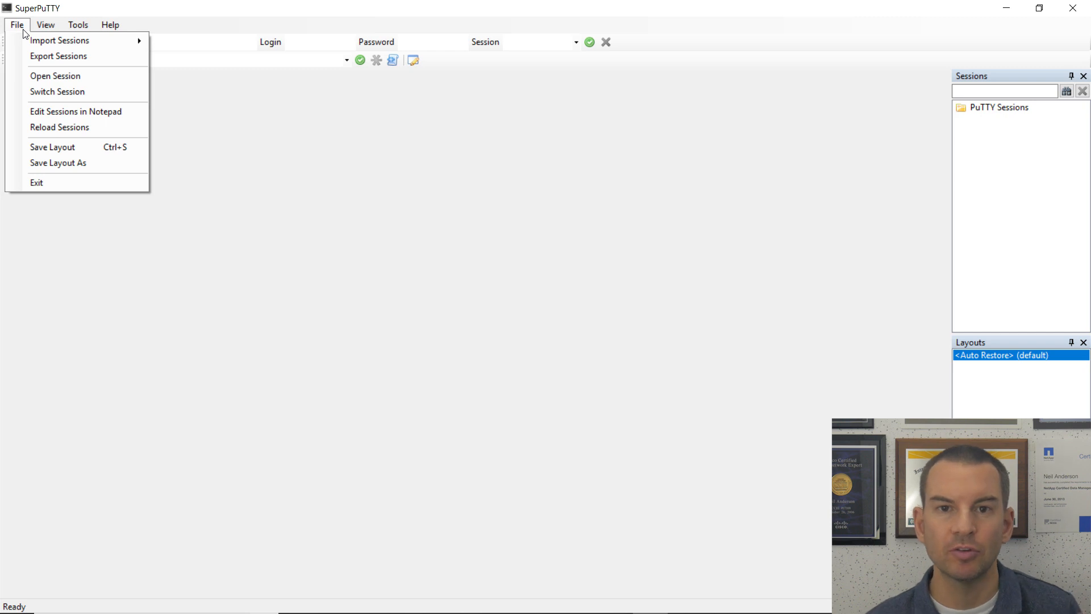
mouse_move(59, 40)
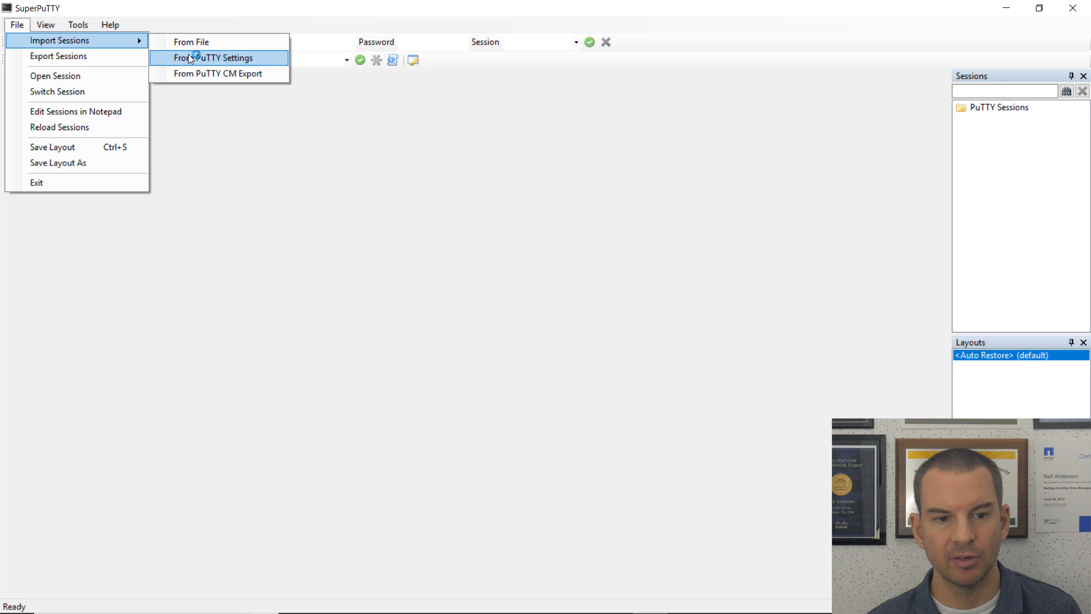
left_click(213, 58)
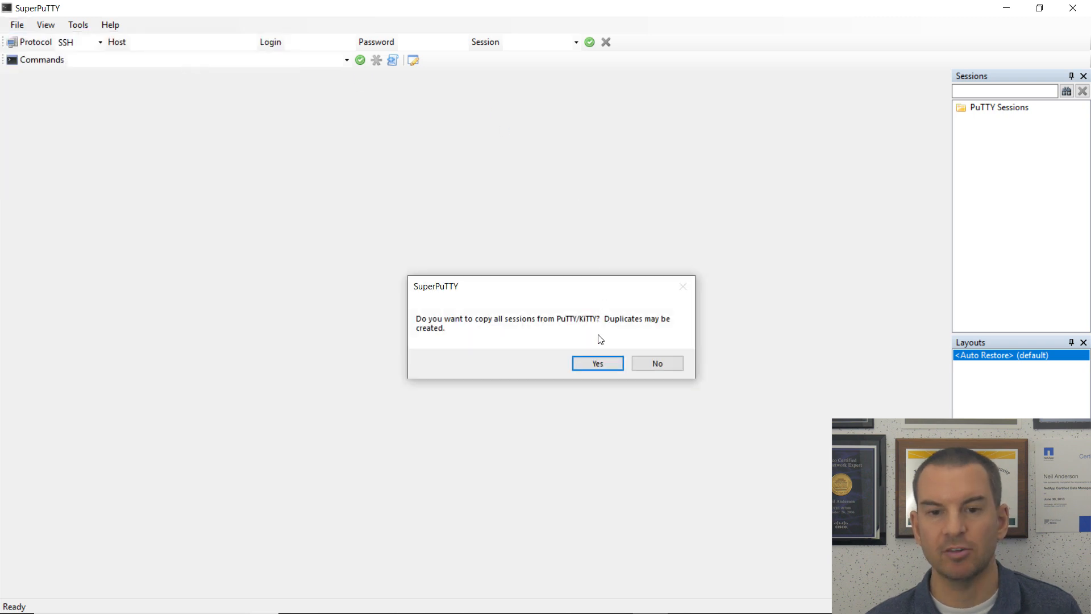
mouse_move(629, 329)
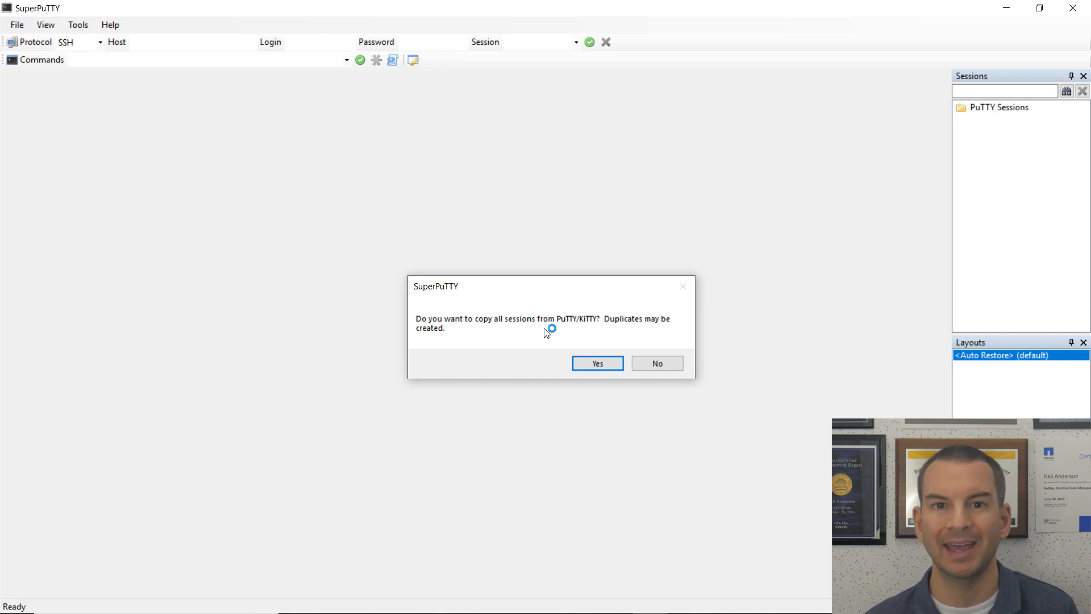
left_click(597, 362)
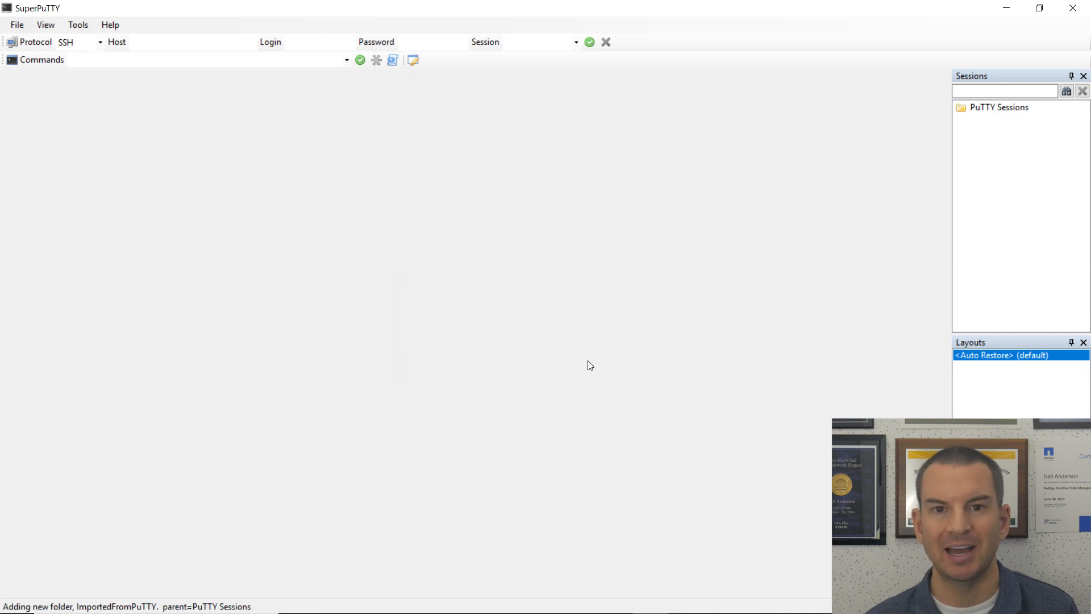
mouse_move(753, 306)
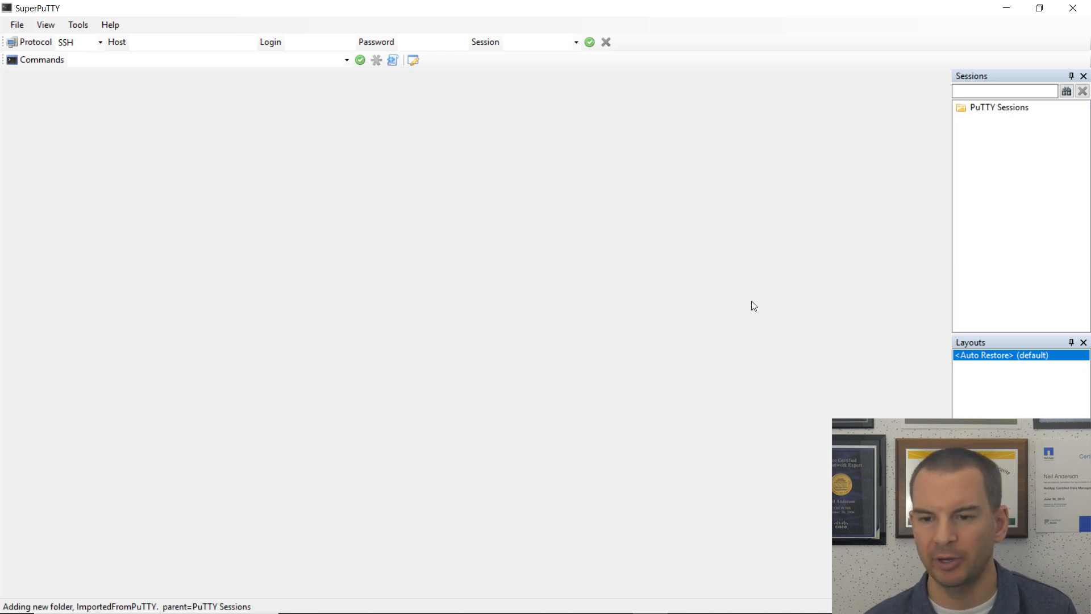
mouse_move(335, 201)
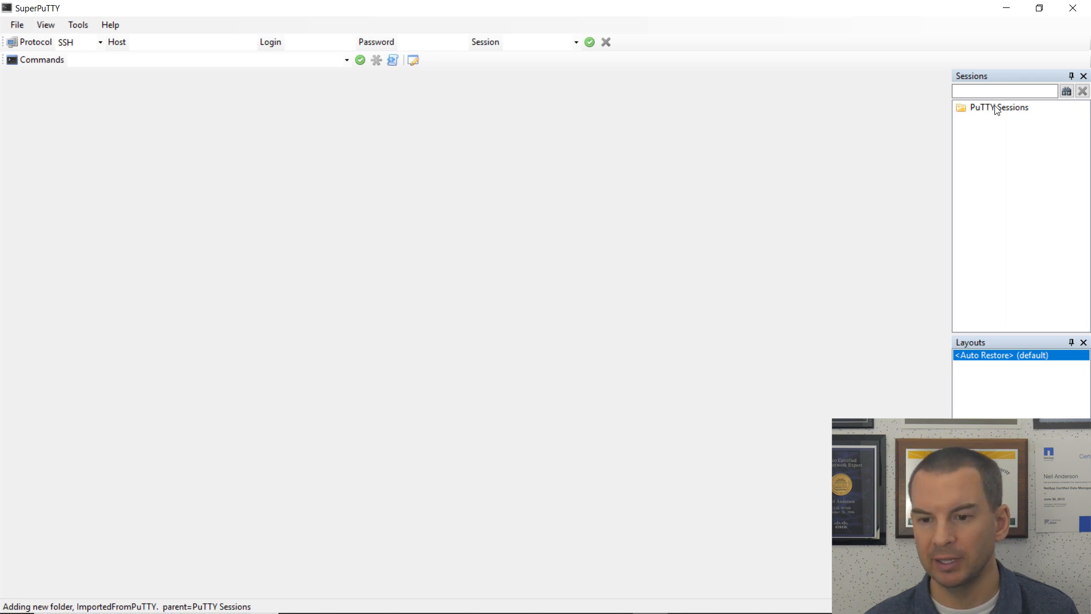
- Expand PuTTY Sessions > ImportedFromPuTTY to list Cluster1, Cluster2, Default Settings, LinuxA and LinuxB
left_click(999, 107)
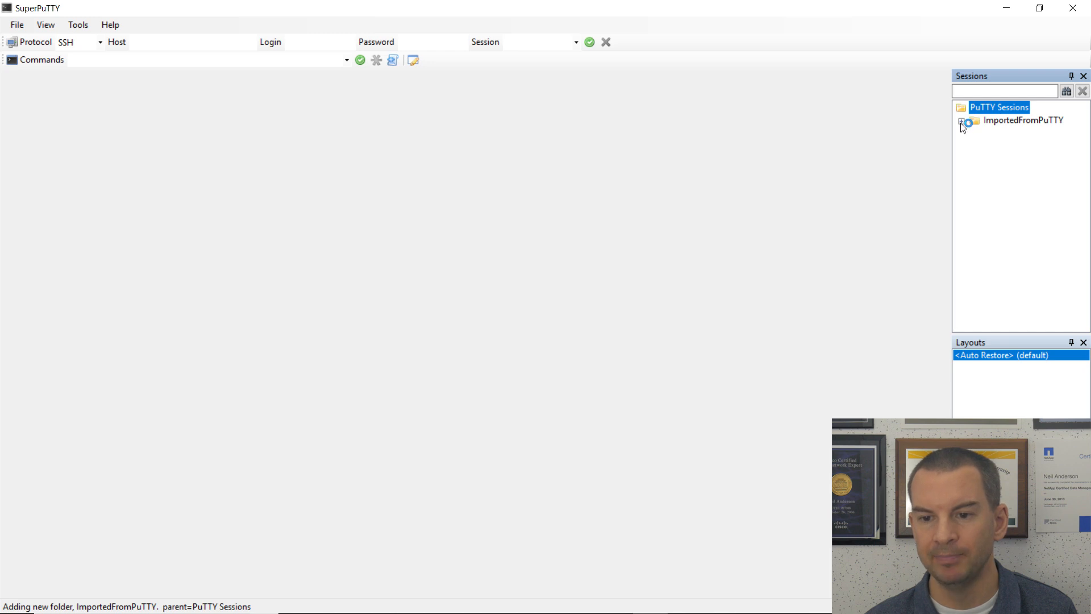
left_click(962, 120)
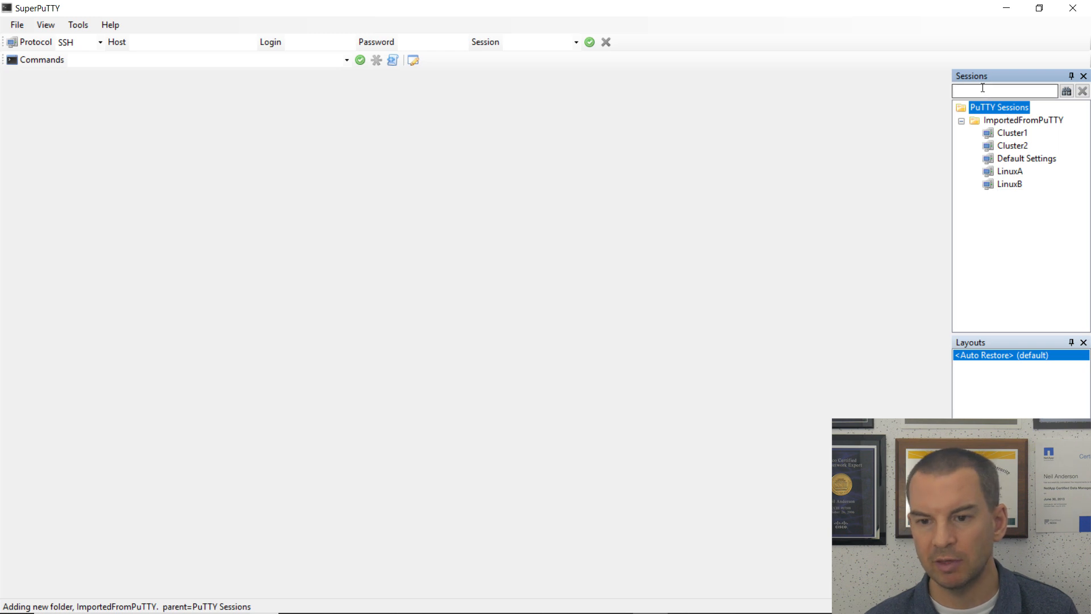
left_click(46, 23)
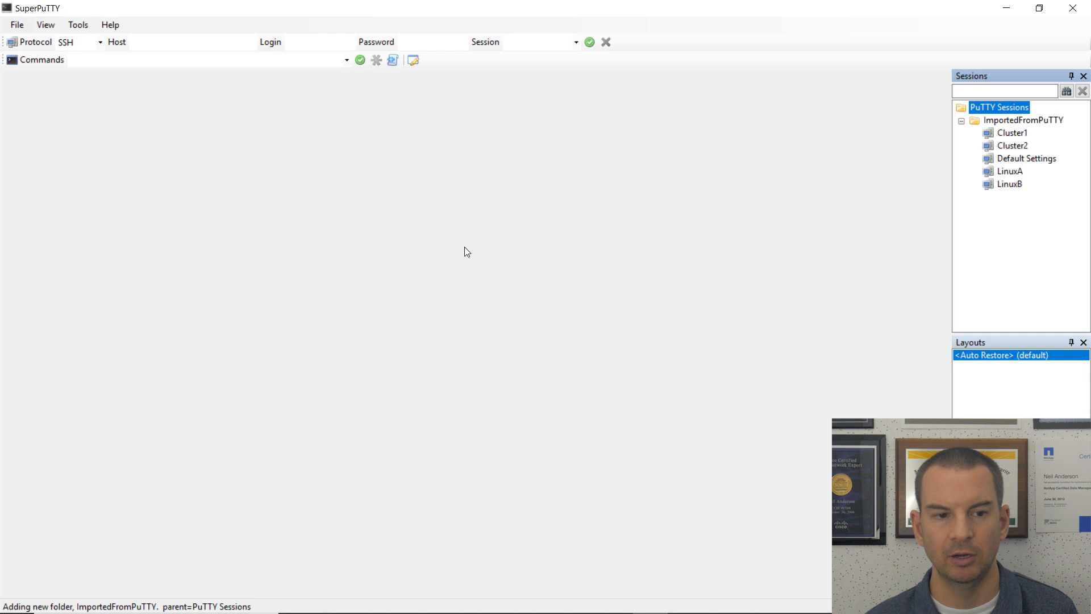
mouse_move(1013, 172)
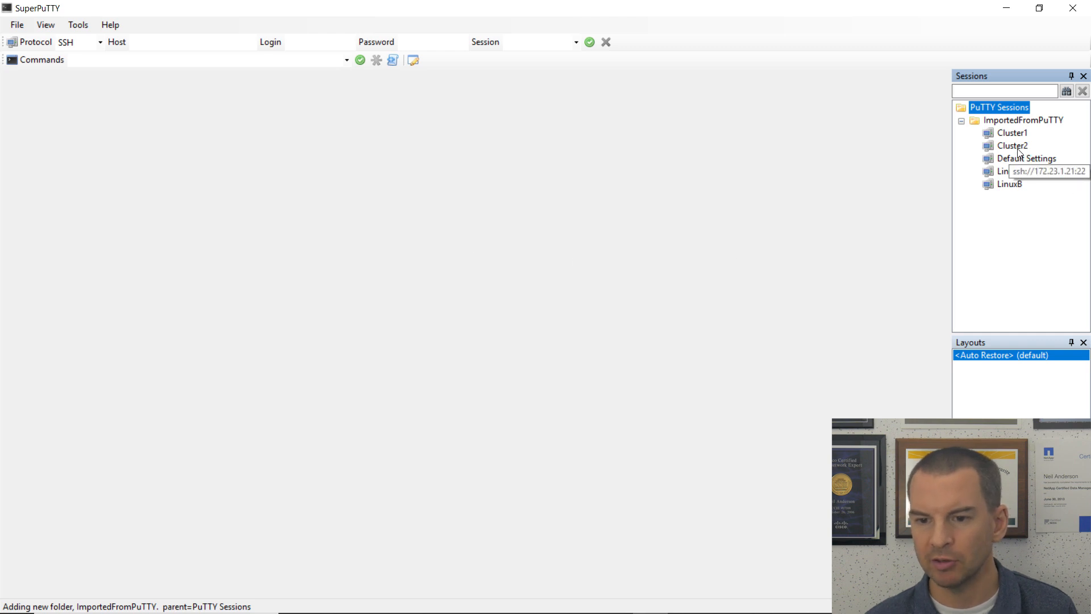
- Start the Cluster2 session in a new tab and log in as admin with its password
double_click(1013, 145)
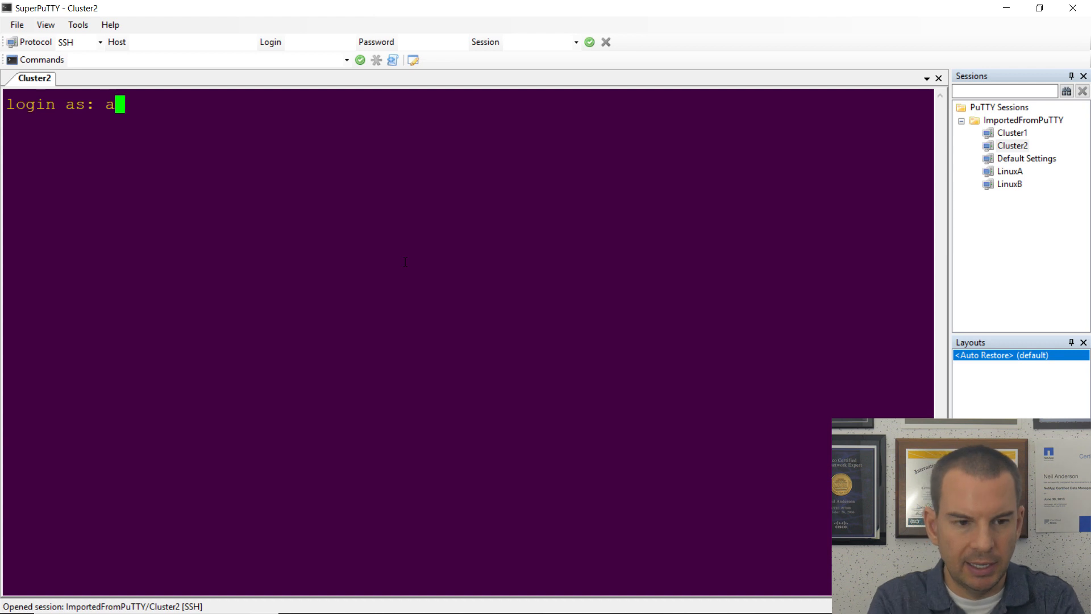
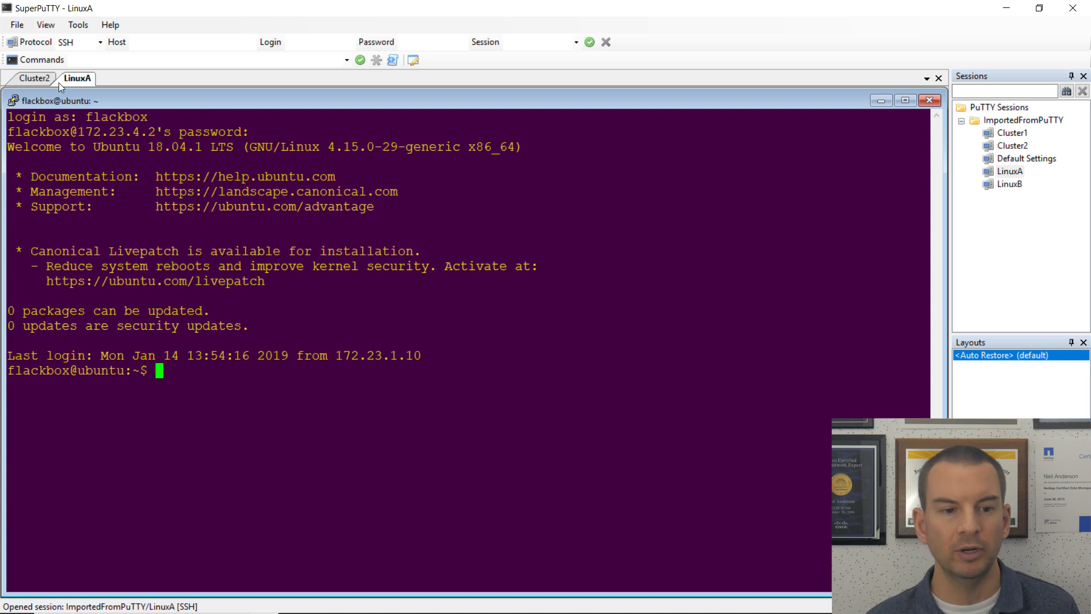
- Switch between the Cluster2 and LinuxA tabs, leaving the Ubuntu shell of LinuxA showing
left_click(34, 78)
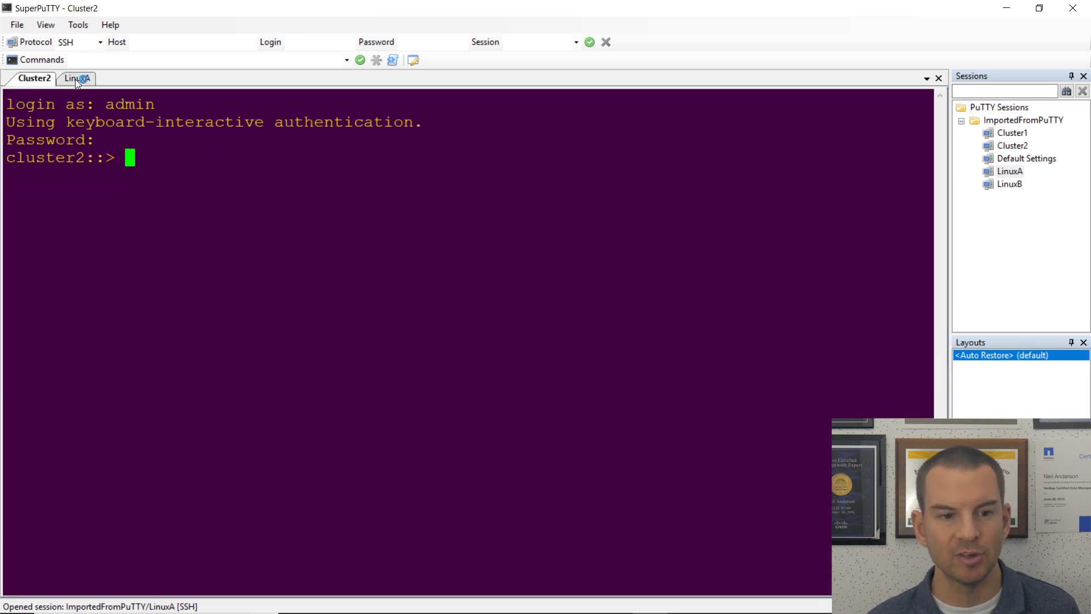
left_click(34, 79)
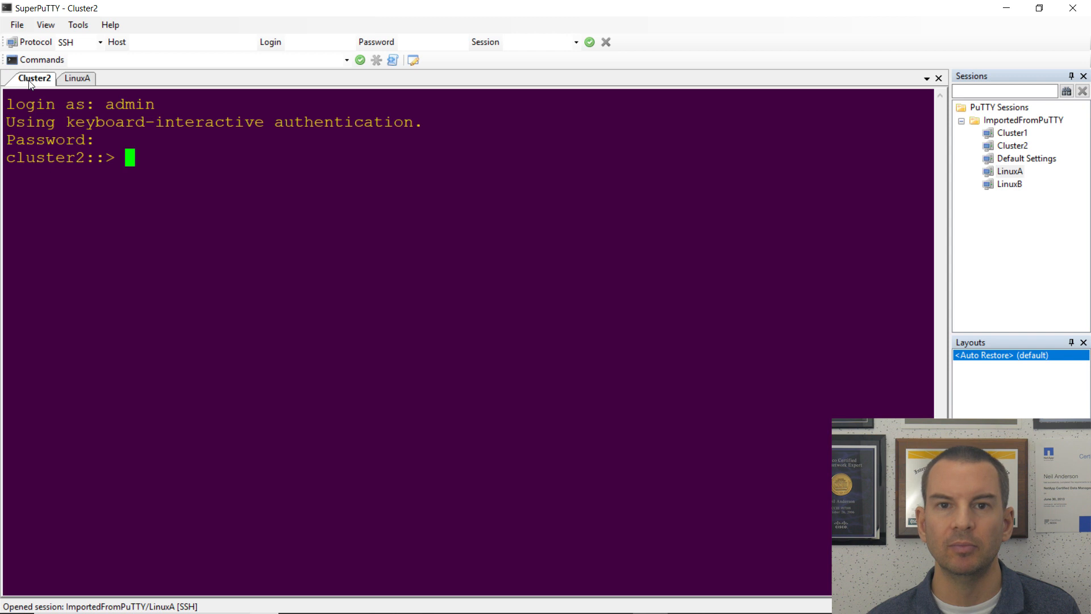
mouse_move(77, 83)
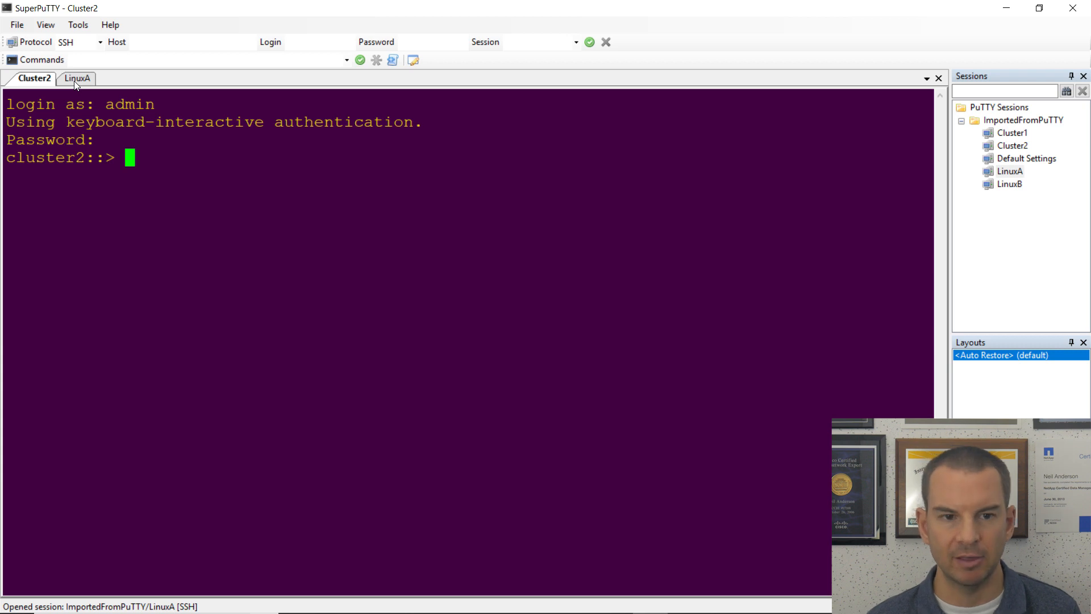
left_click(76, 79)
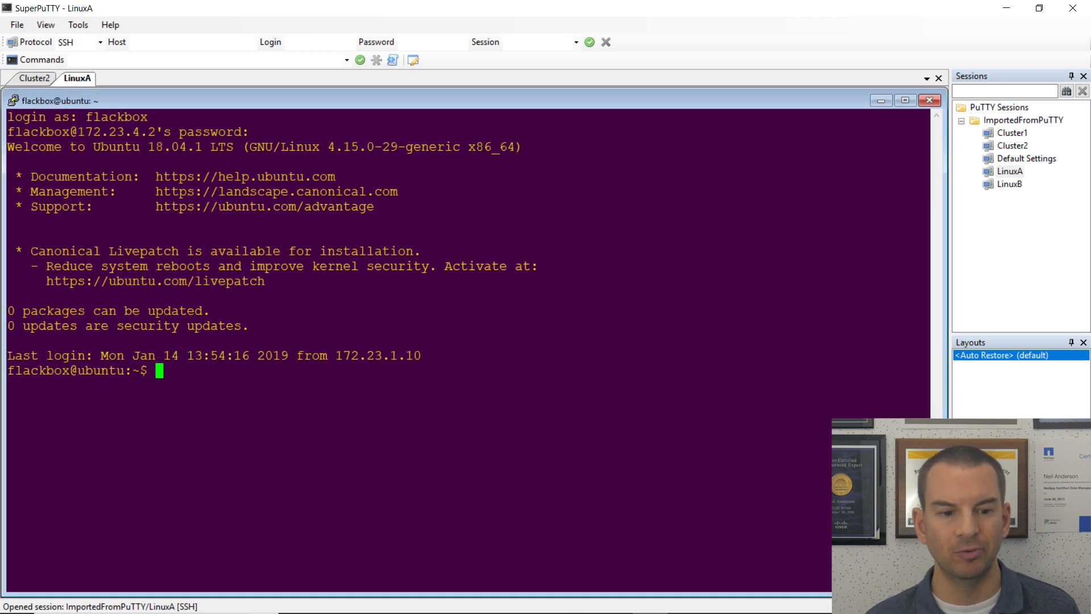